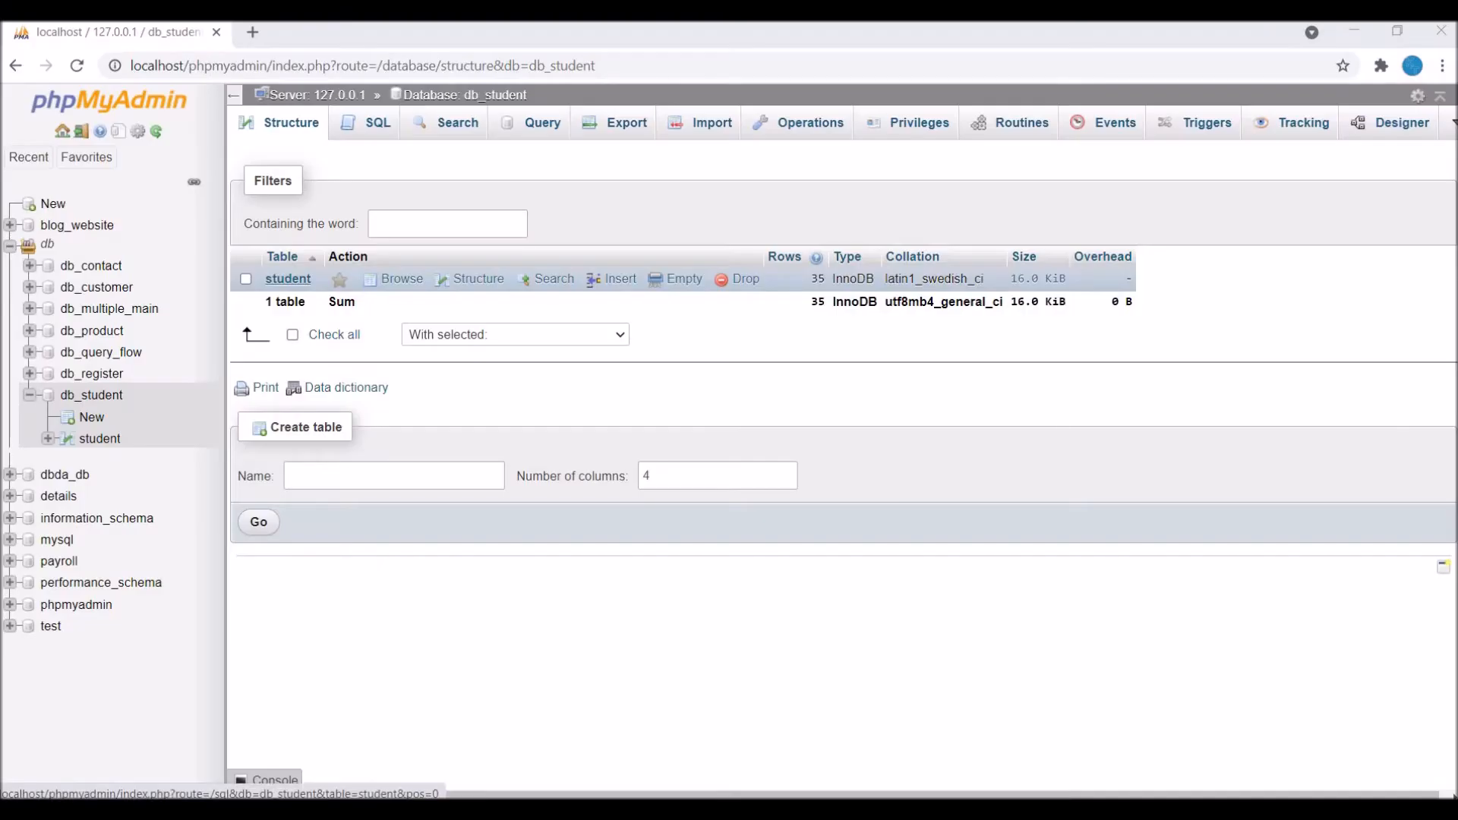
- Browse the student table, then show db_student's empty Routines page
left_click(401, 278)
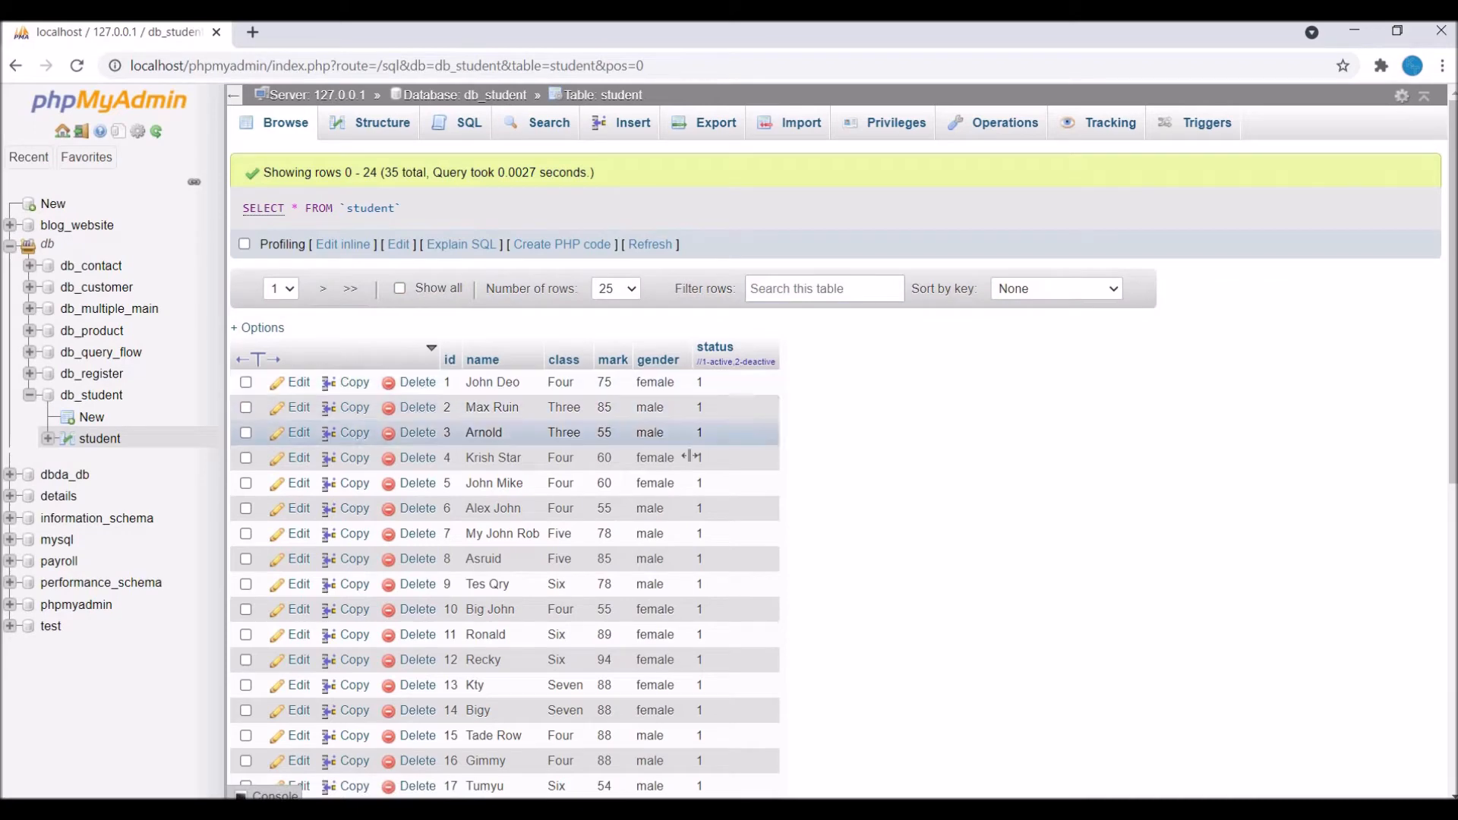
mouse_move(574, 428)
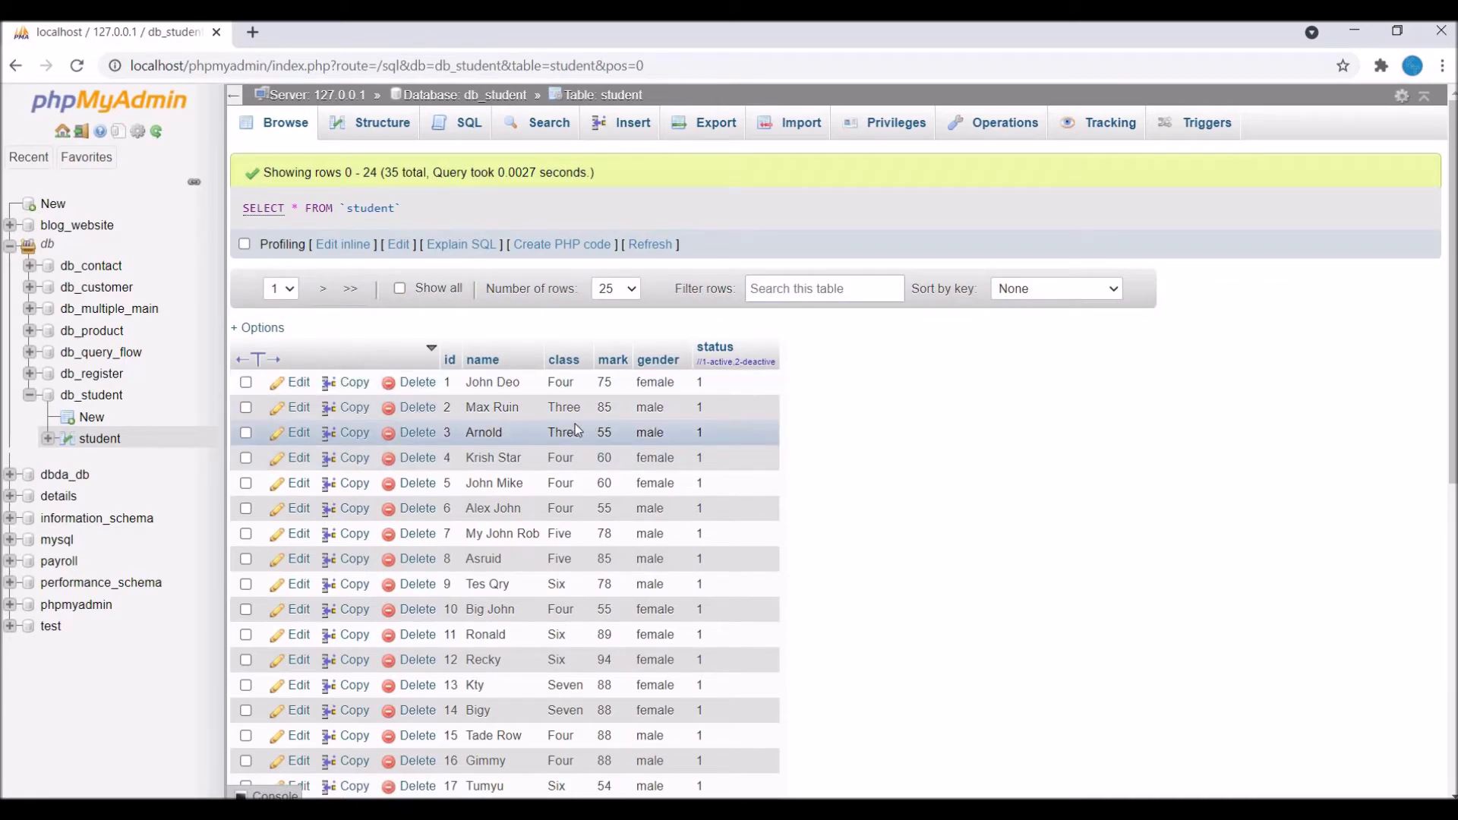
mouse_move(783, 225)
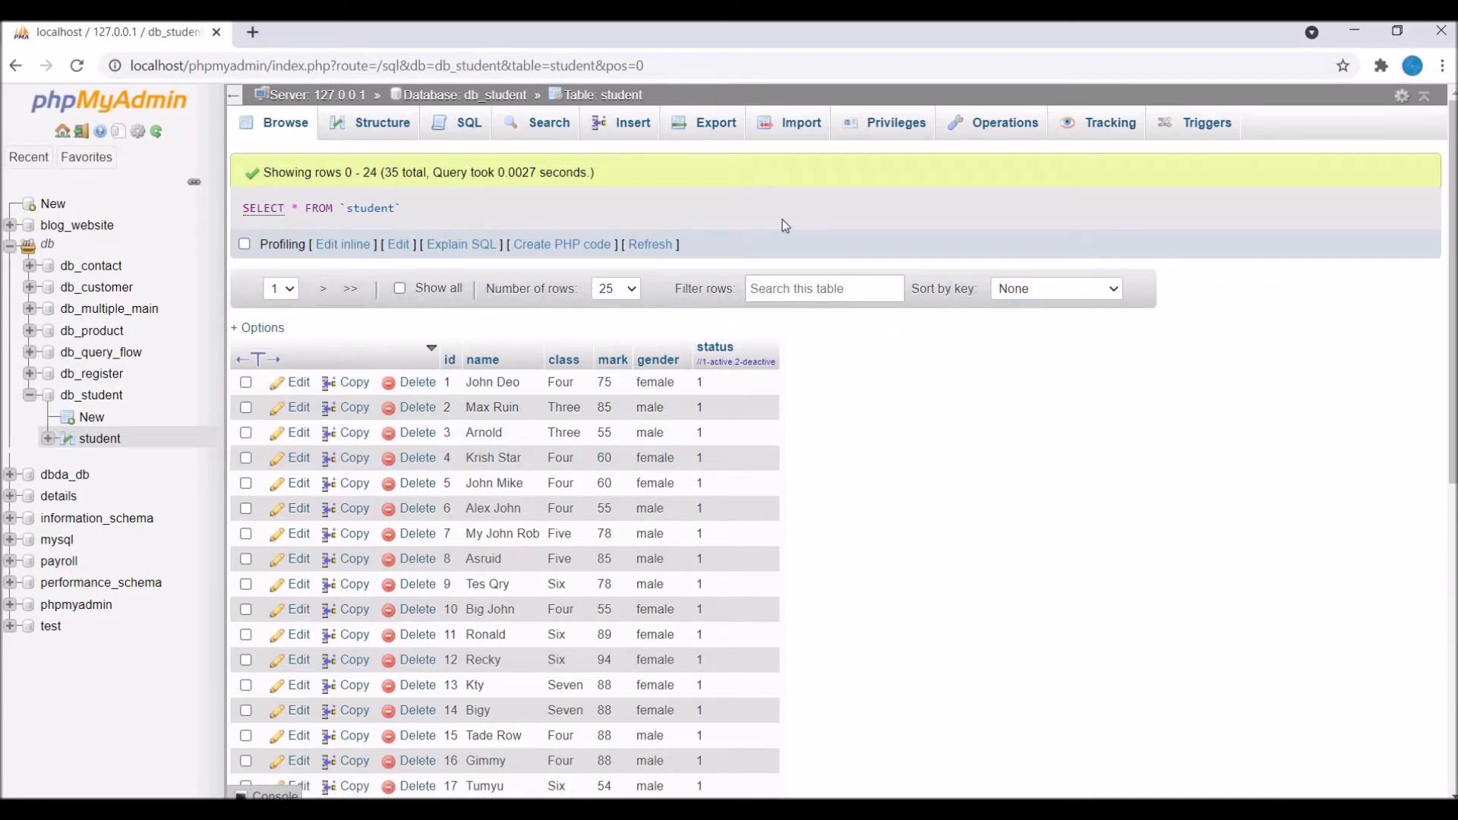
mouse_move(468, 94)
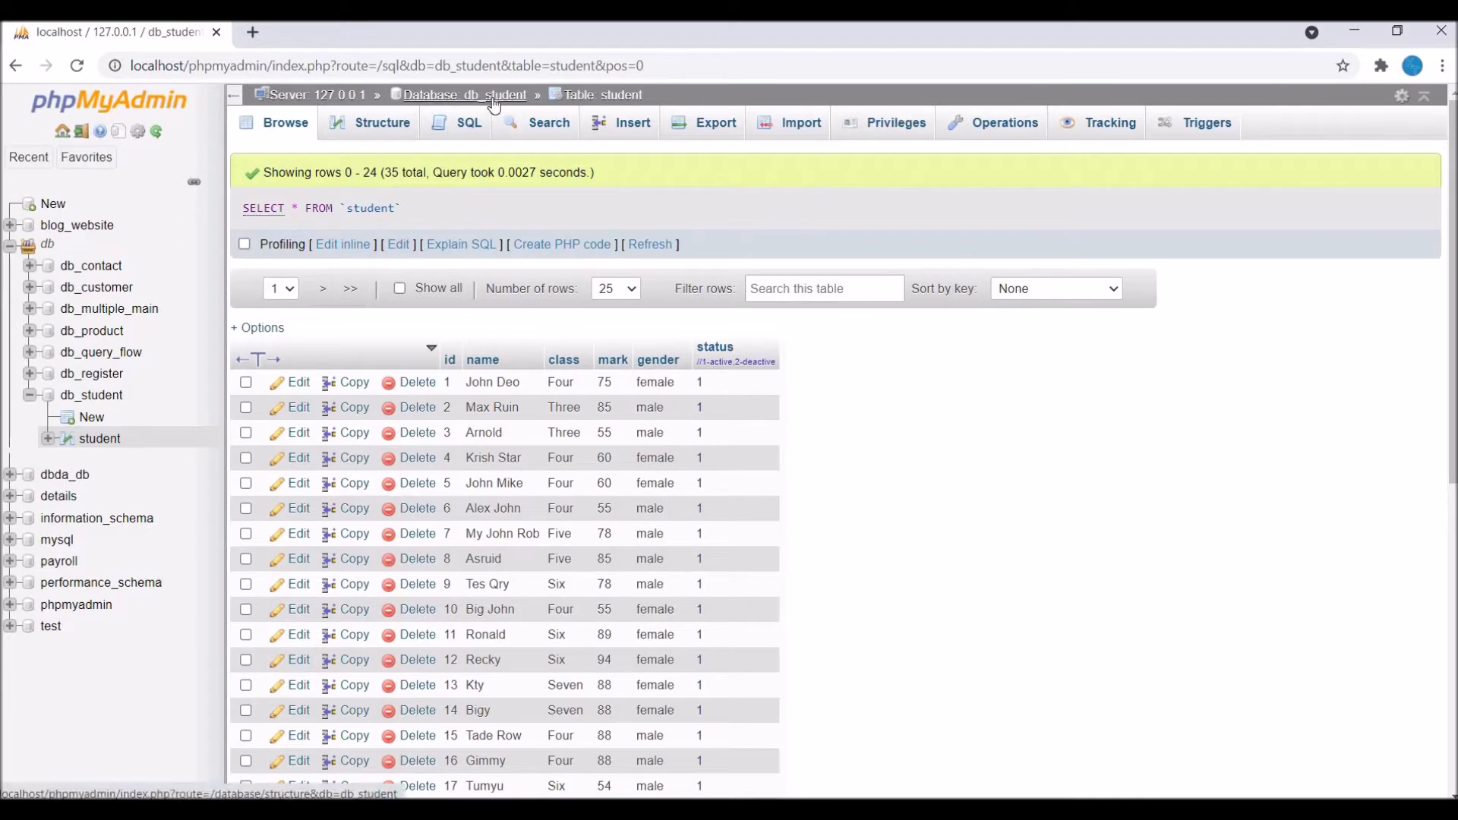
left_click(464, 95)
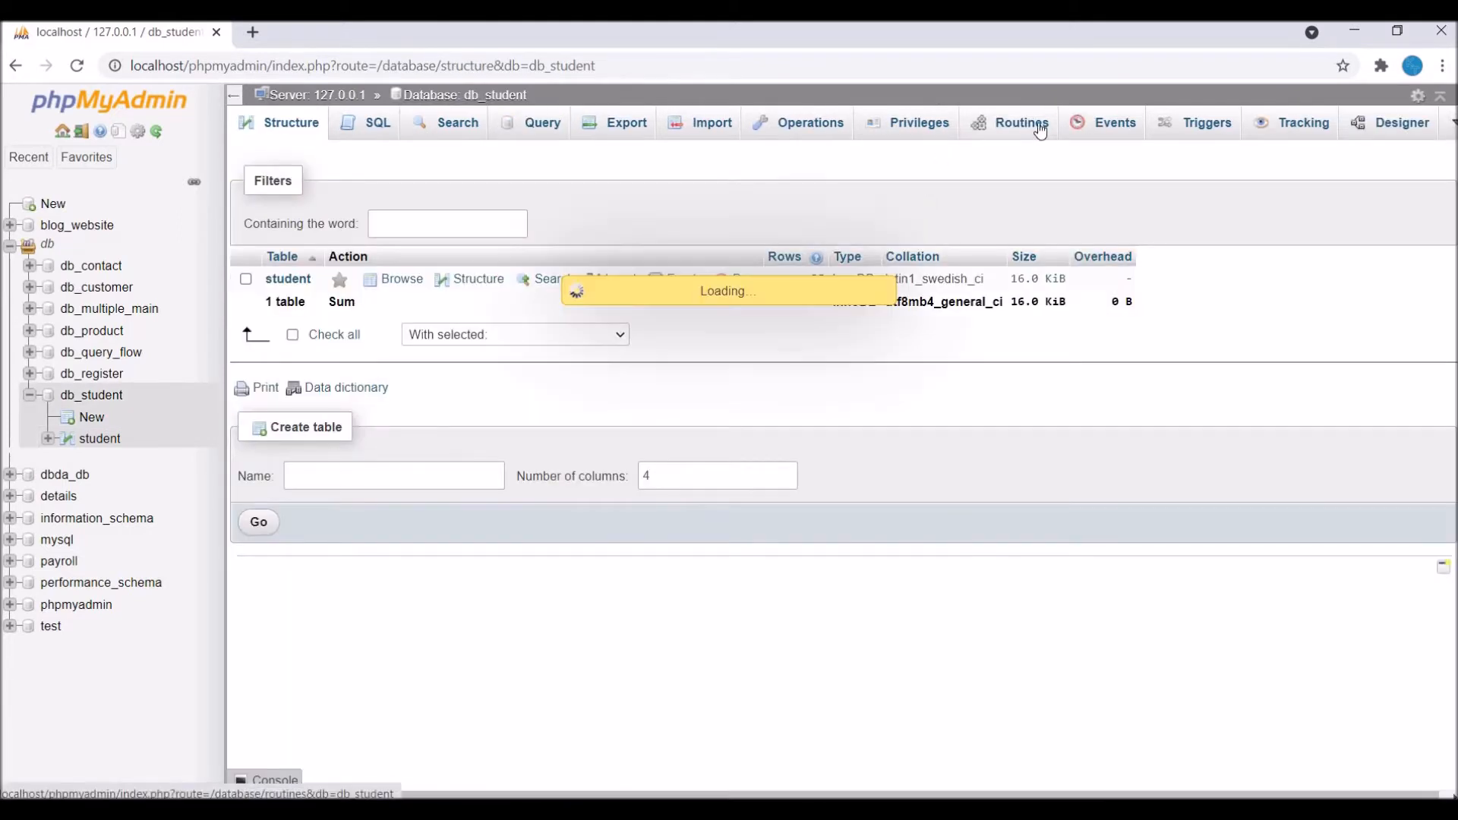
left_click(1020, 121)
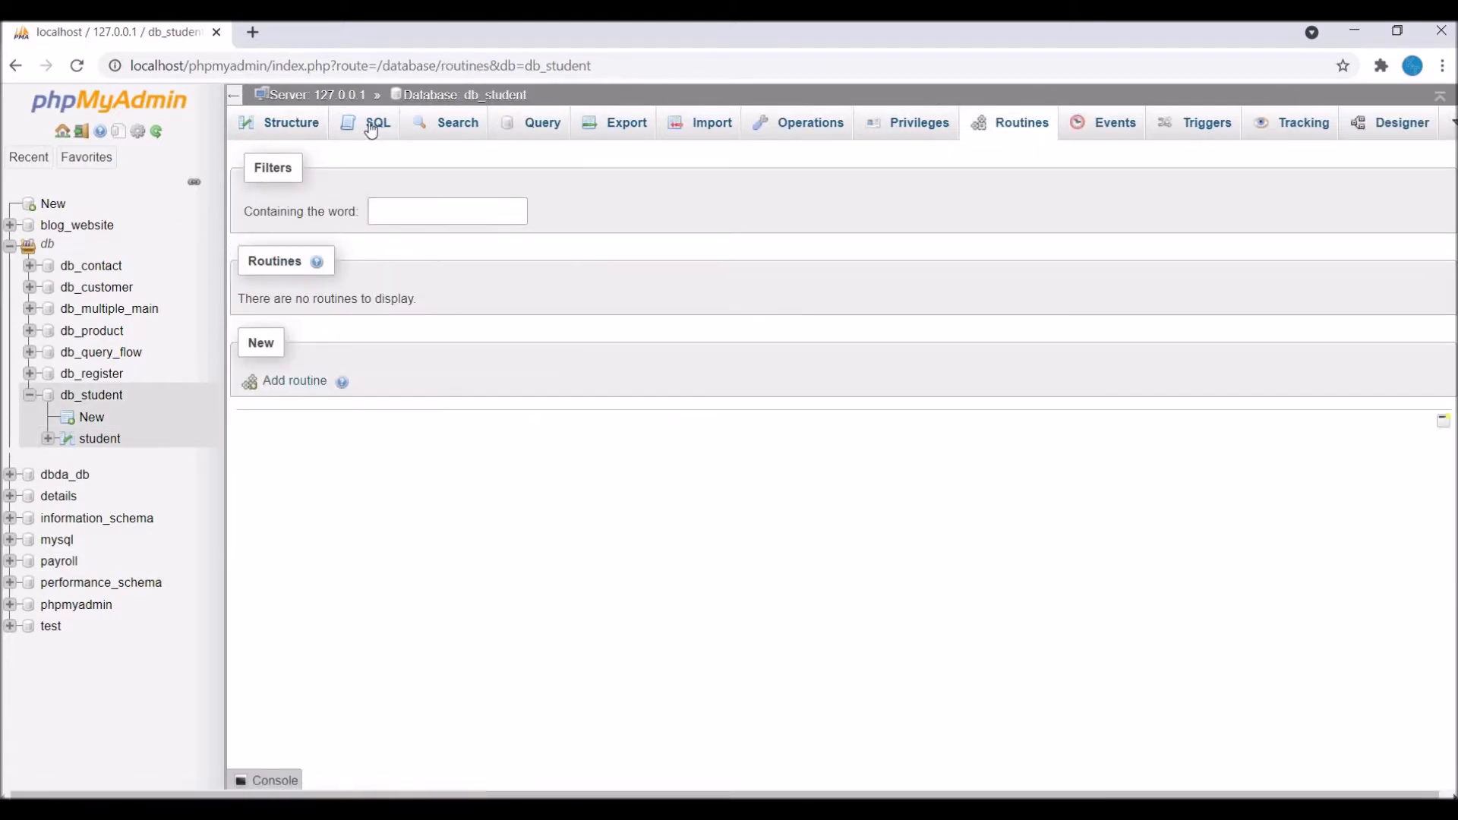
- In the db_student SQL editor, write DELIMITER $$ and a closing DELIMITER ; line
left_click(376, 122)
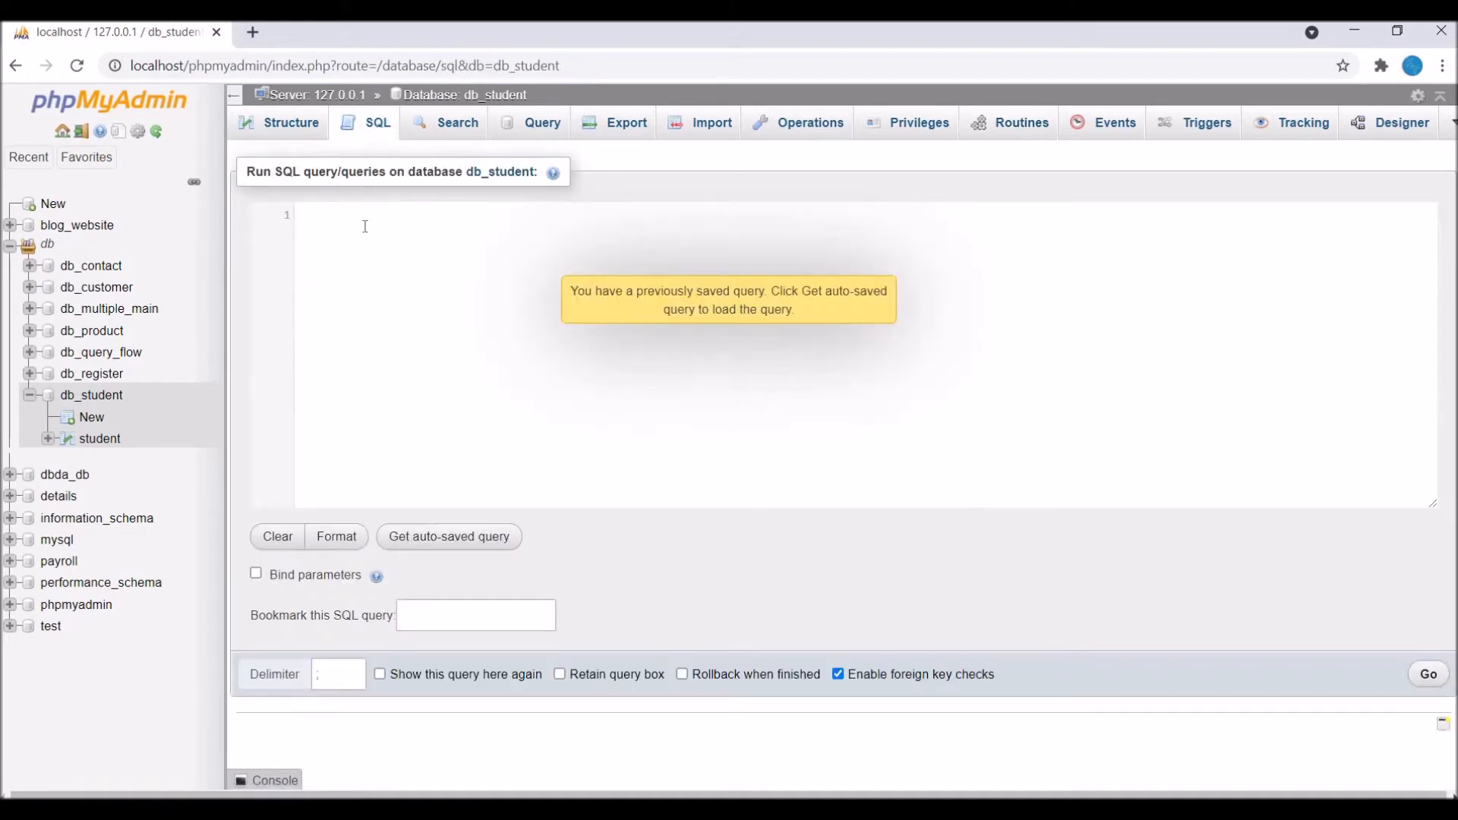
type("DE")
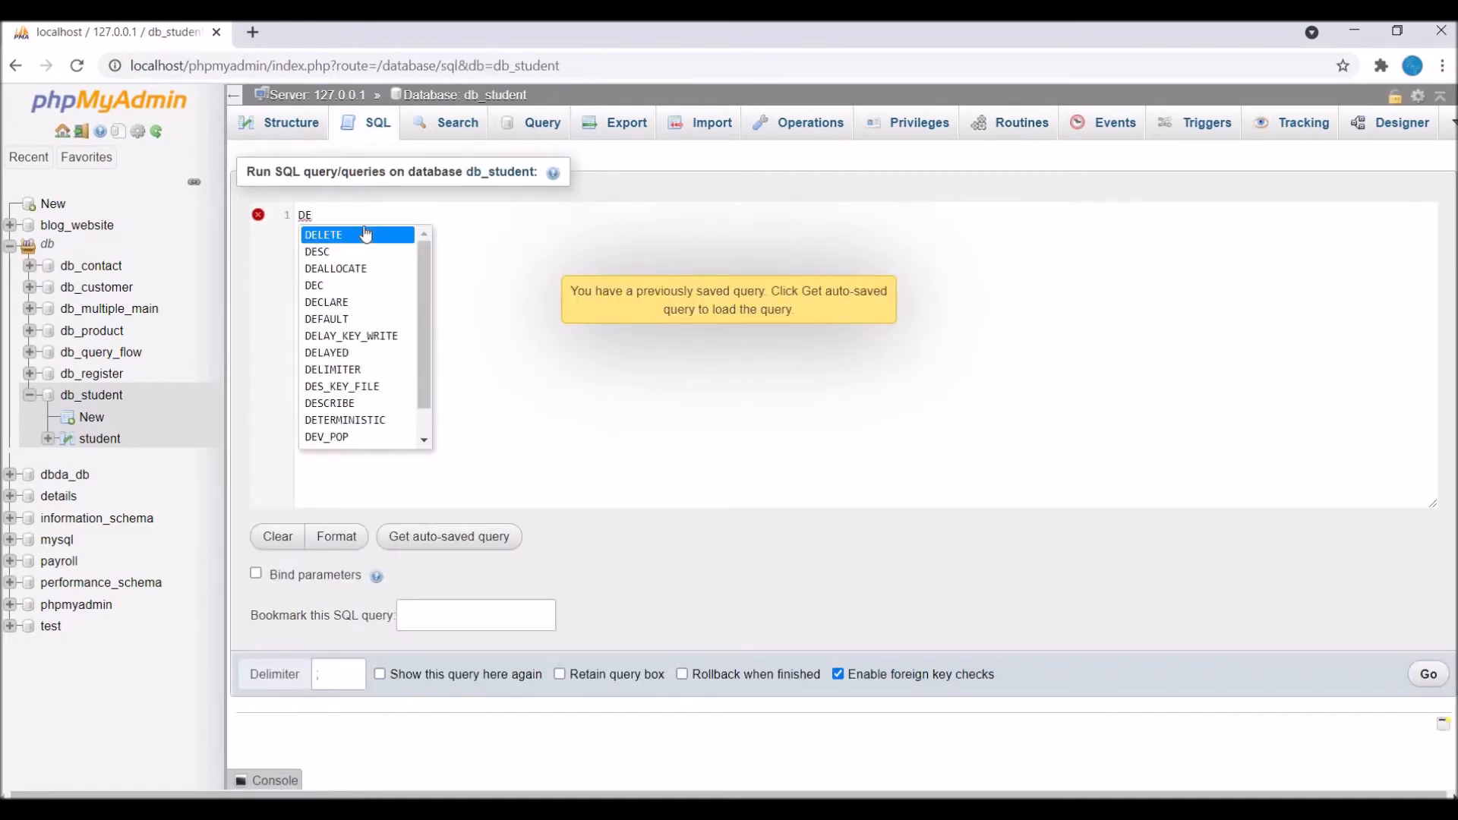
left_click(333, 369)
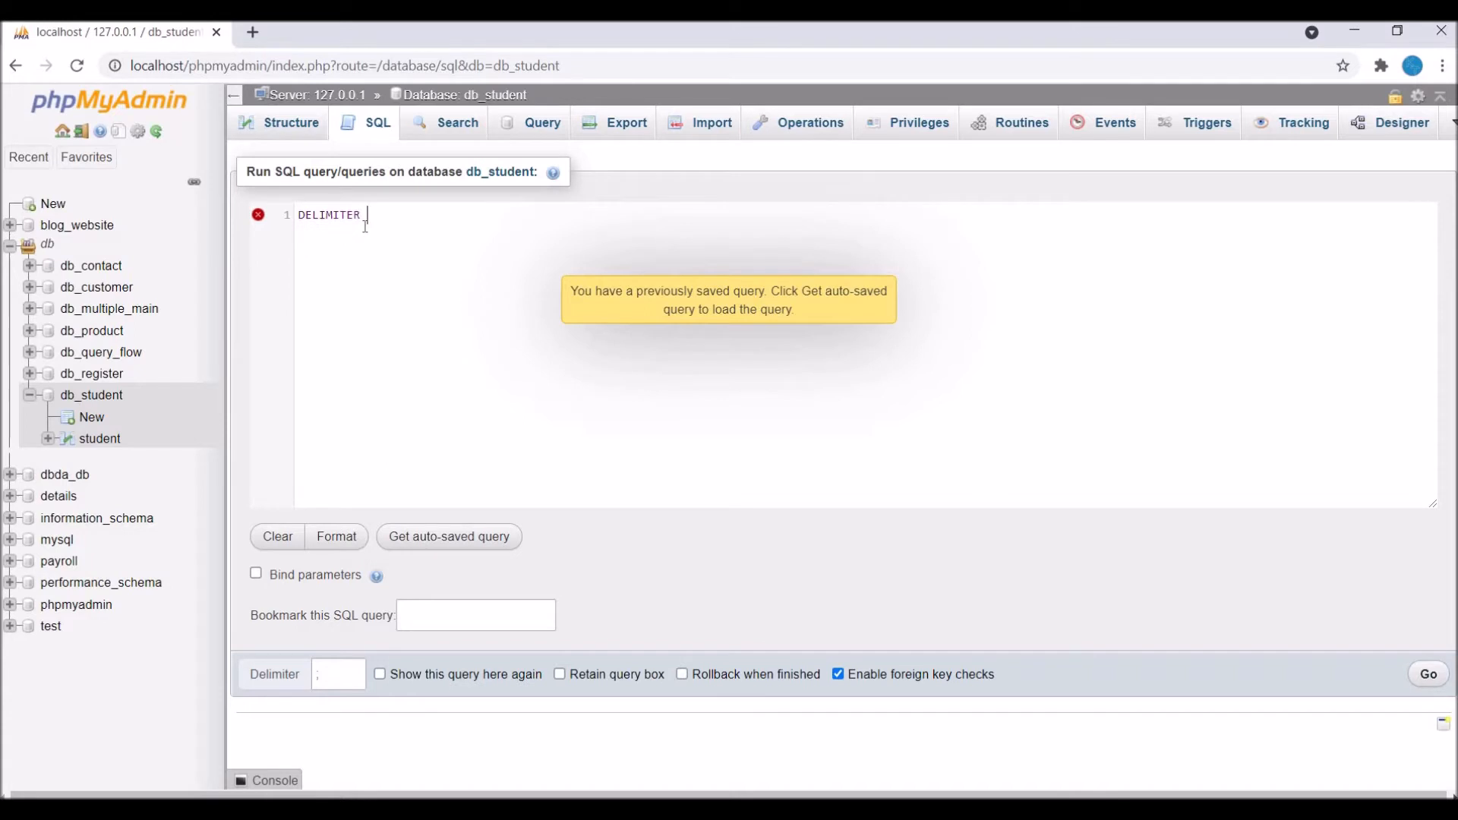
type("$$")
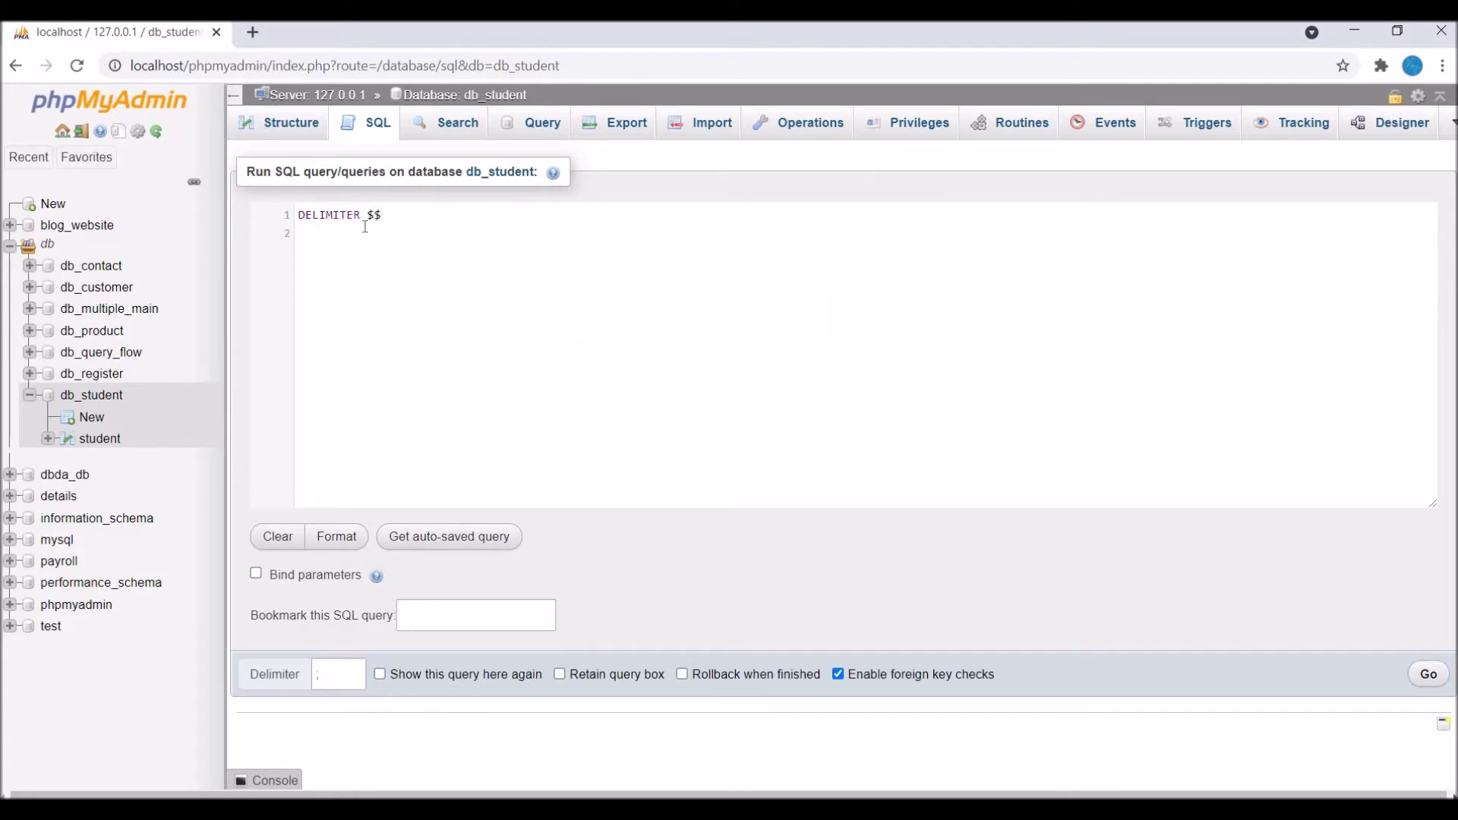
type("DELIMITER")
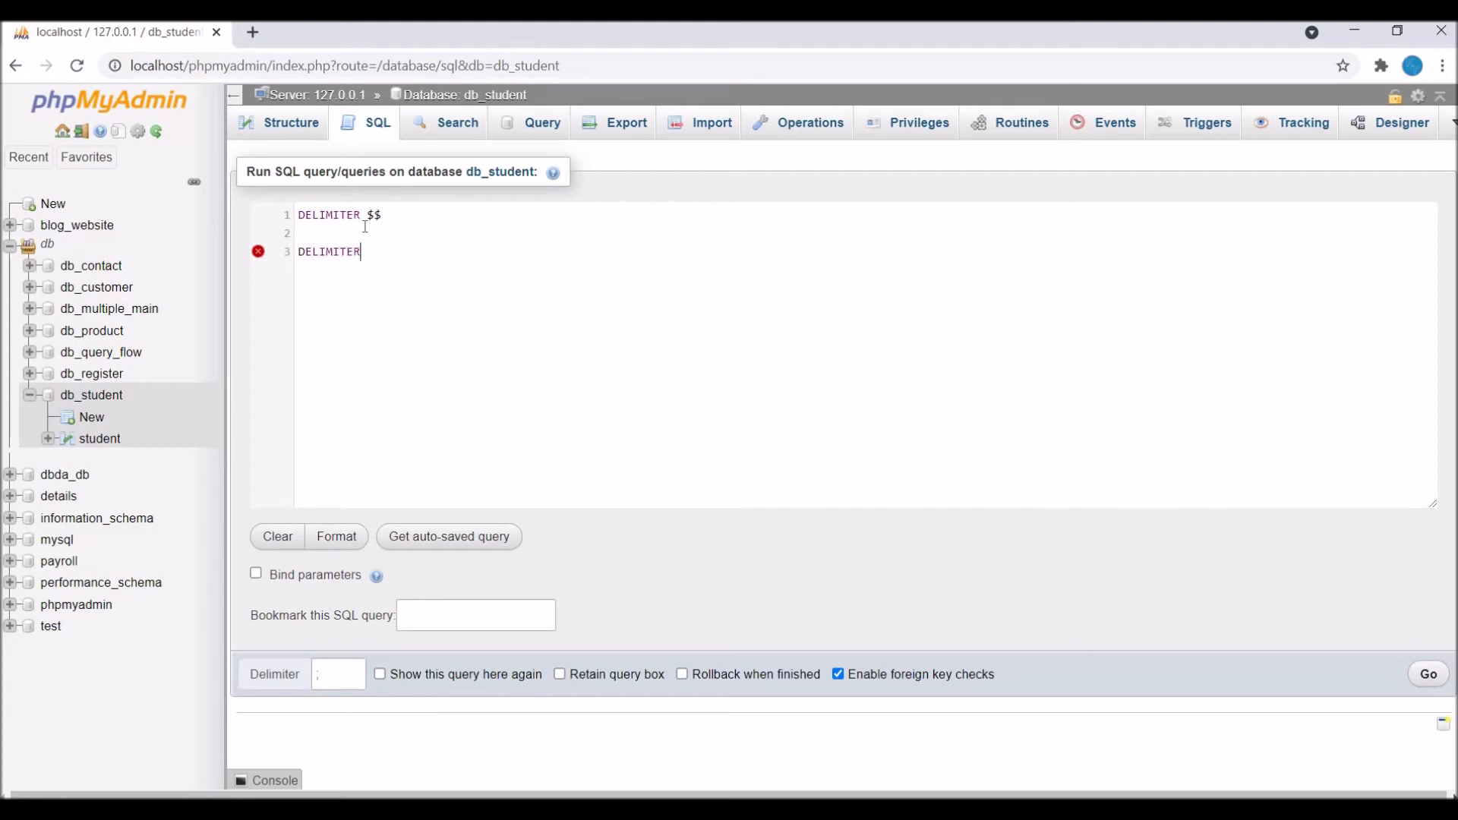
type(";")
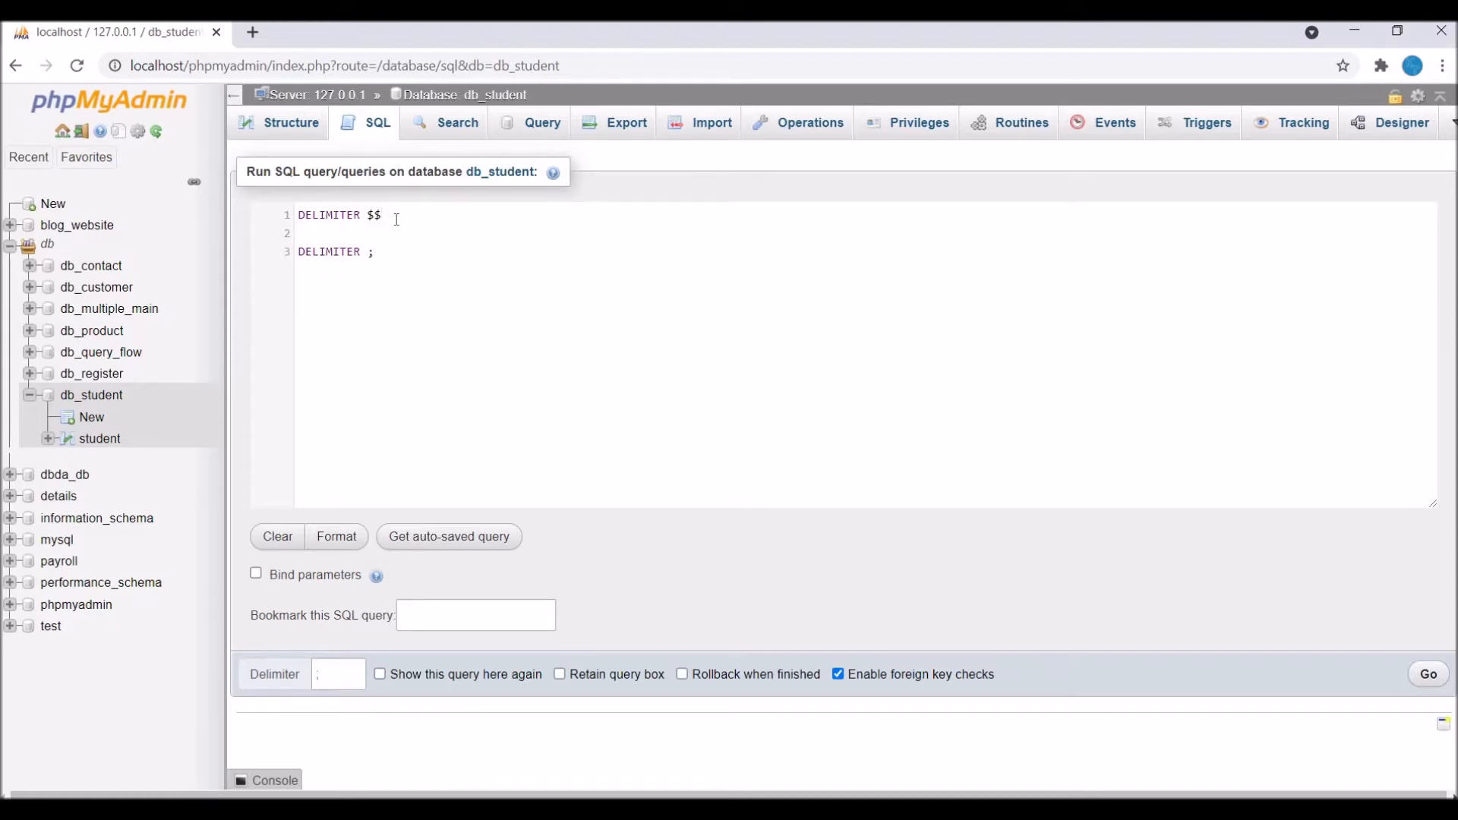
- Insert blank lines between DELIMITER $$ and DELIMITER ; for the routine body
key("Enter")
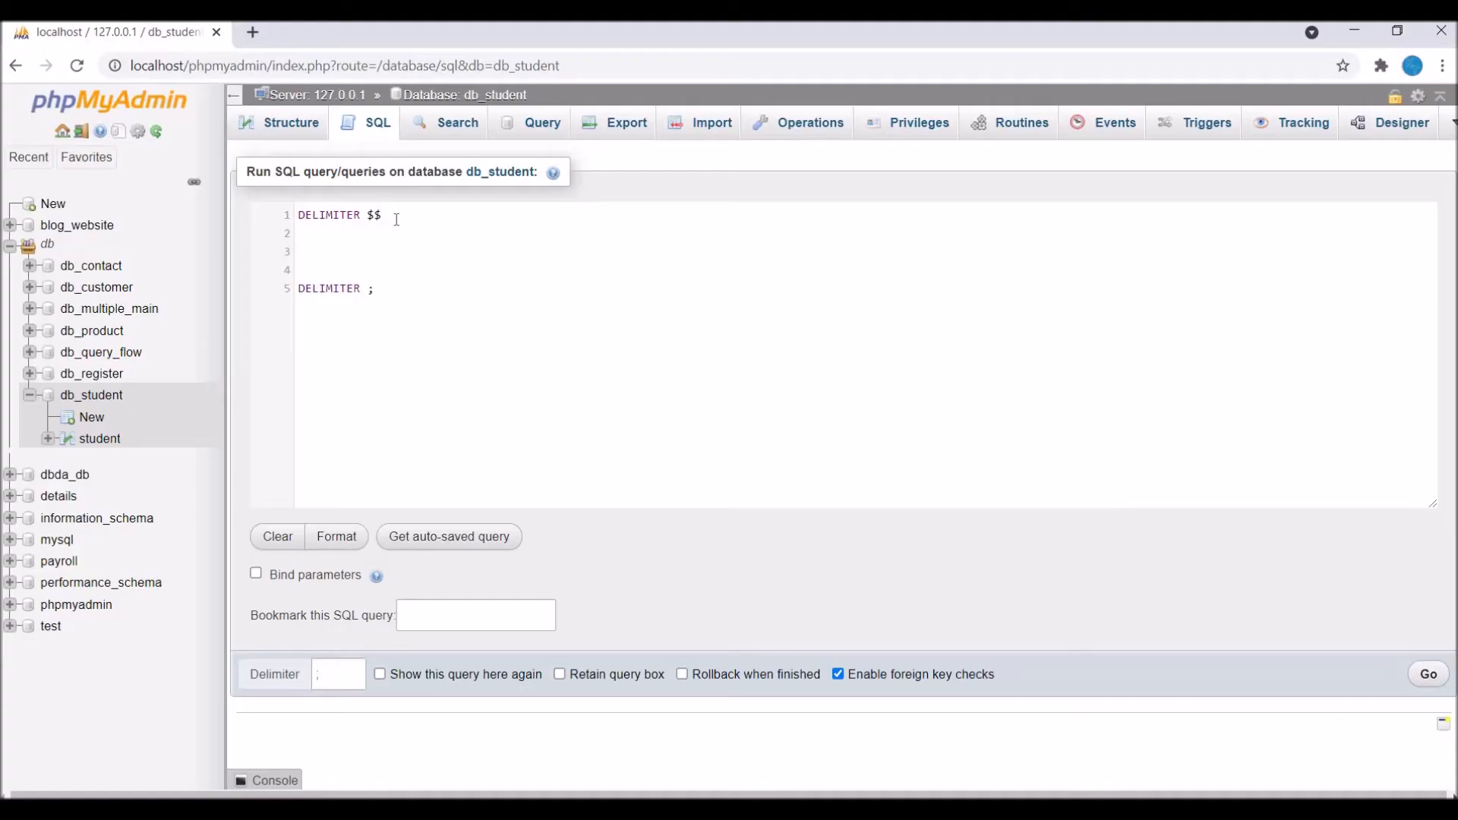
- Declare CREATE FUNCTION getStudentMarks (uid INT(10)) between the delimiter lines
type("CREATE FUNCTION")
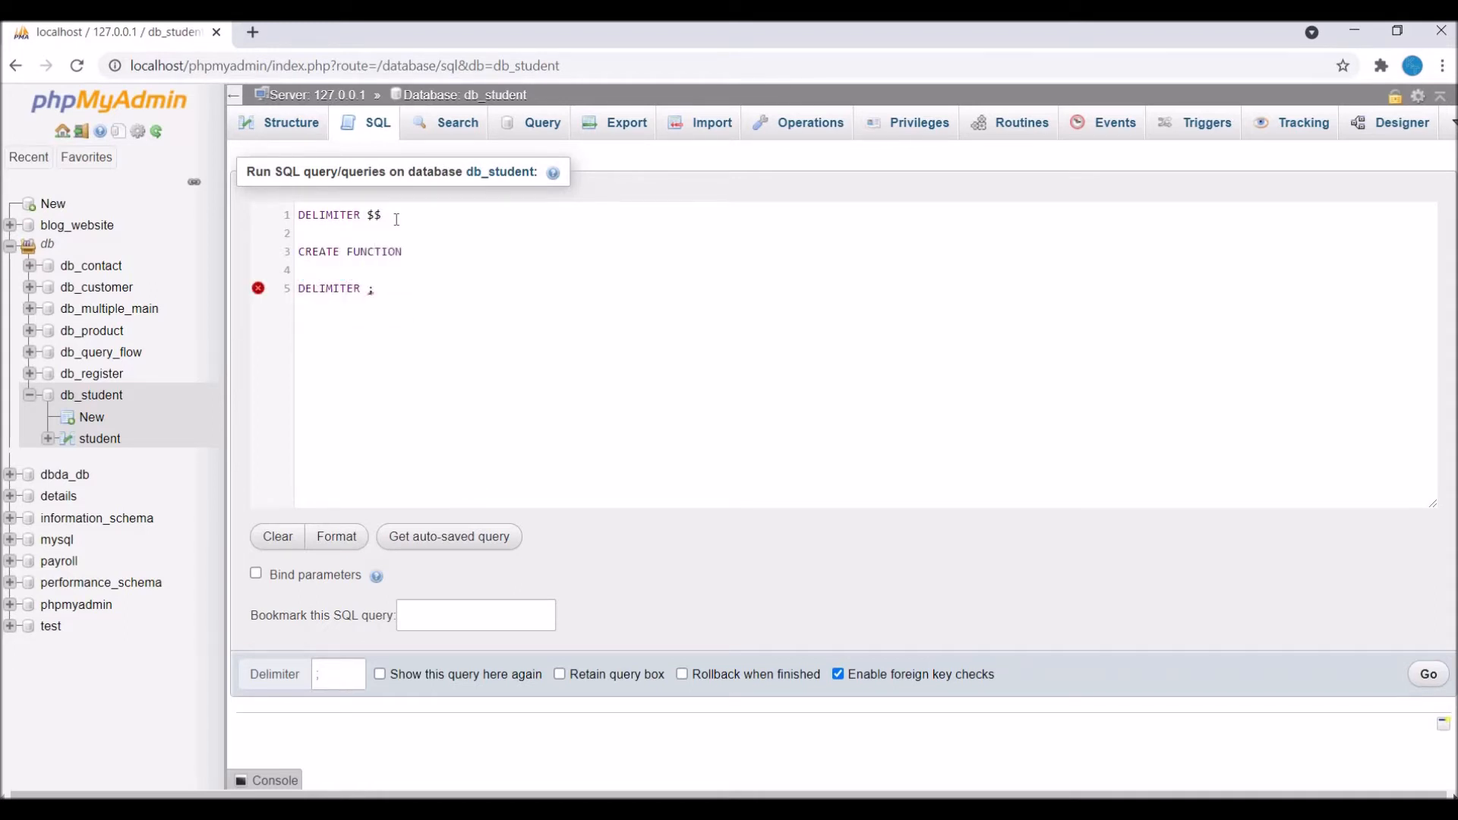
type("getStud")
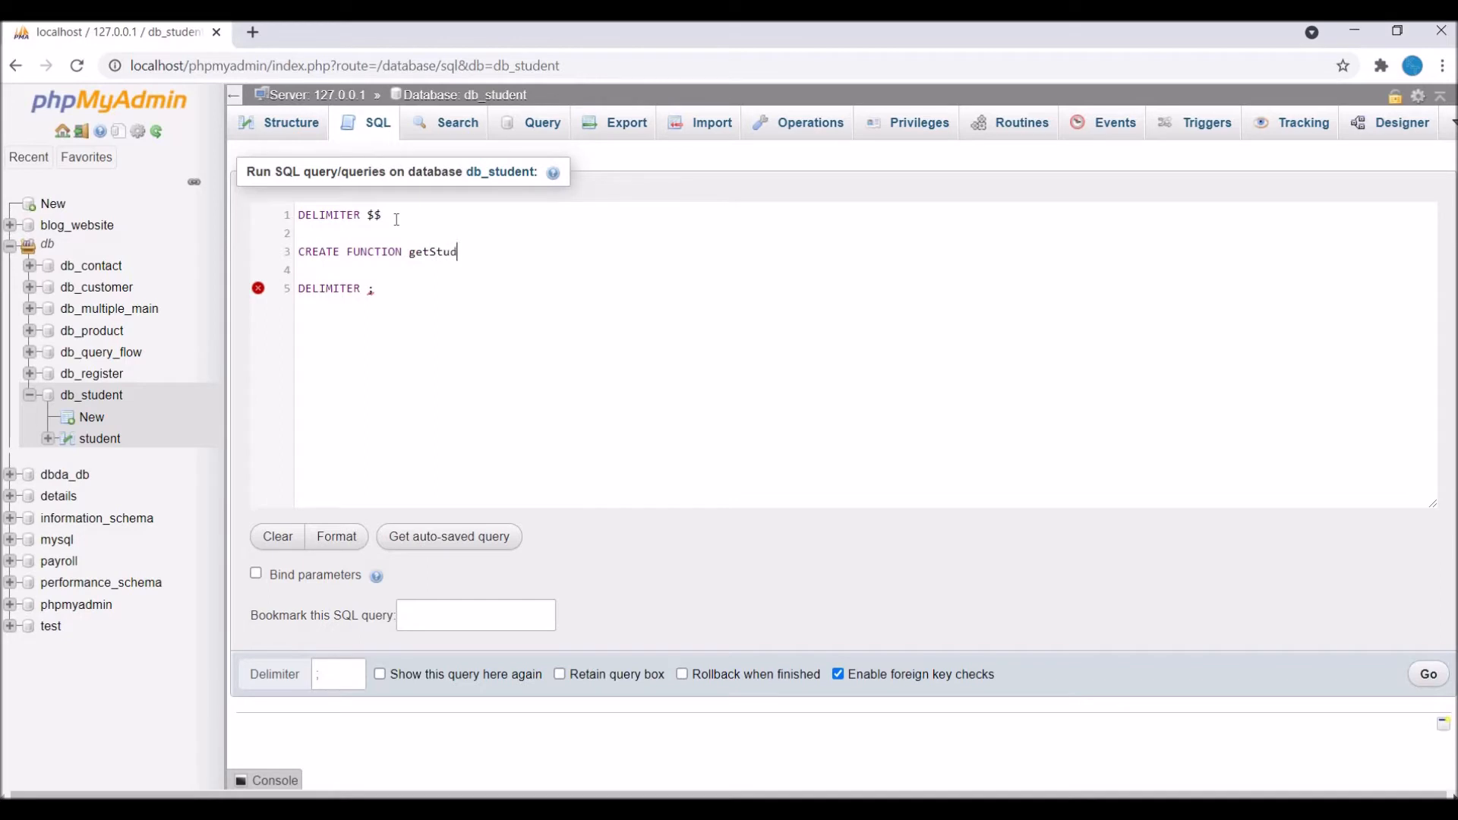
type("entMarks")
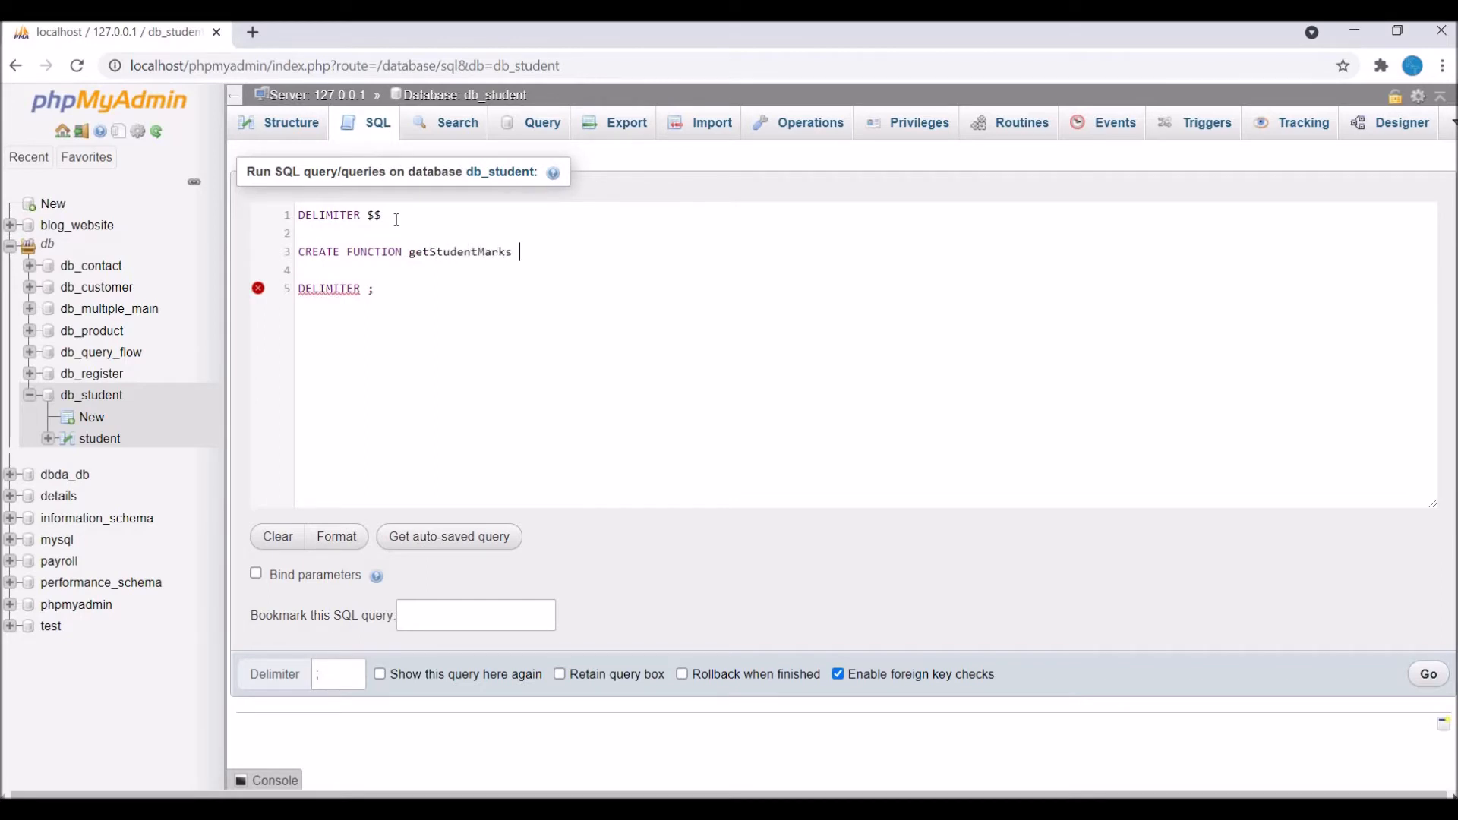
type("(")
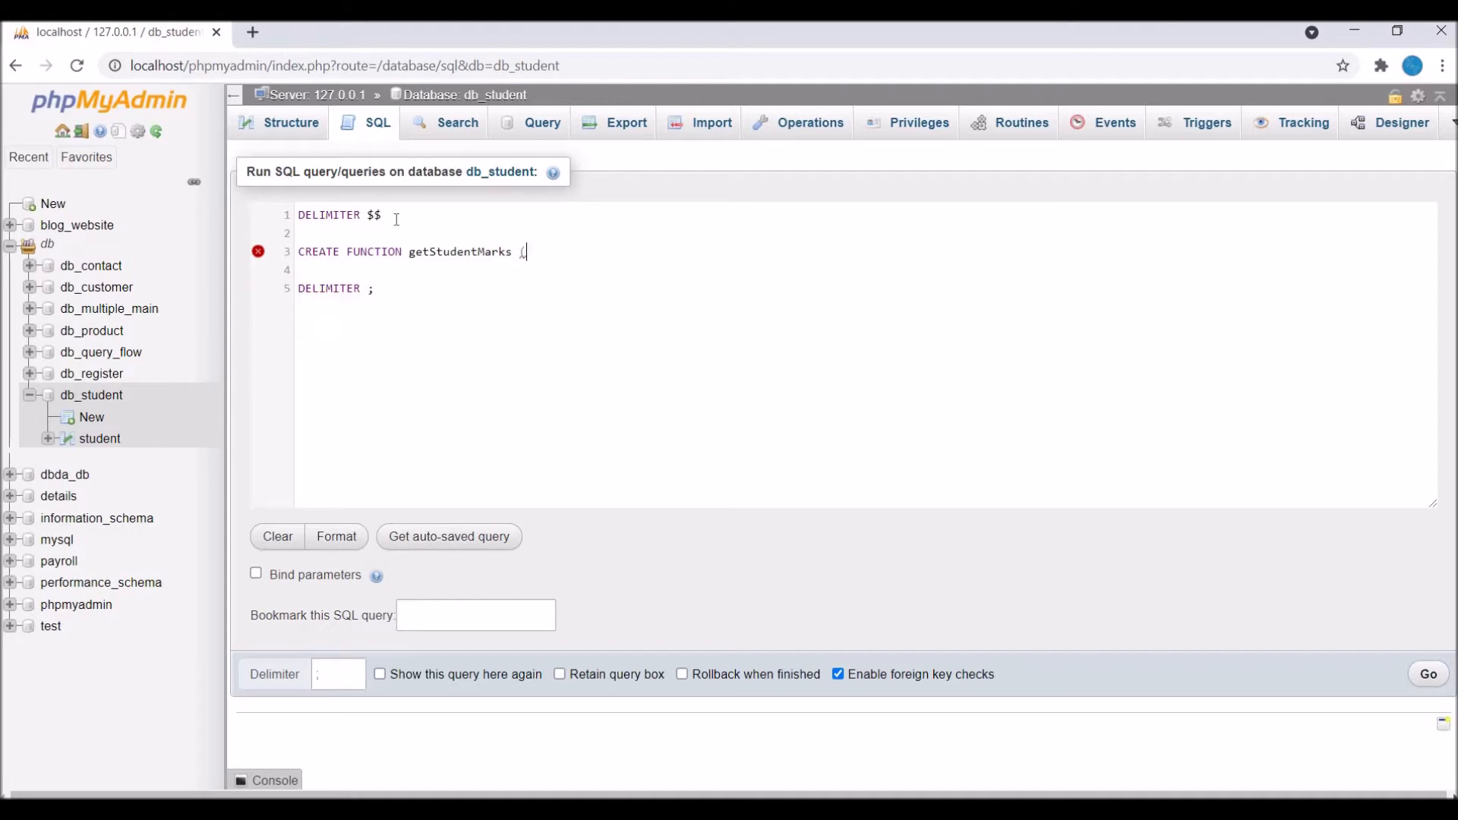
type("id)")
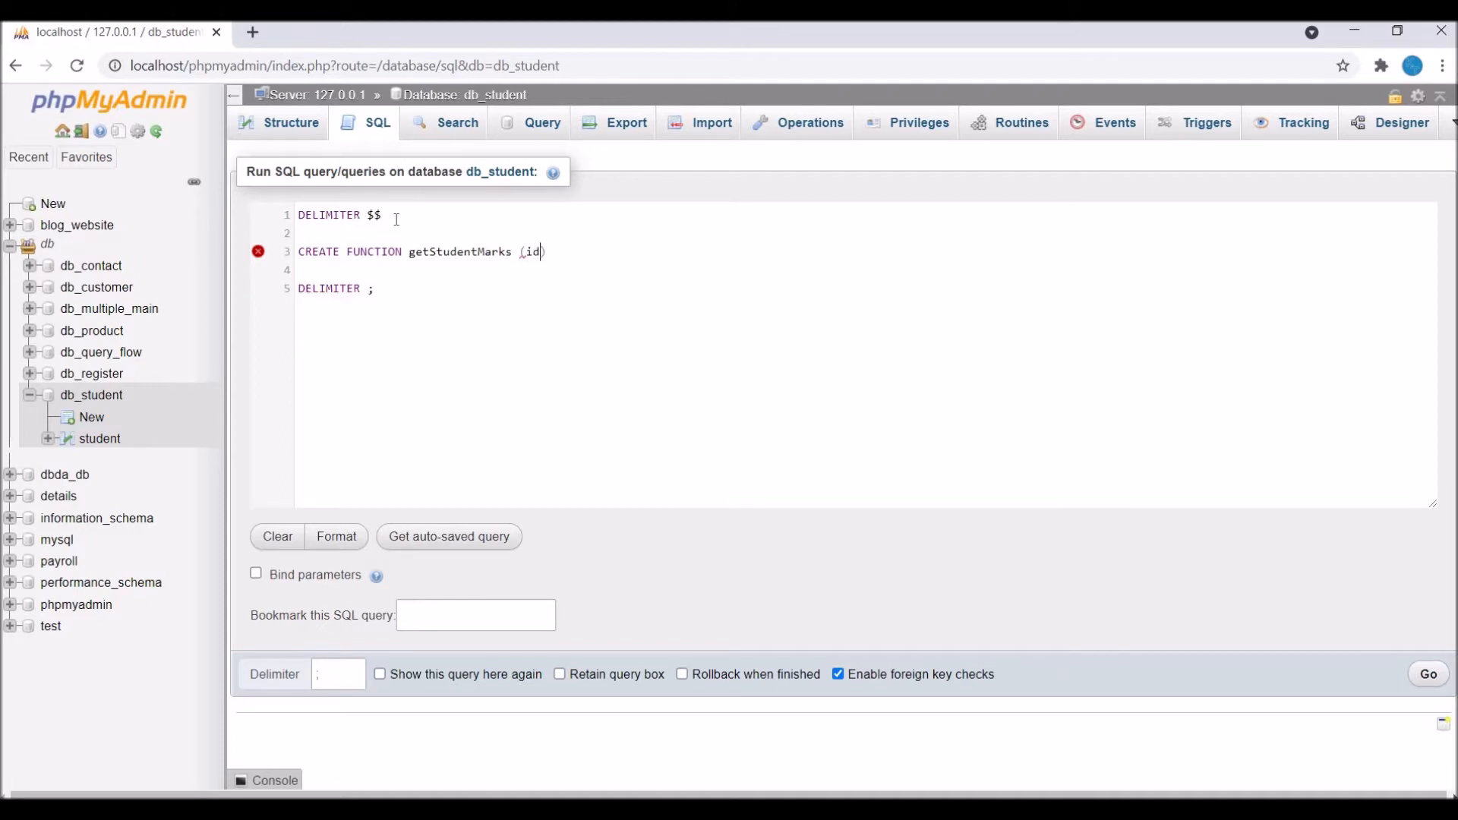
type("INT")
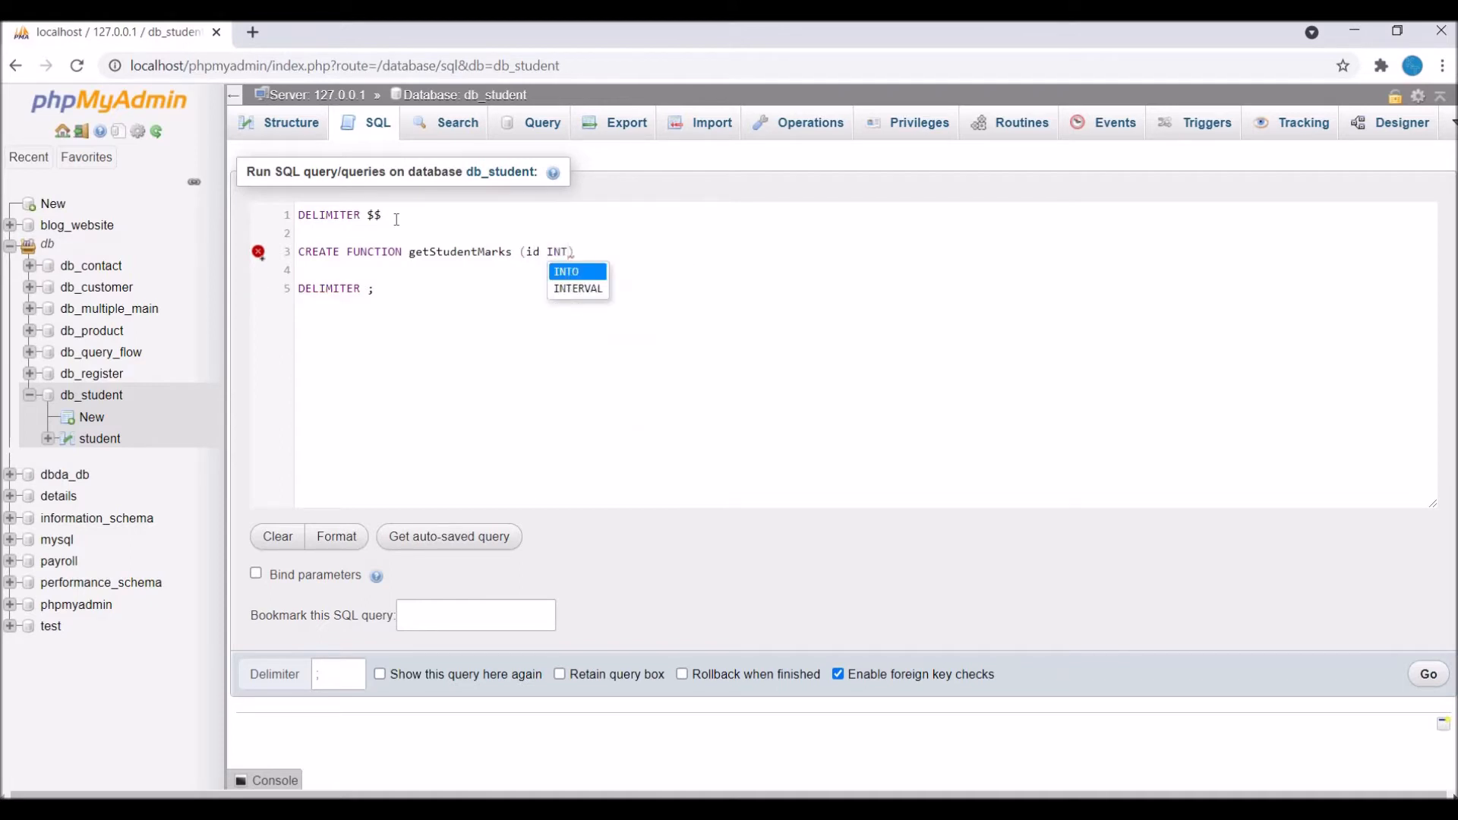
type("(")
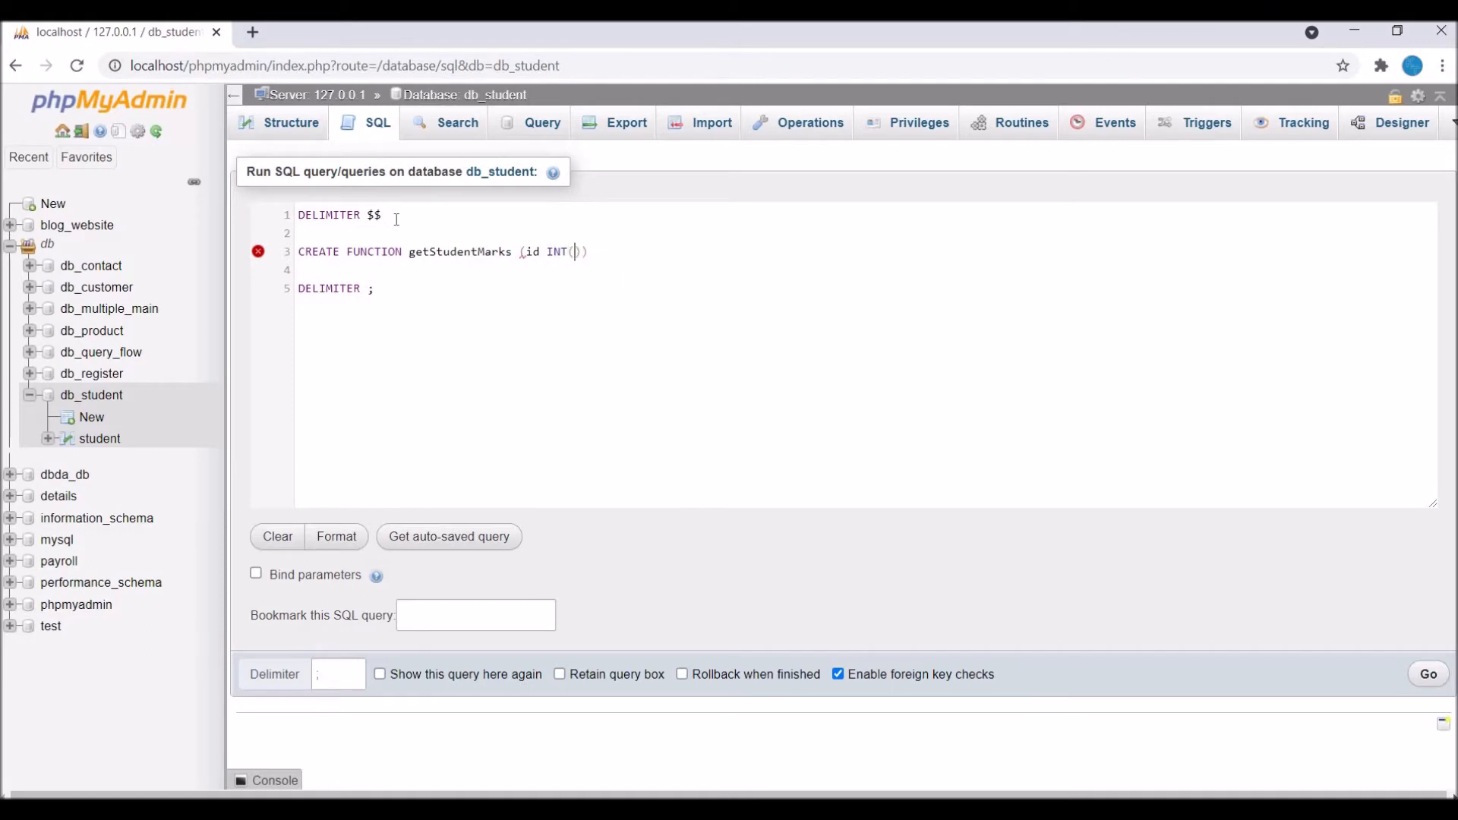
type("10")
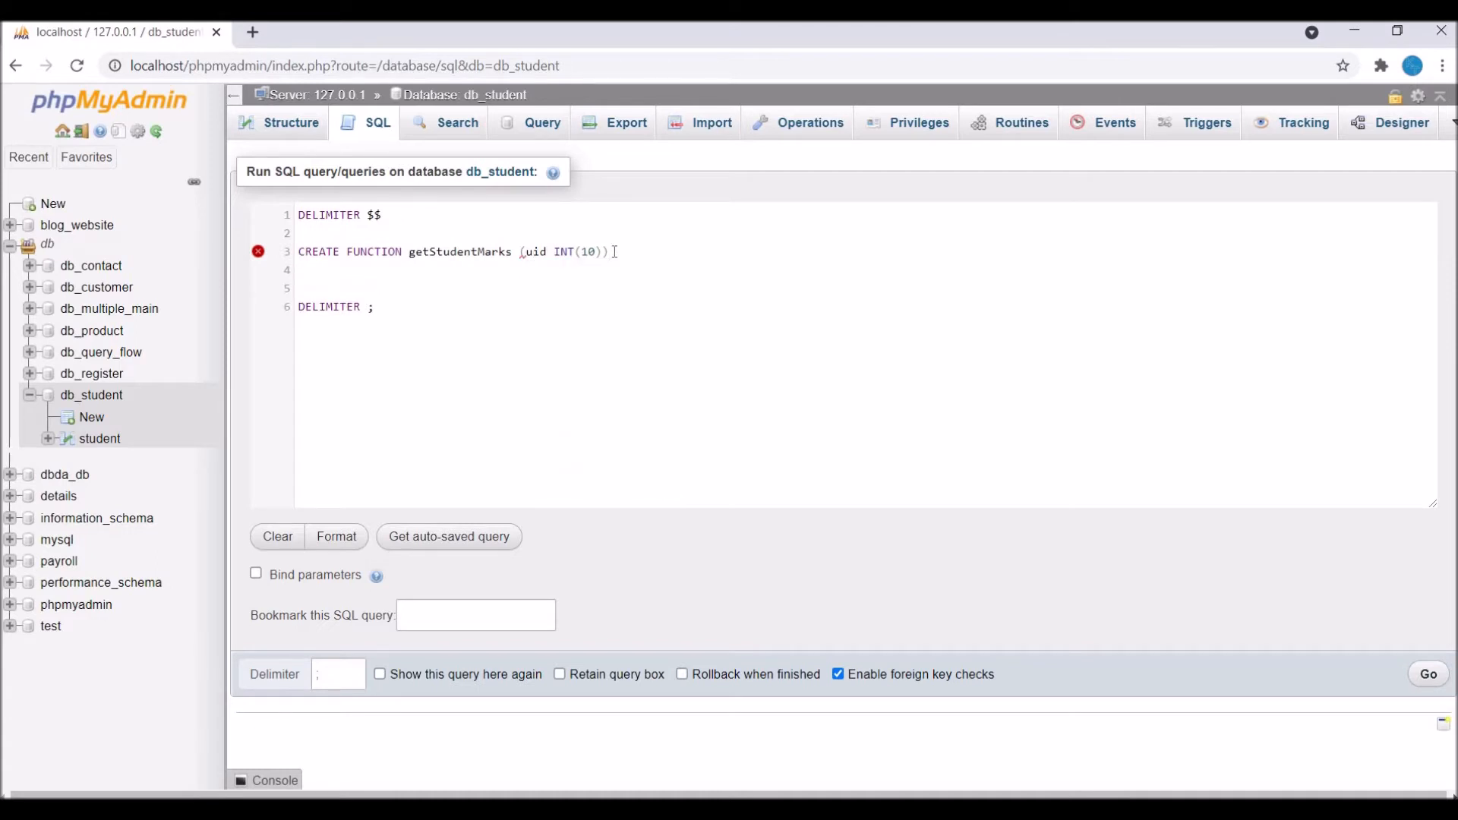
- Add RETURNS INT(11) to the function header and start a new body line
type("RETURNS")
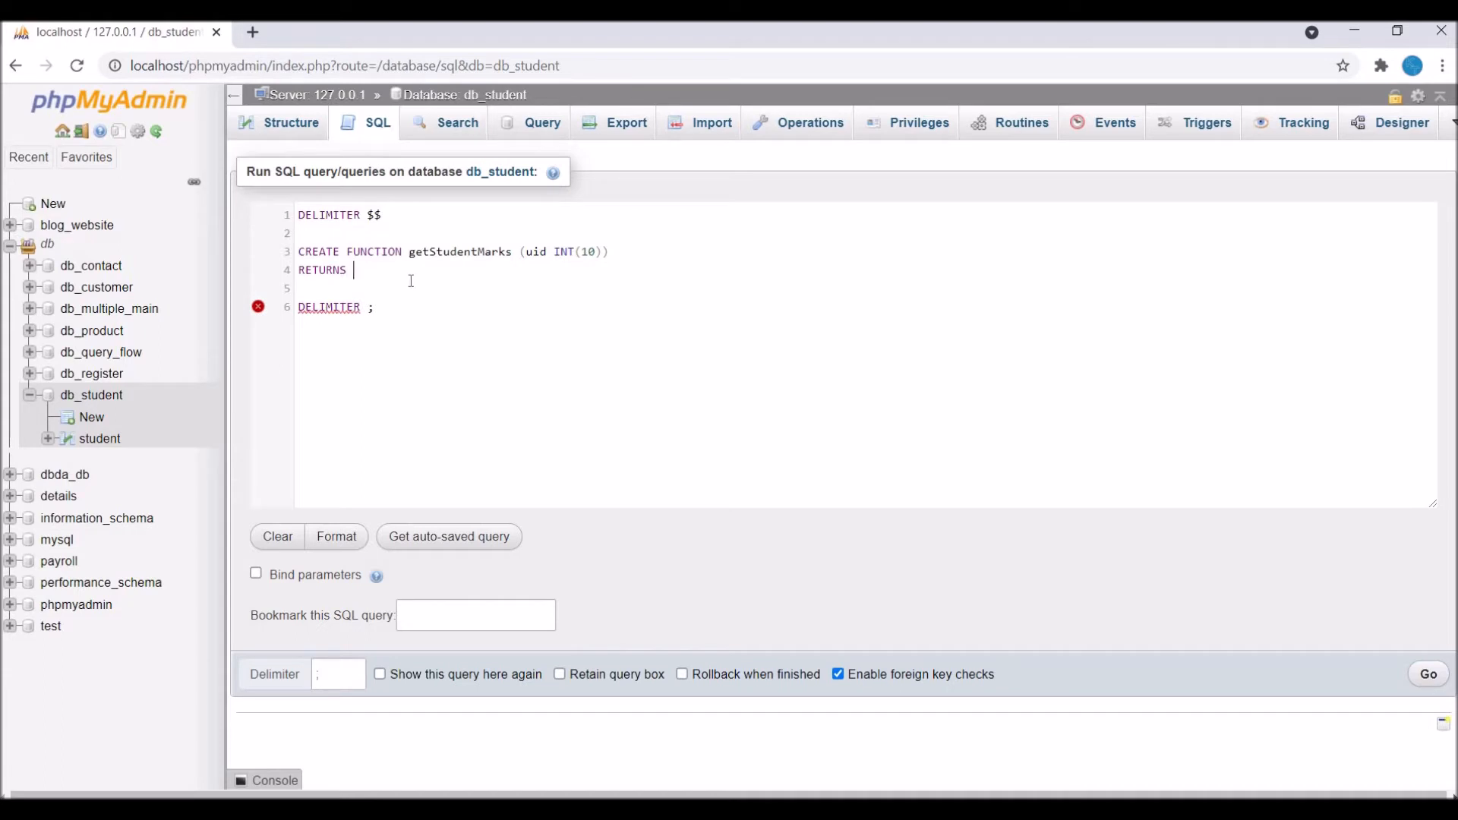
type("V")
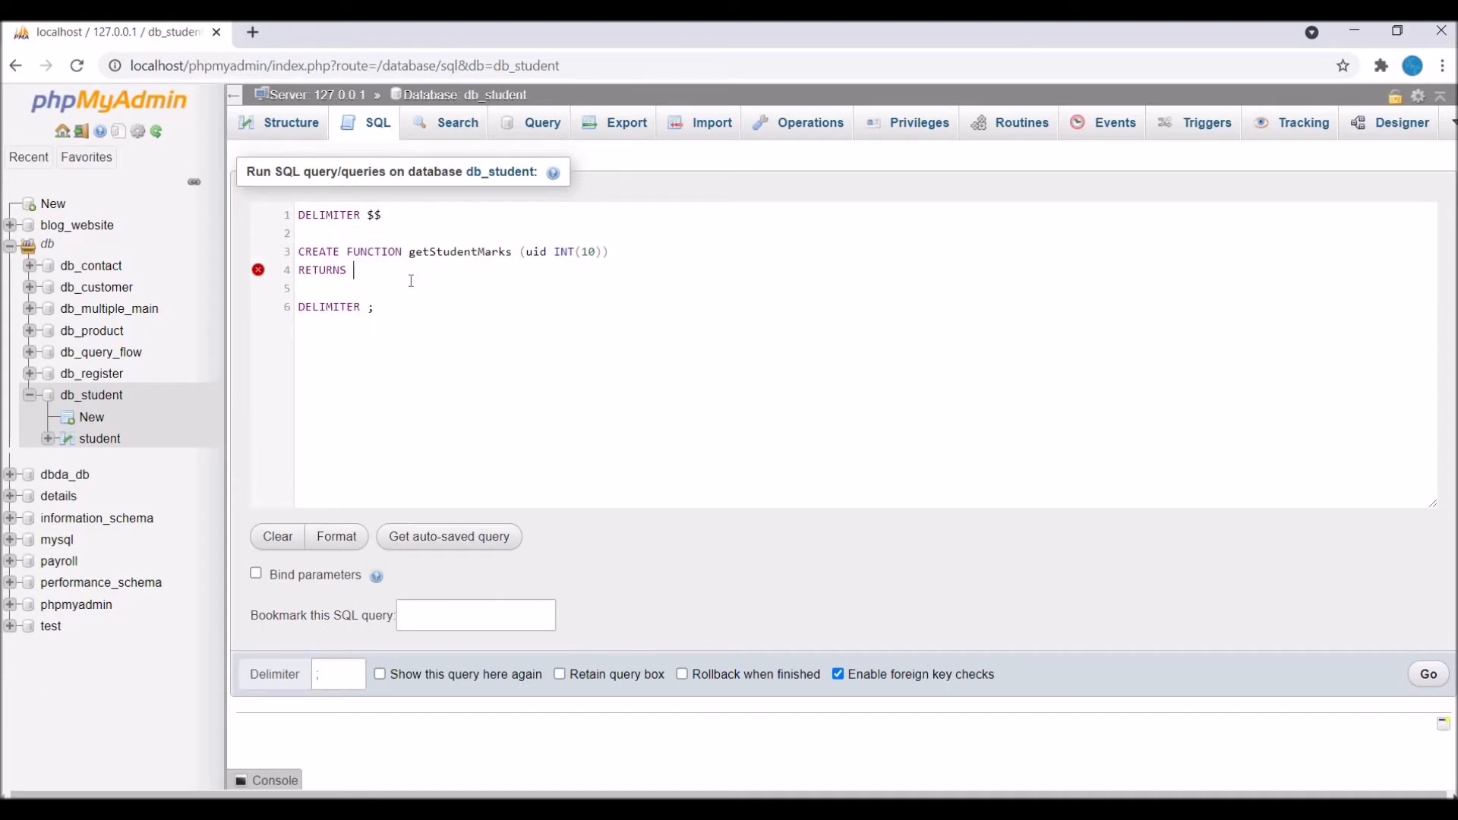
type("INT(")
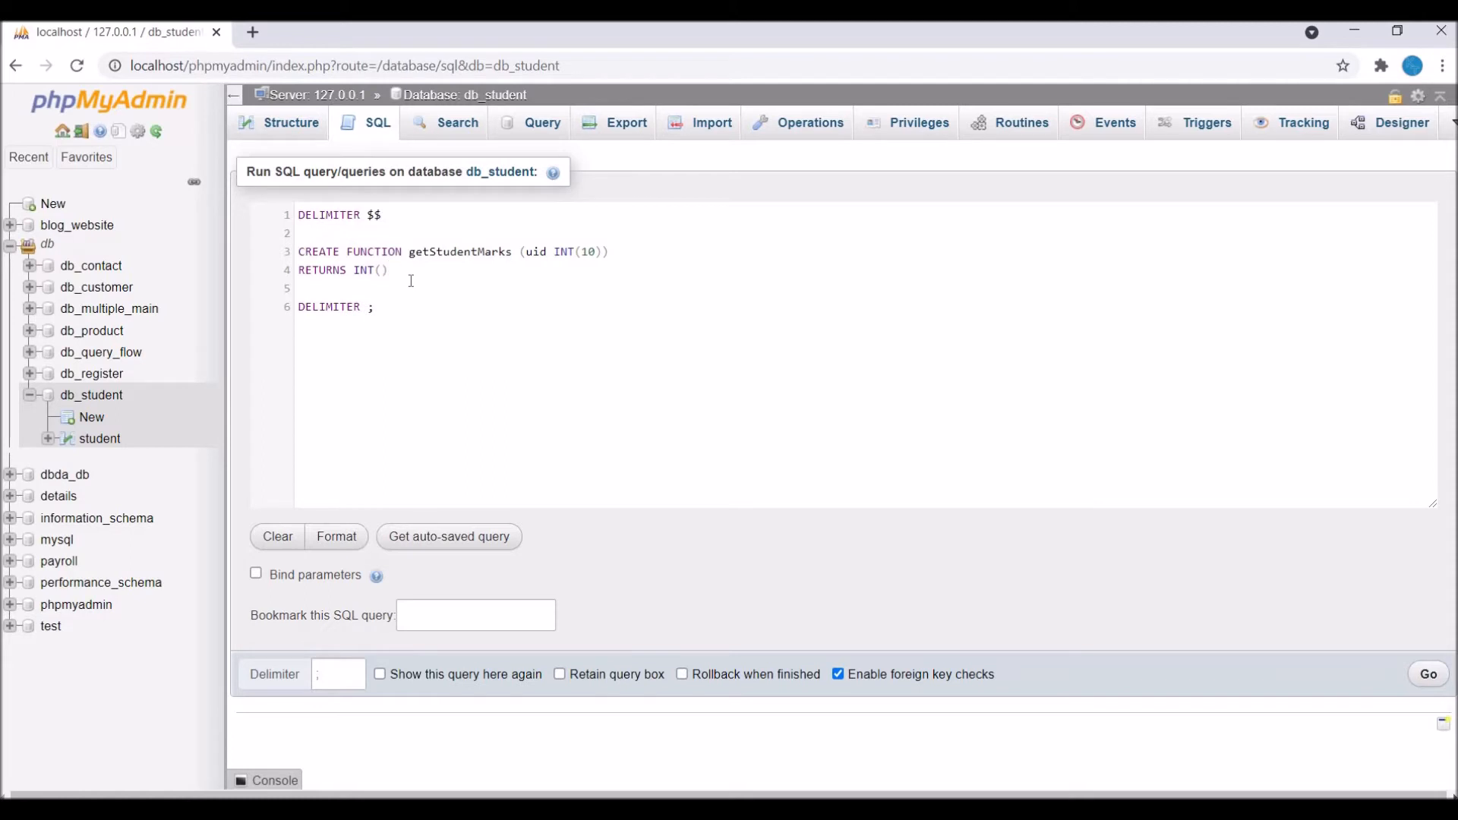
type("11")
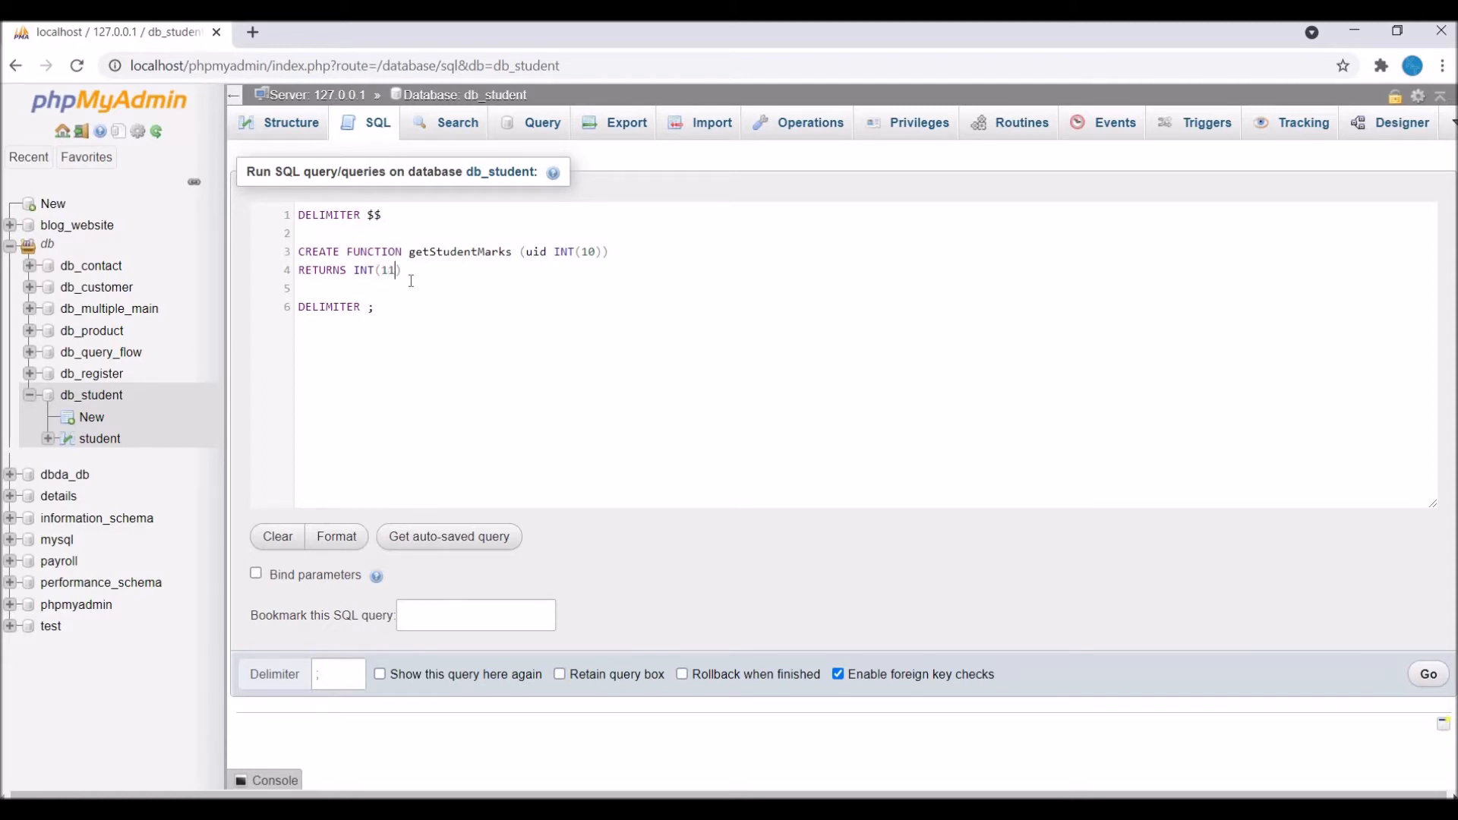
key("Enter")
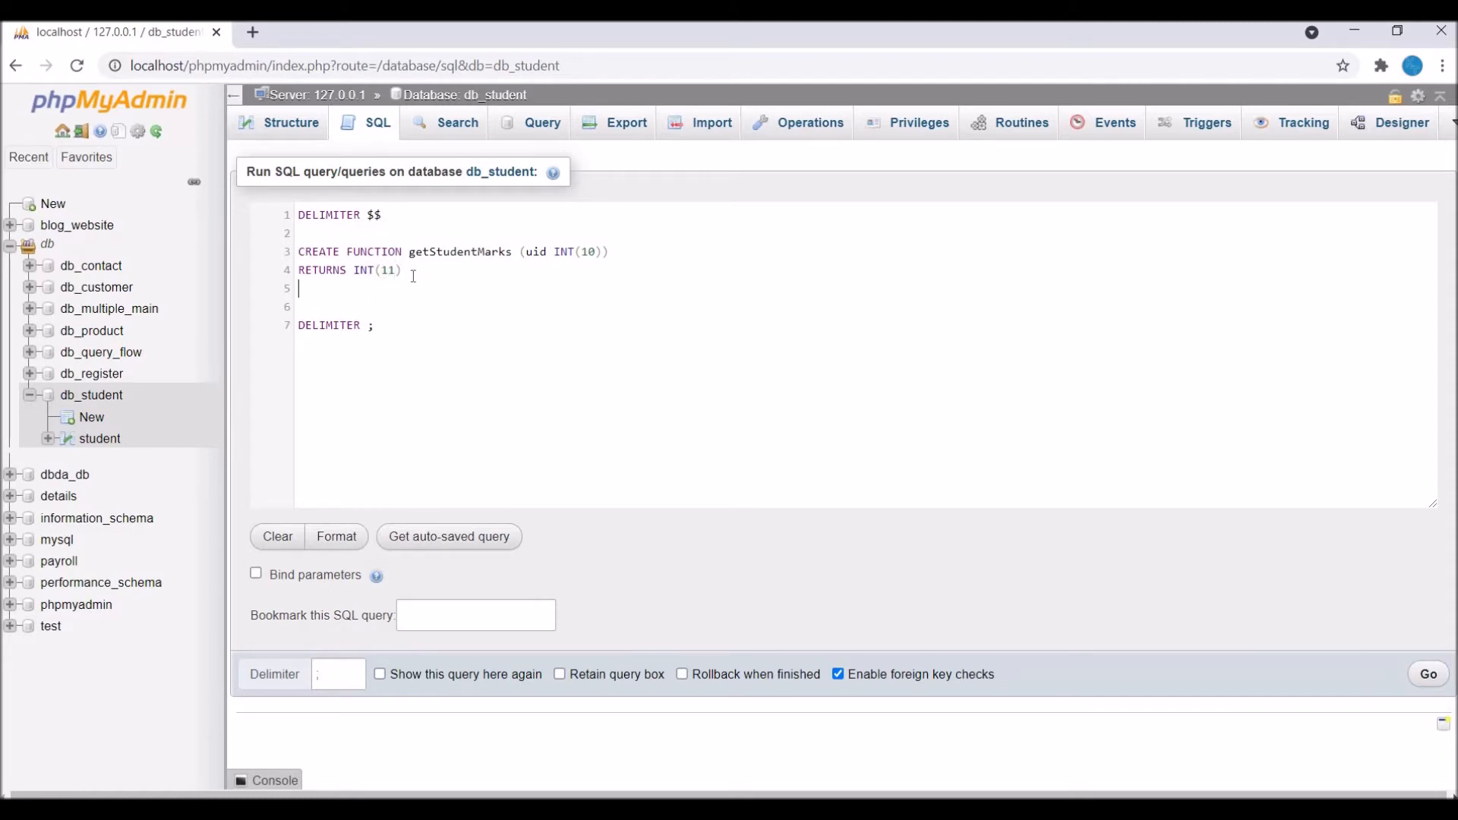
- Write the BEGIN...END$$ body declaring studentMark INT(11) DEFAULT 0
type("BEGIN")
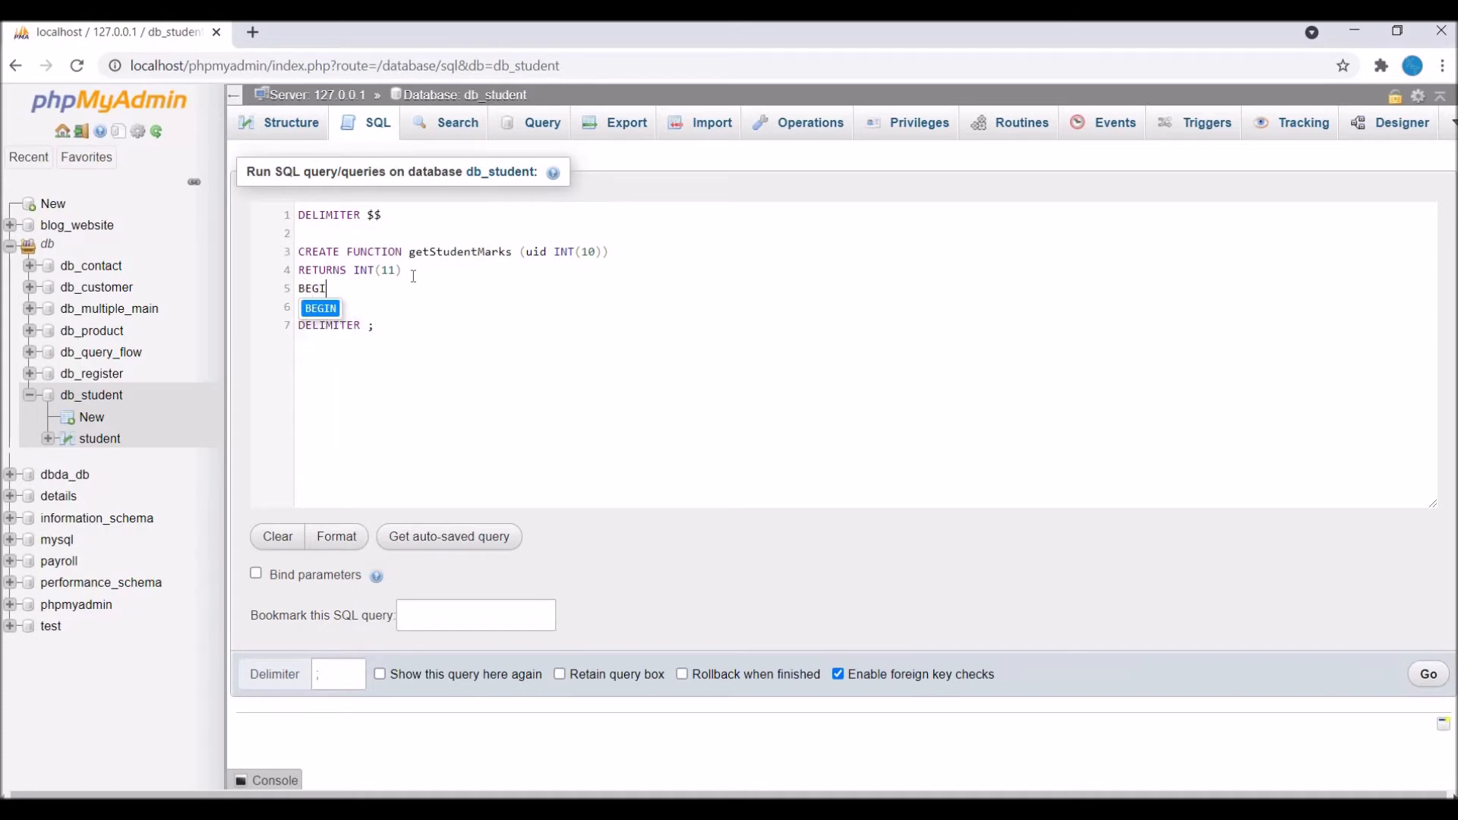
type("END$$")
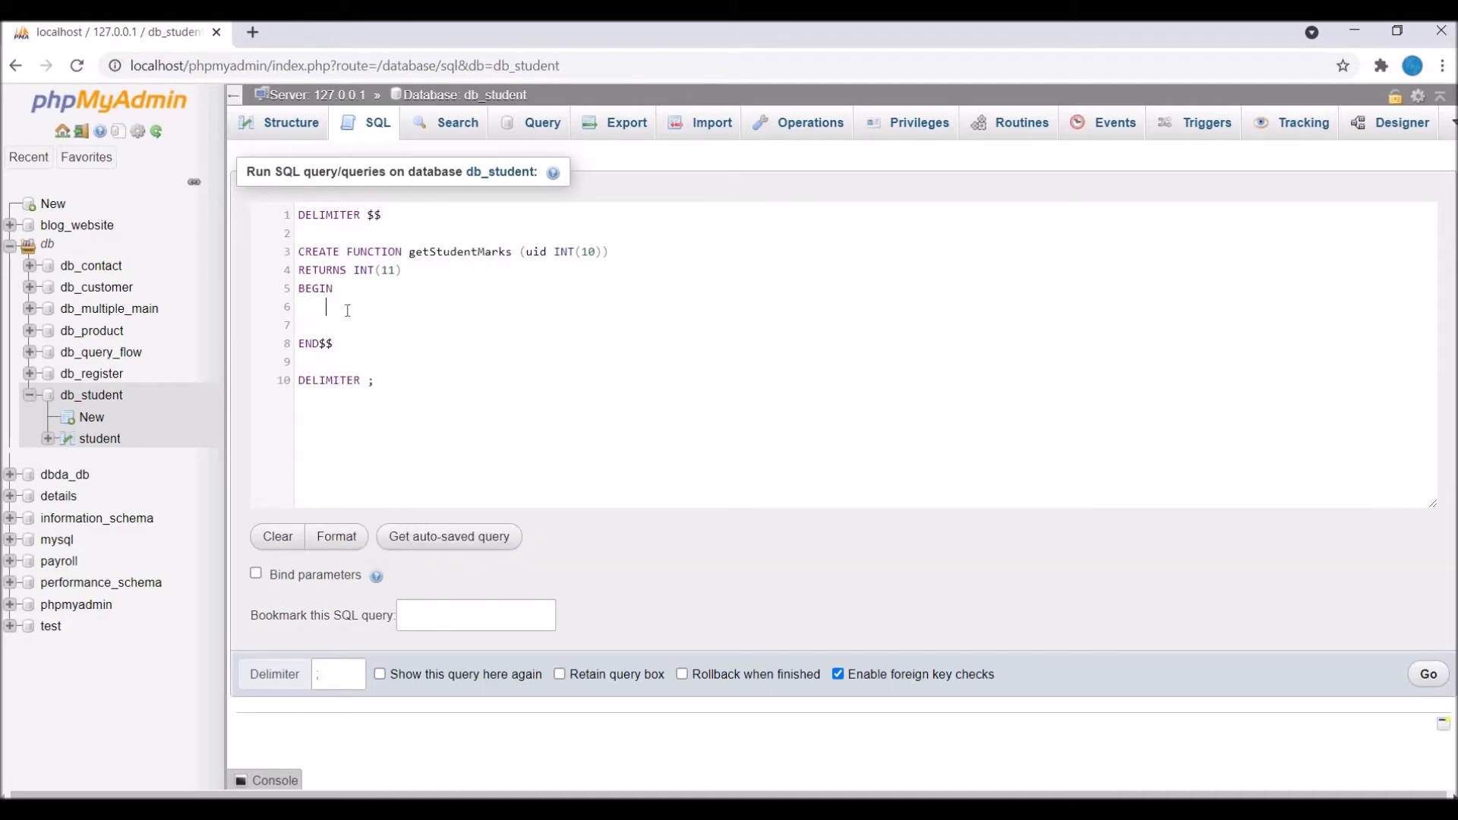
type("DECLARE")
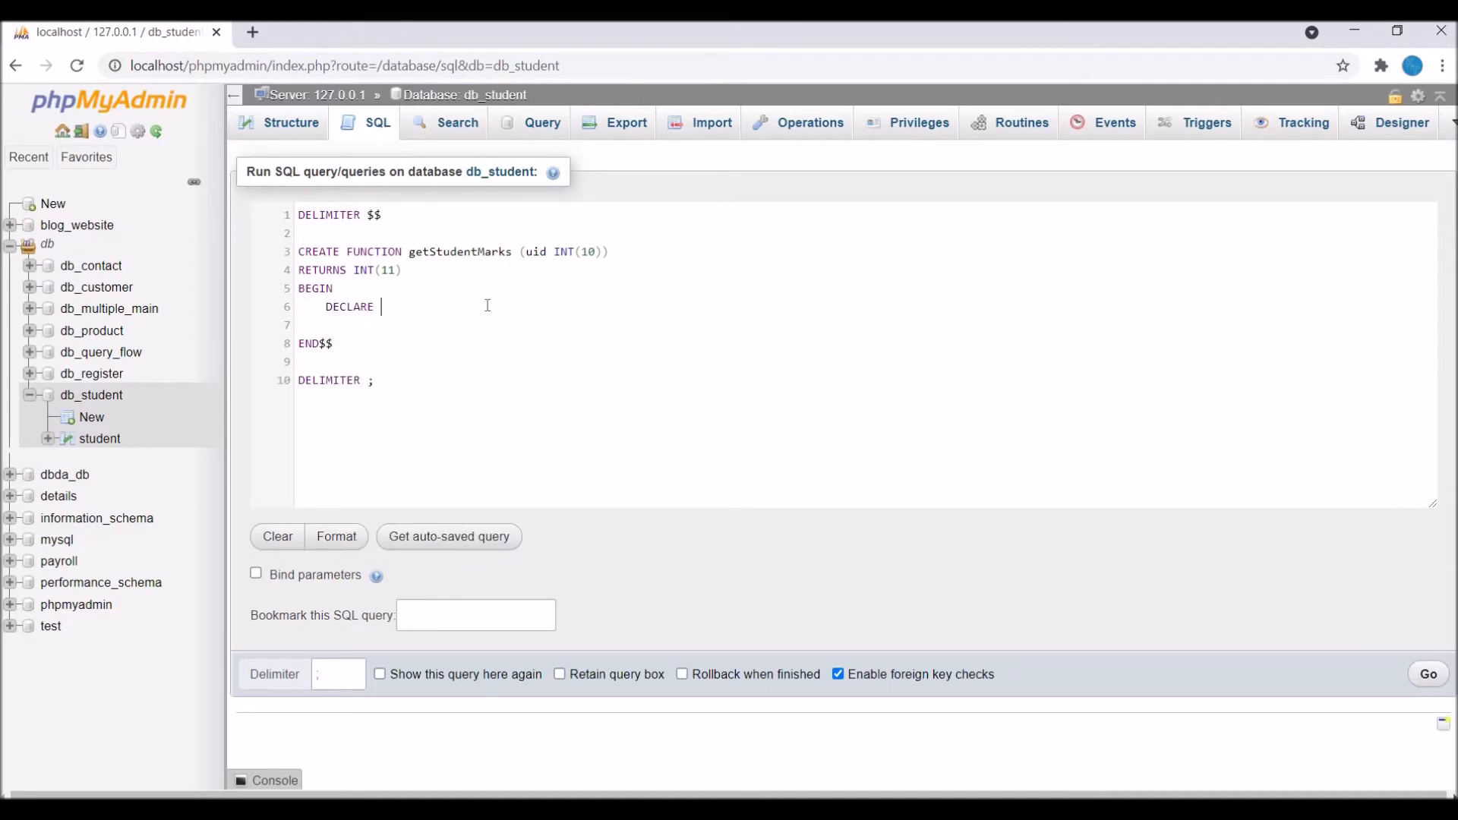
type("studen")
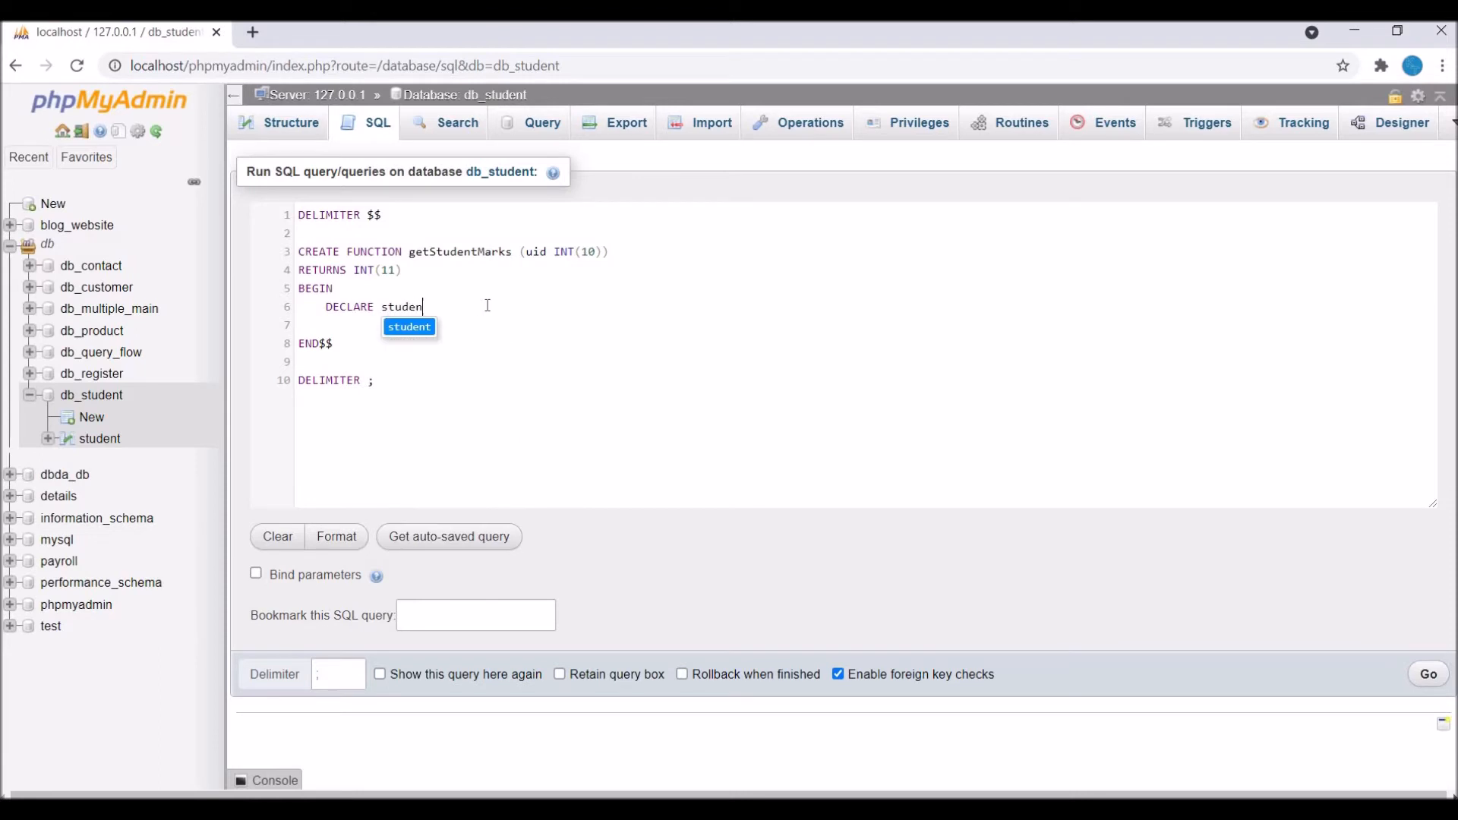
type("tMark")
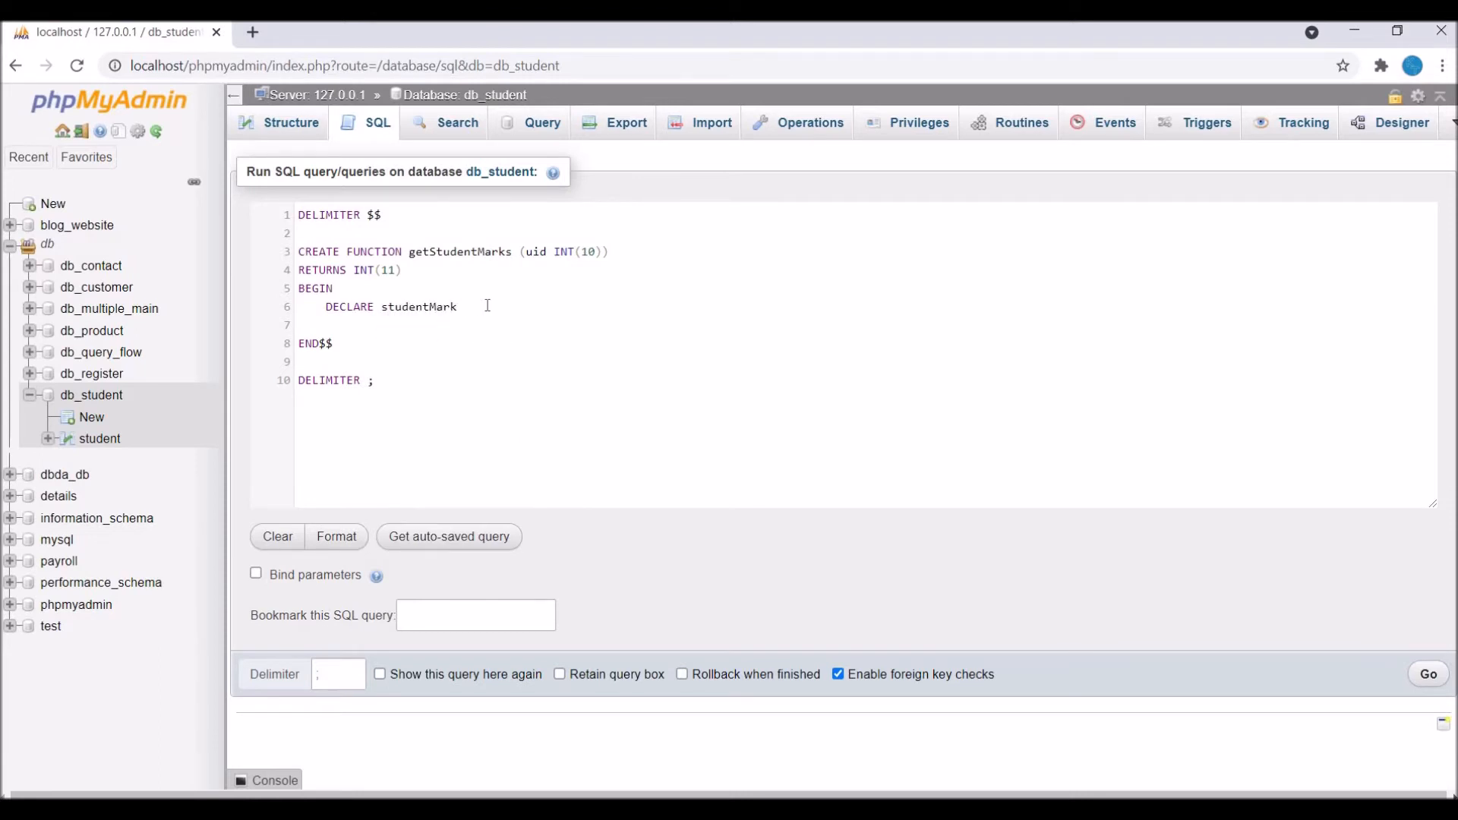
type("INT(0")
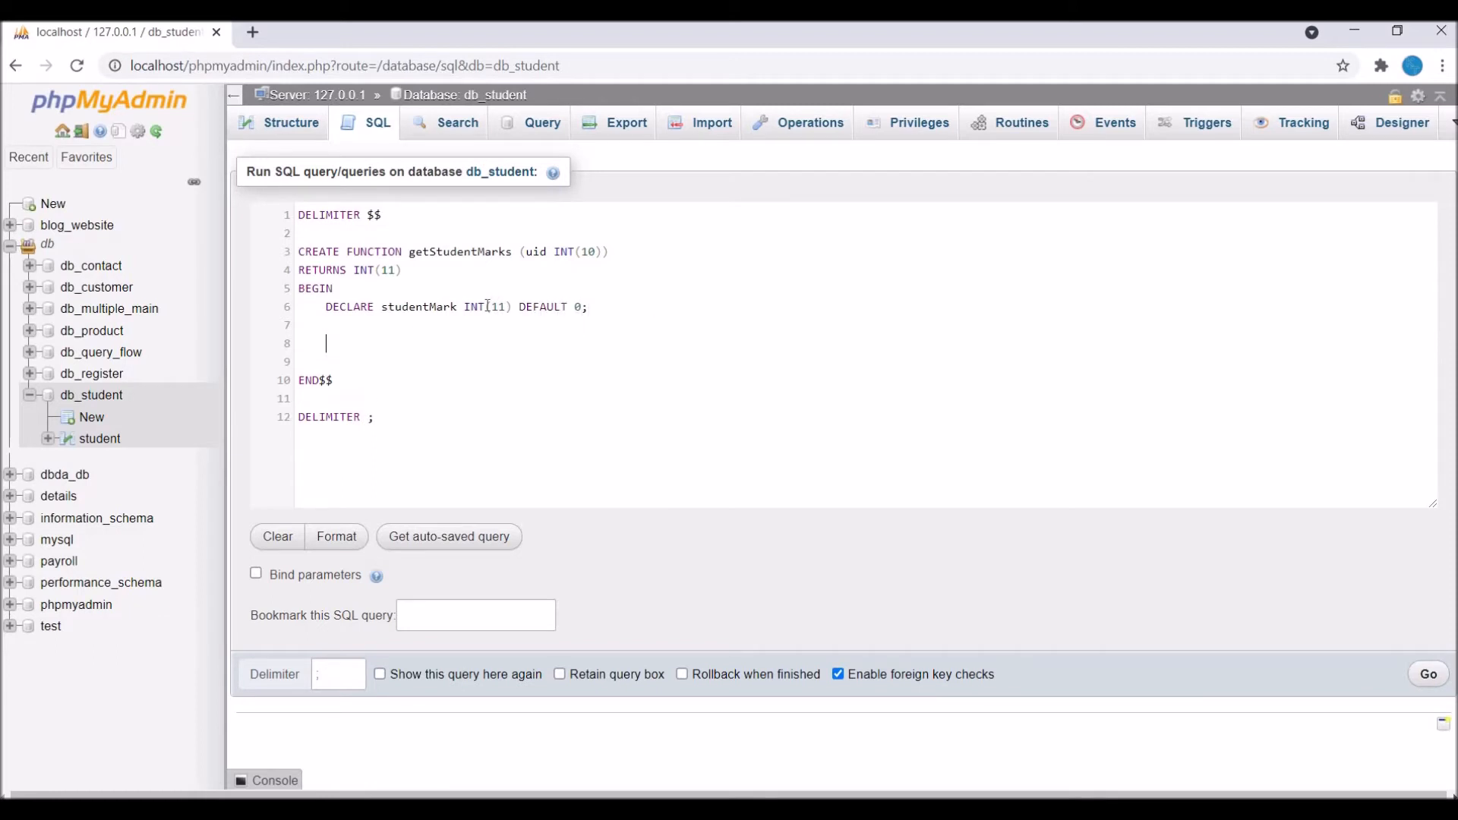
- Add SELECT mark FROM student WHERE id = uid; to the function body
type("SELECT mar")
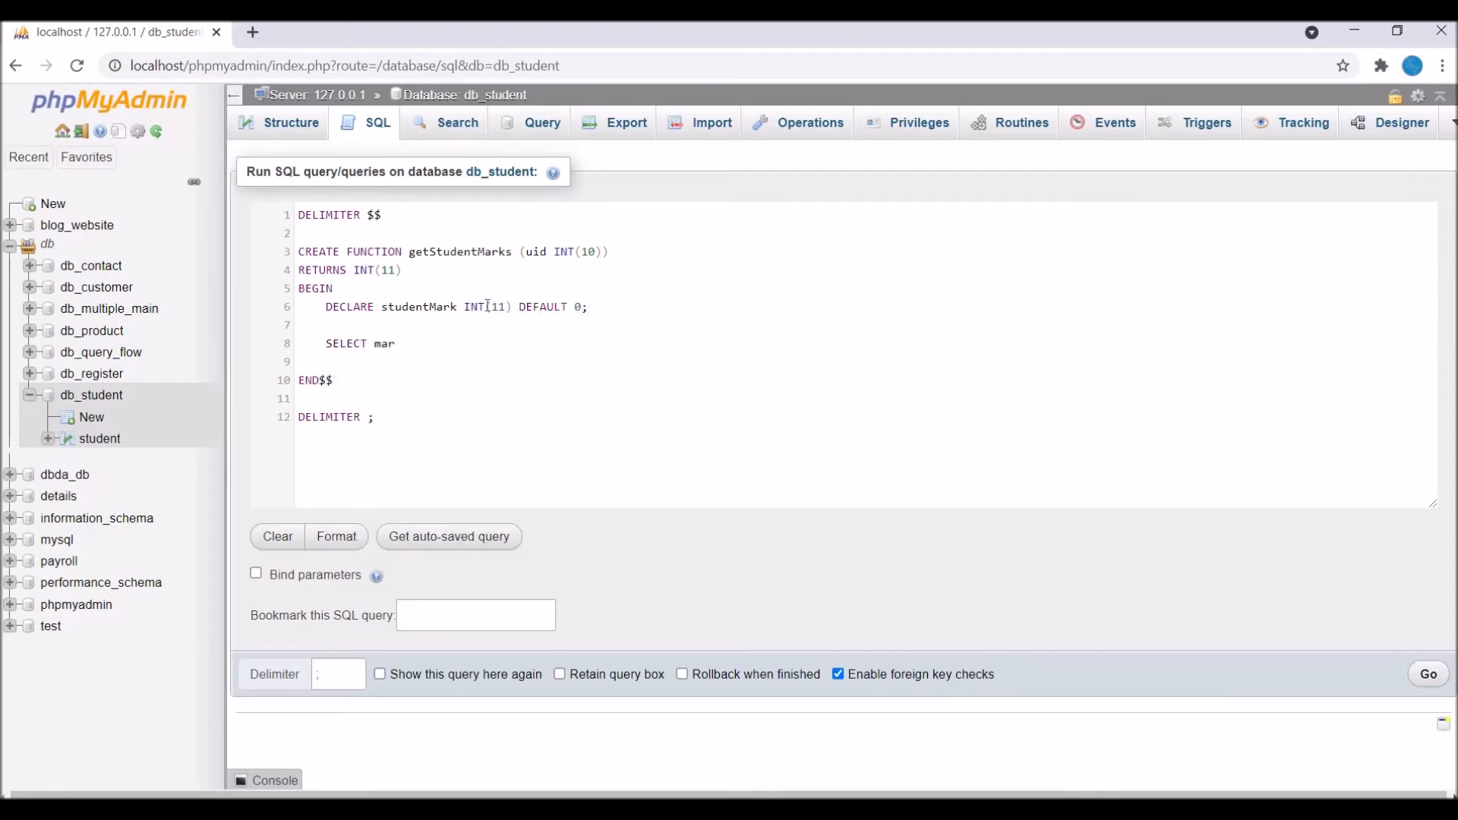
type("k FROM student WHERE id")
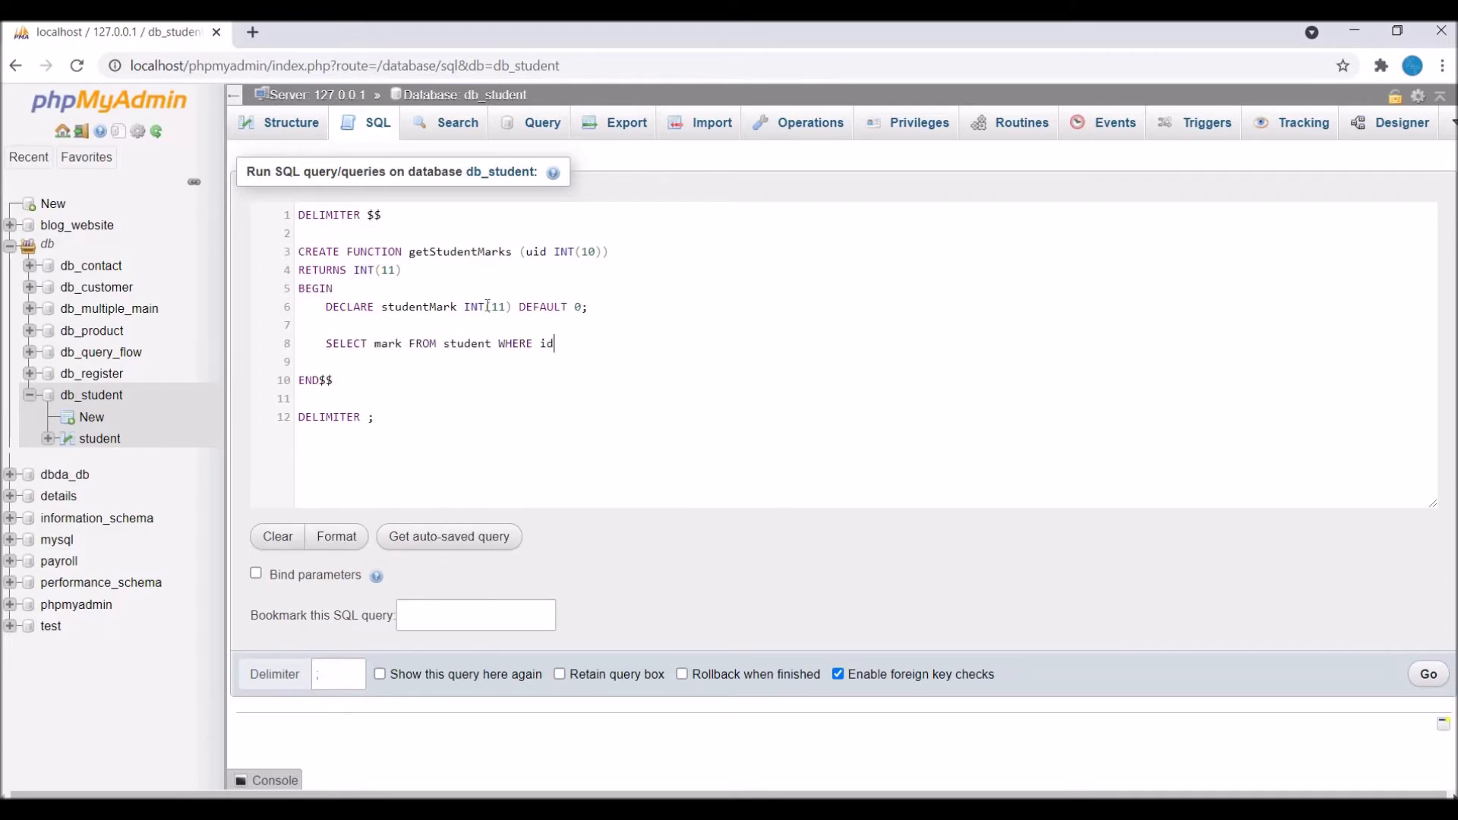
type("=uid;")
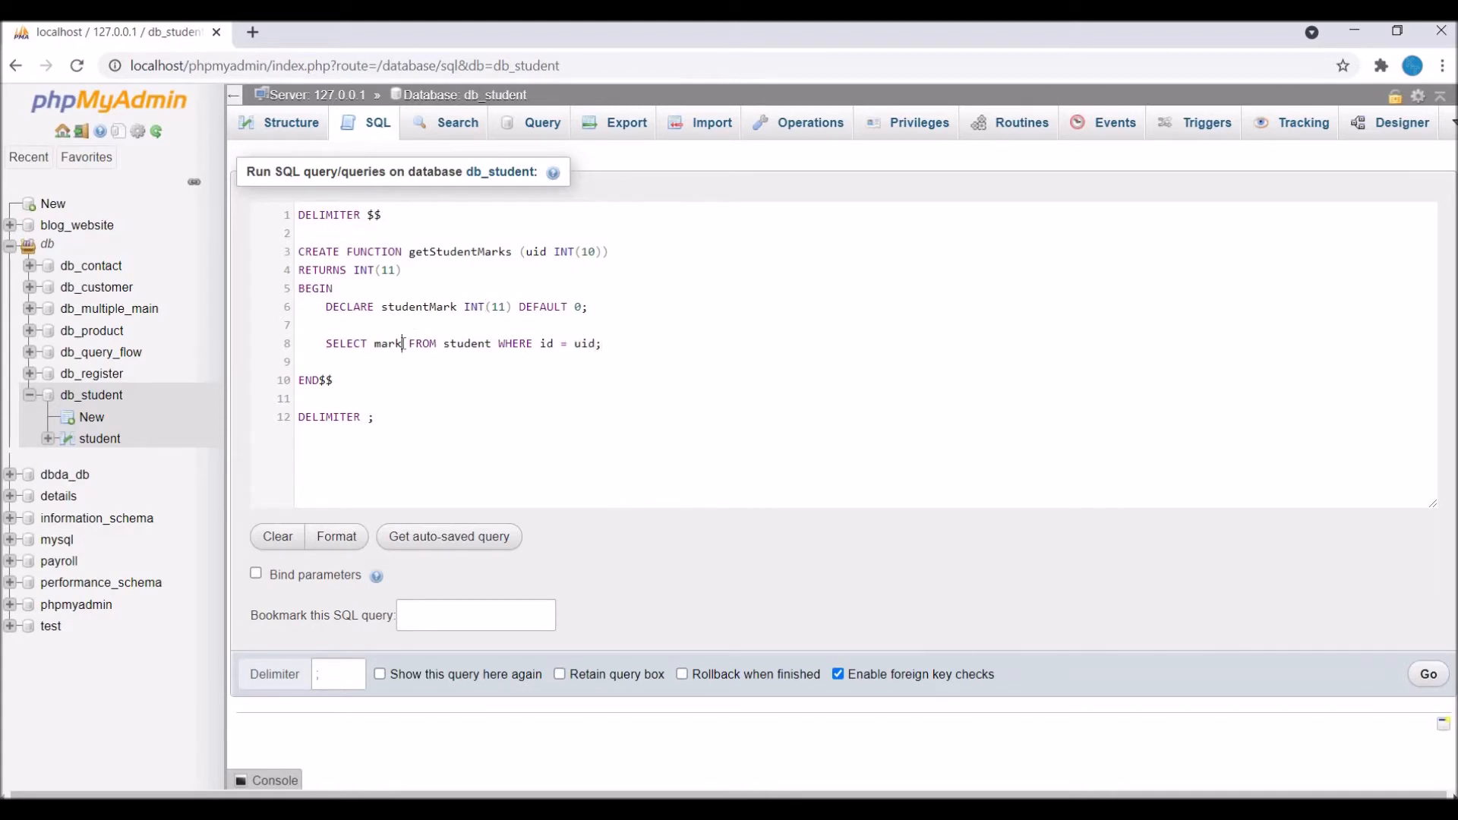
- Store mark INTO studentMark in the SELECT and run the definition, which errors
type("INTO")
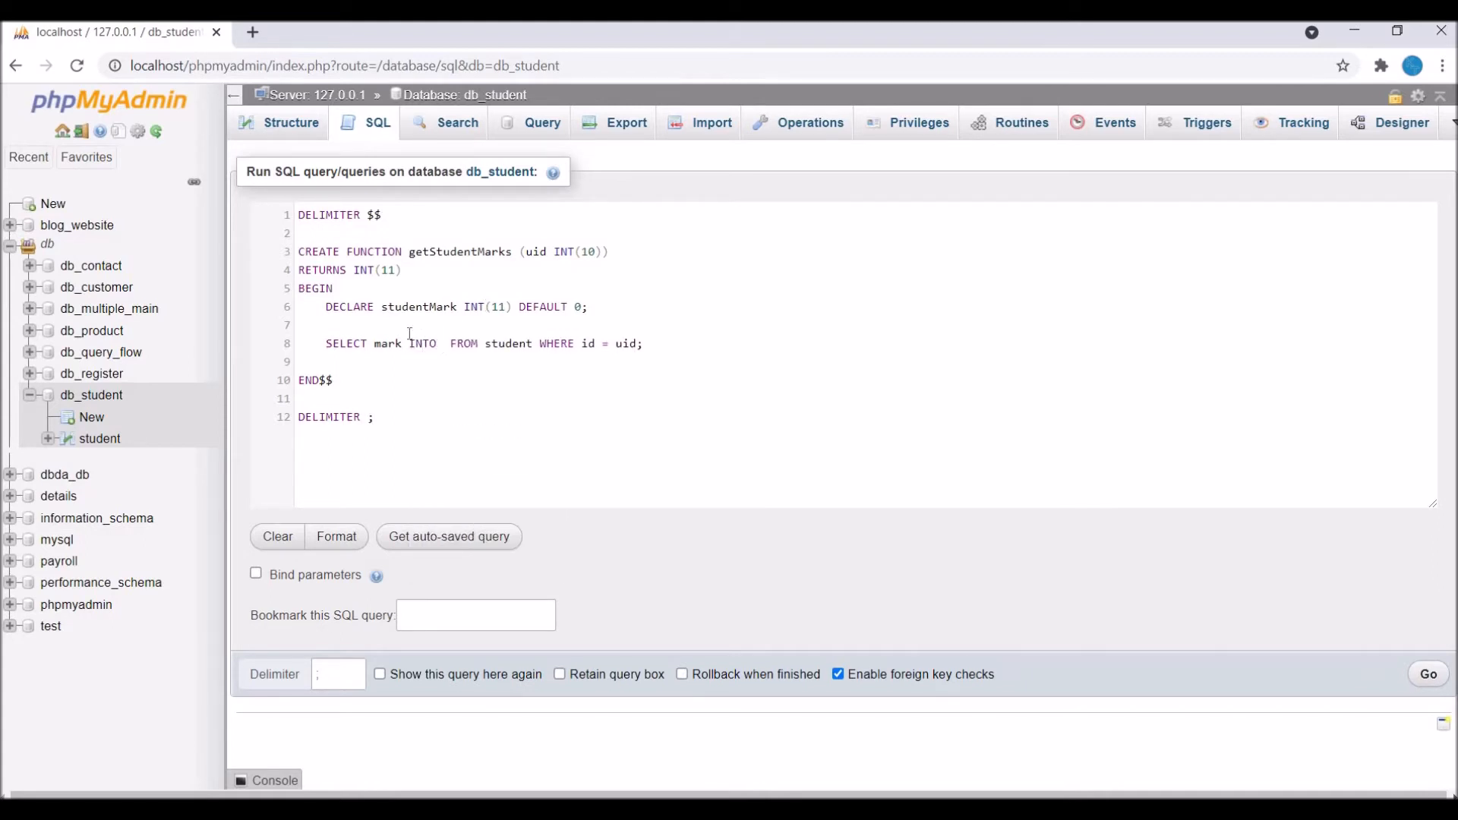
double_click(417, 307)
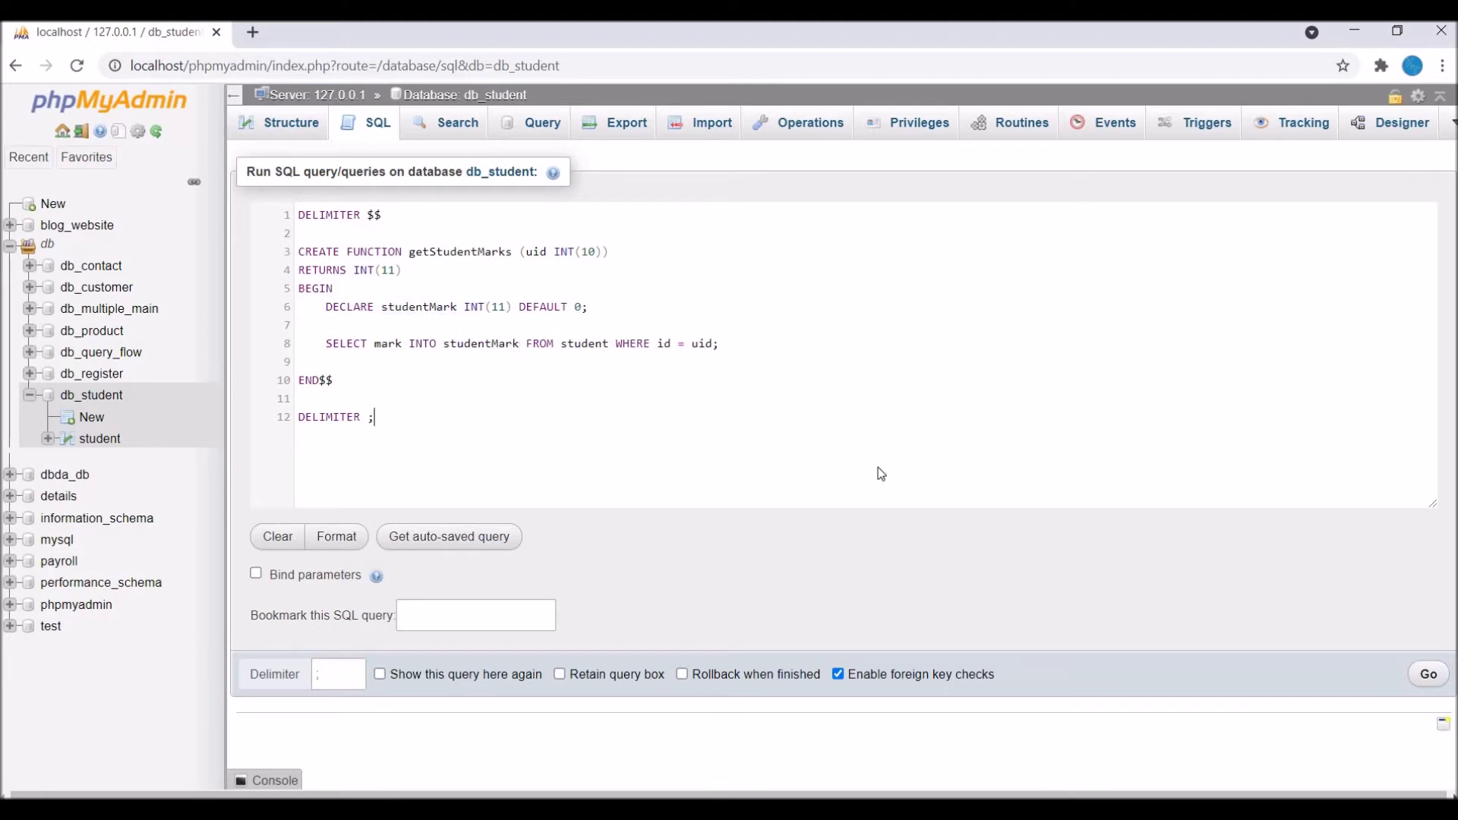
left_click(1427, 674)
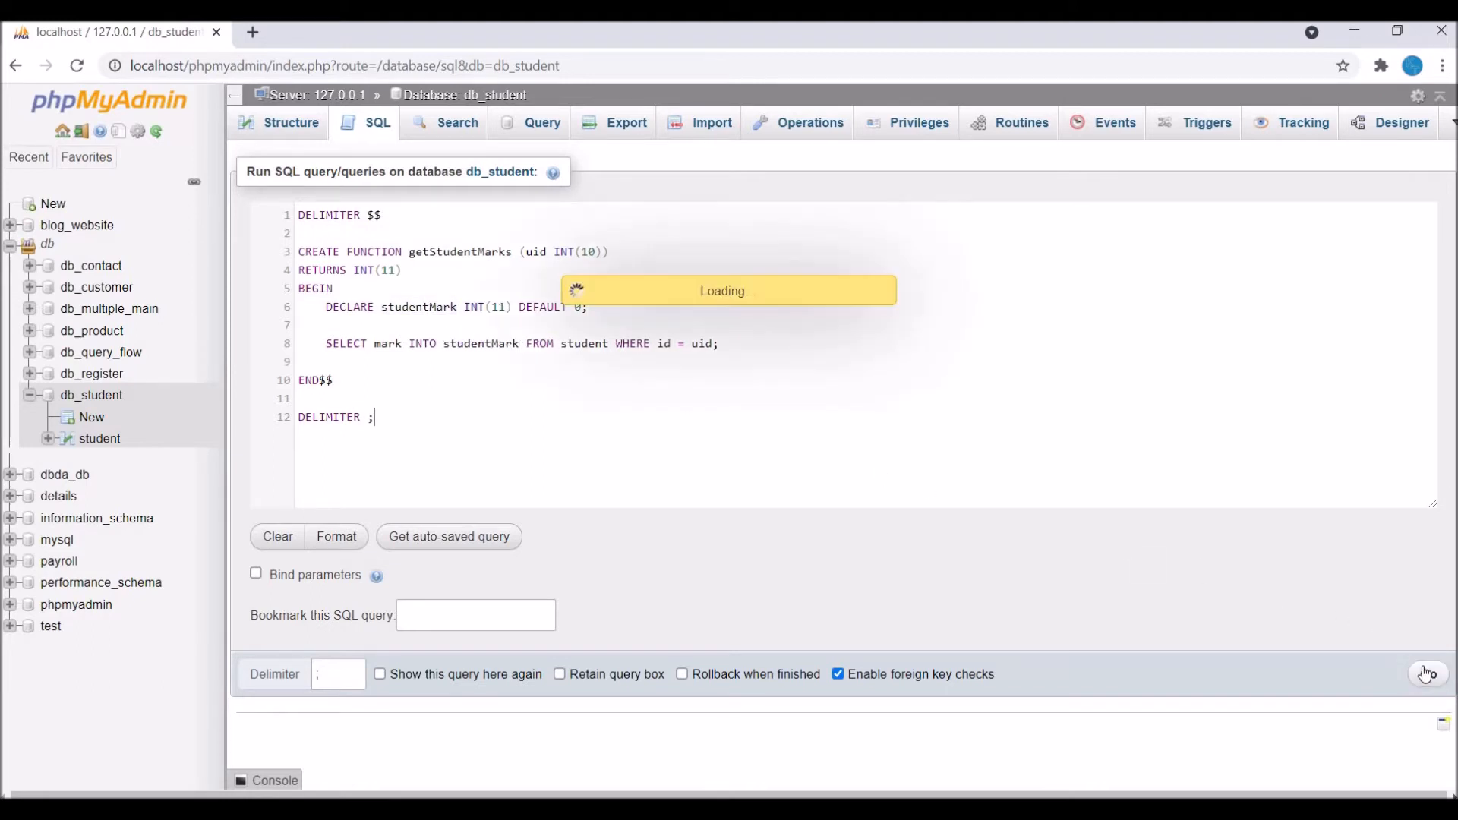
left_click(1413, 673)
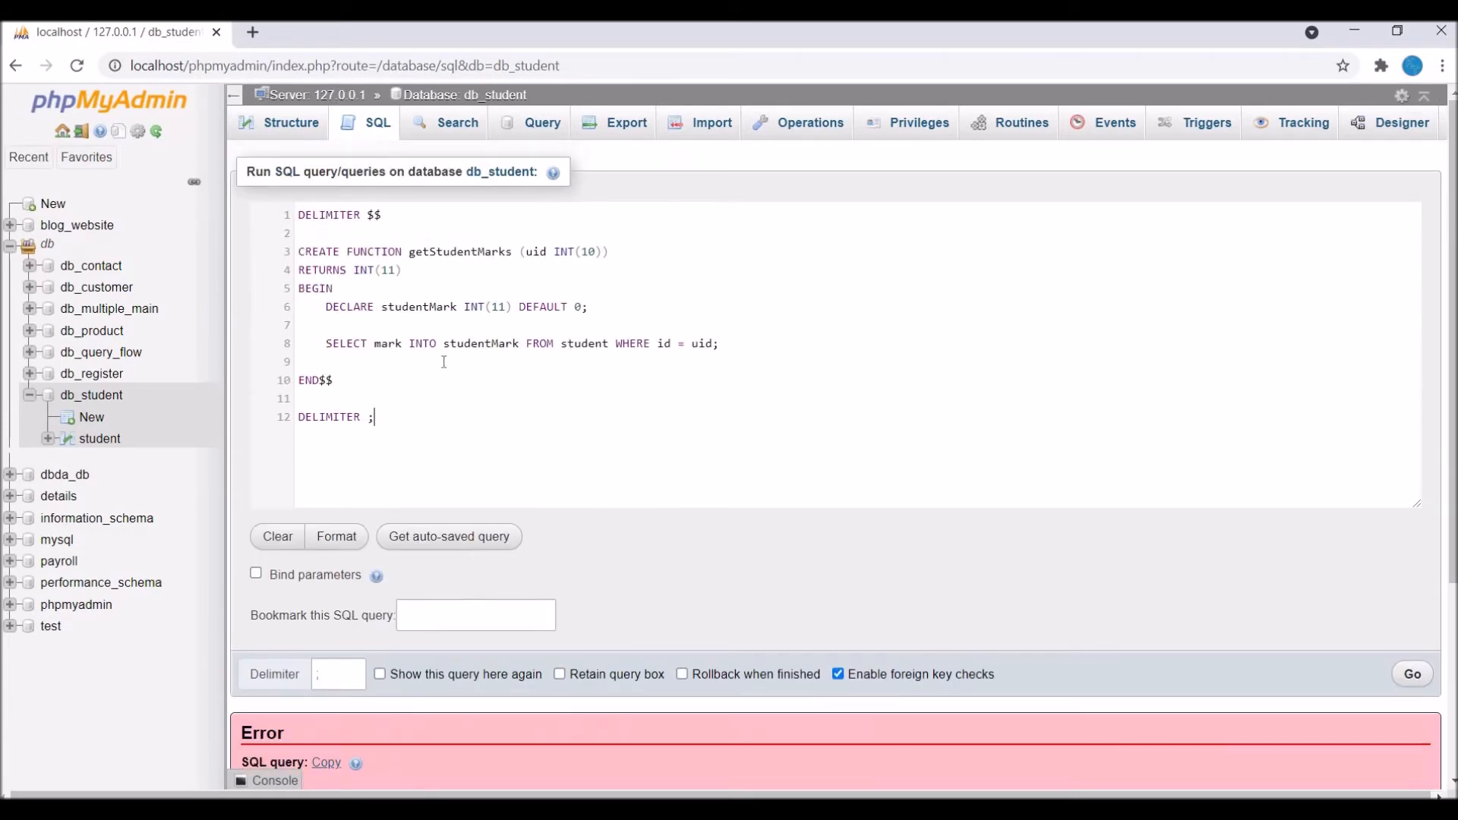
- Add RETURN studentMark; before END$$ and rerun, creating getStudentMarks successfully
key("Enter")
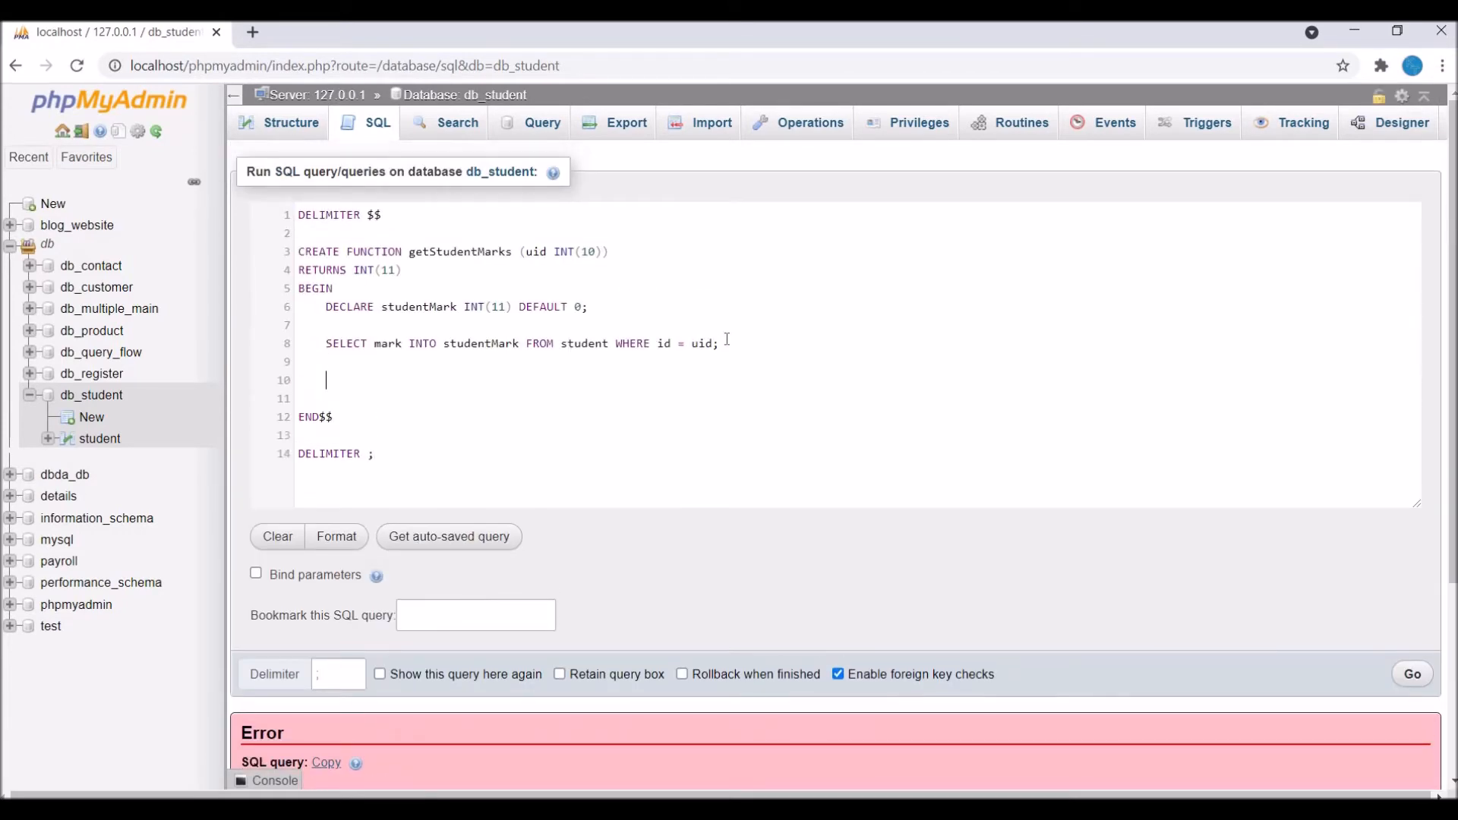
type("RETURN")
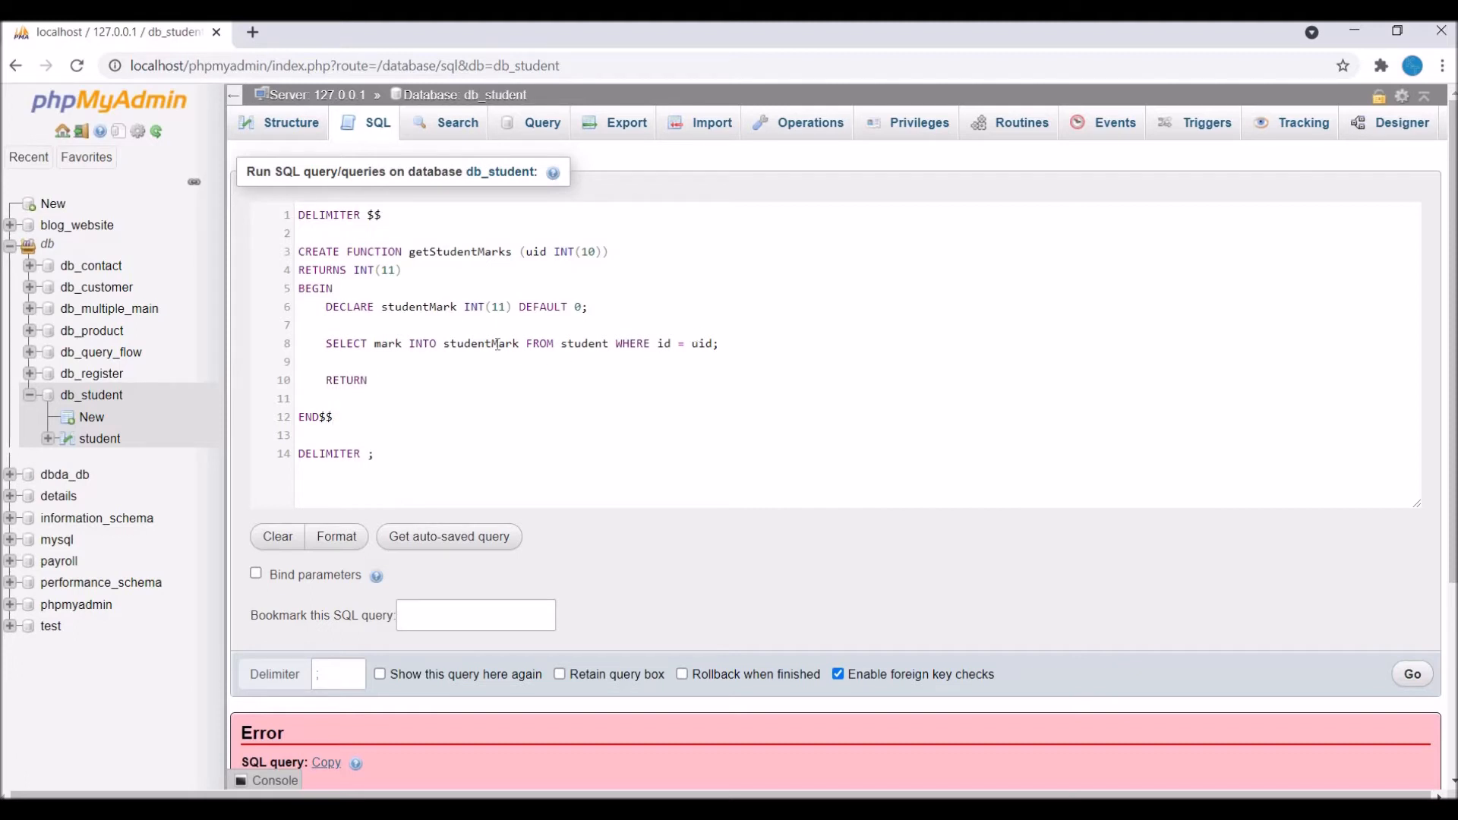
type("studentMark")
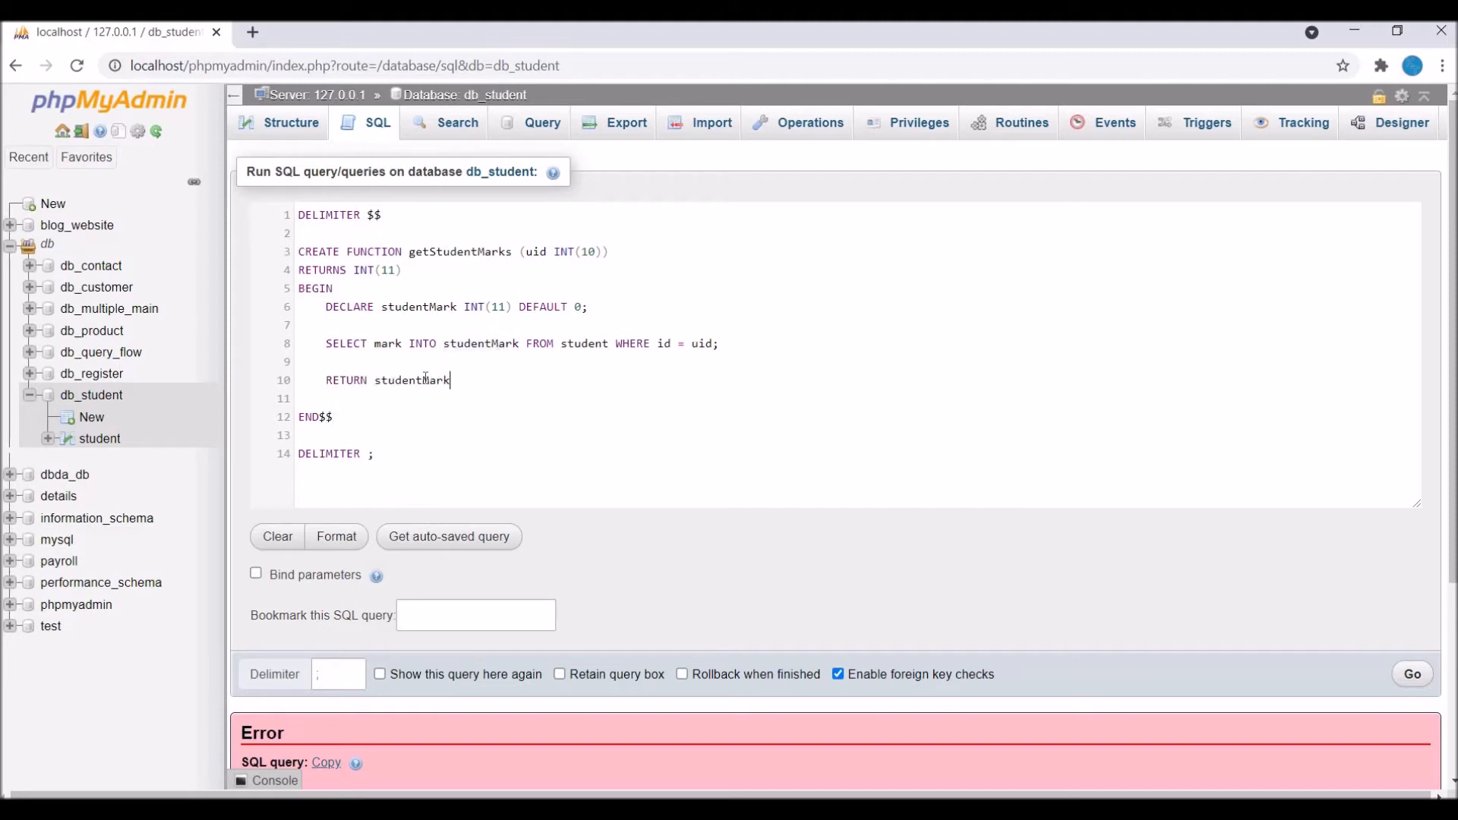
type(";")
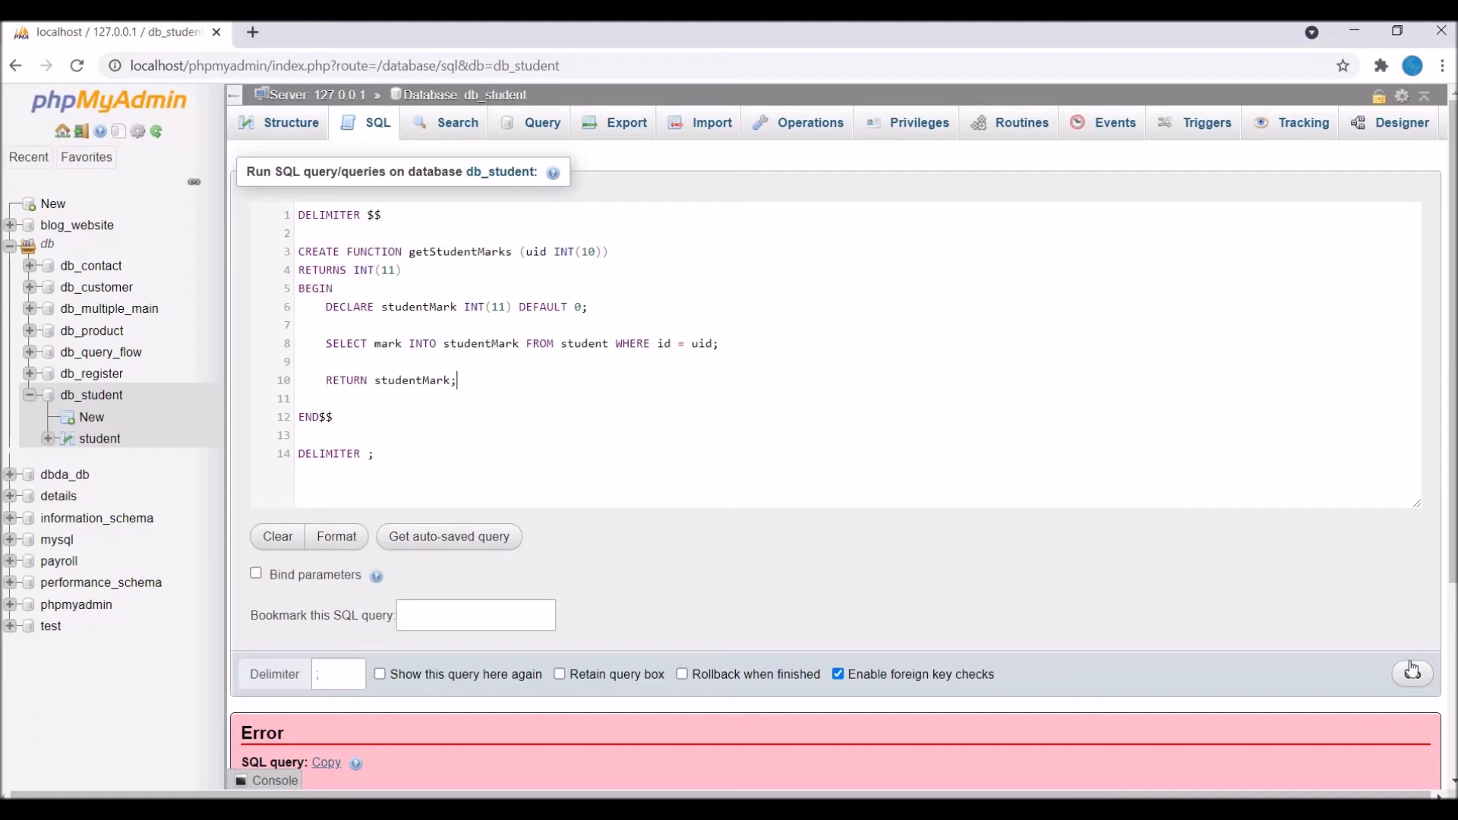
left_click(1411, 673)
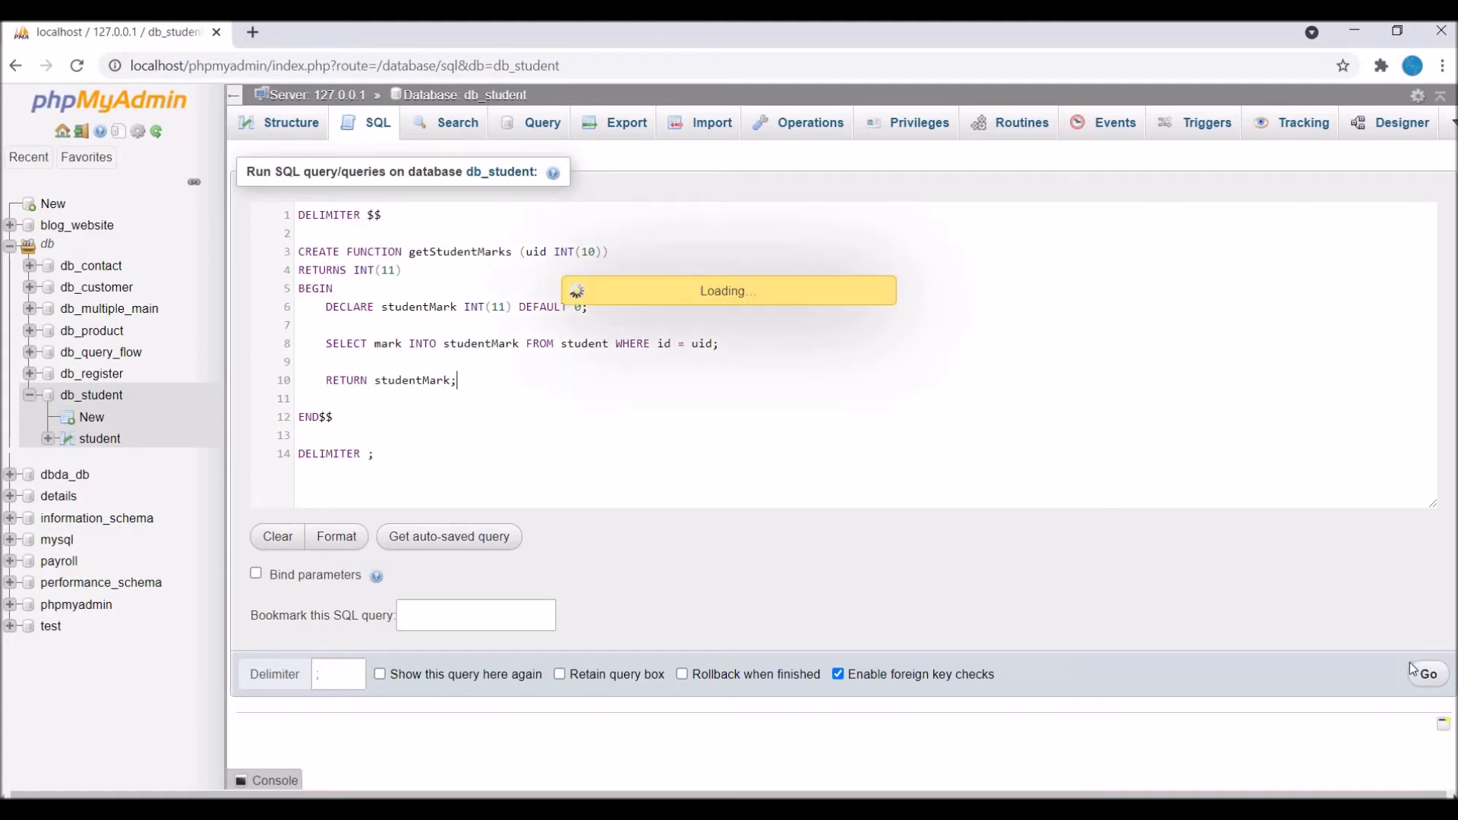
left_click(1428, 674)
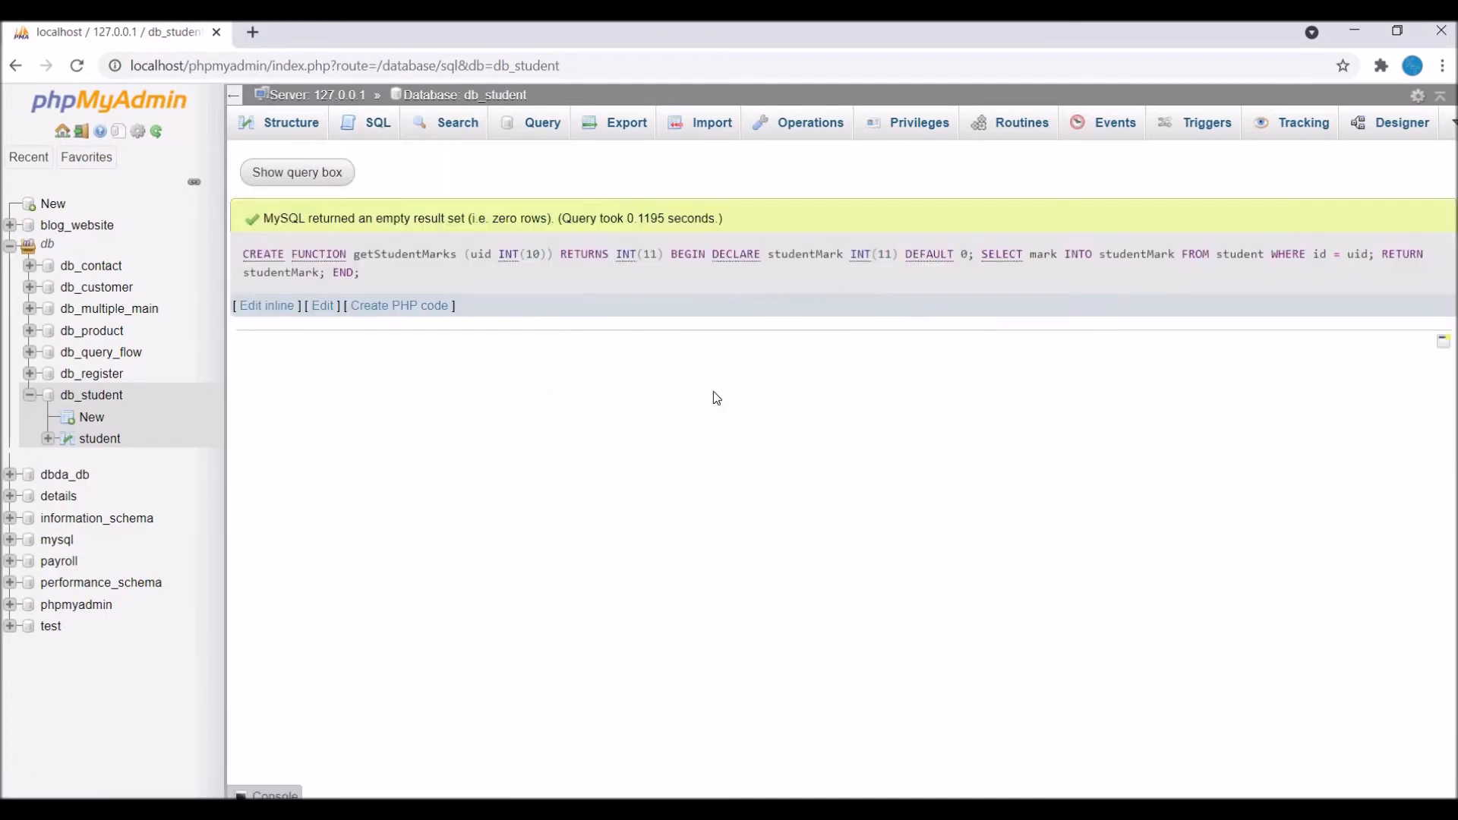
mouse_move(503, 359)
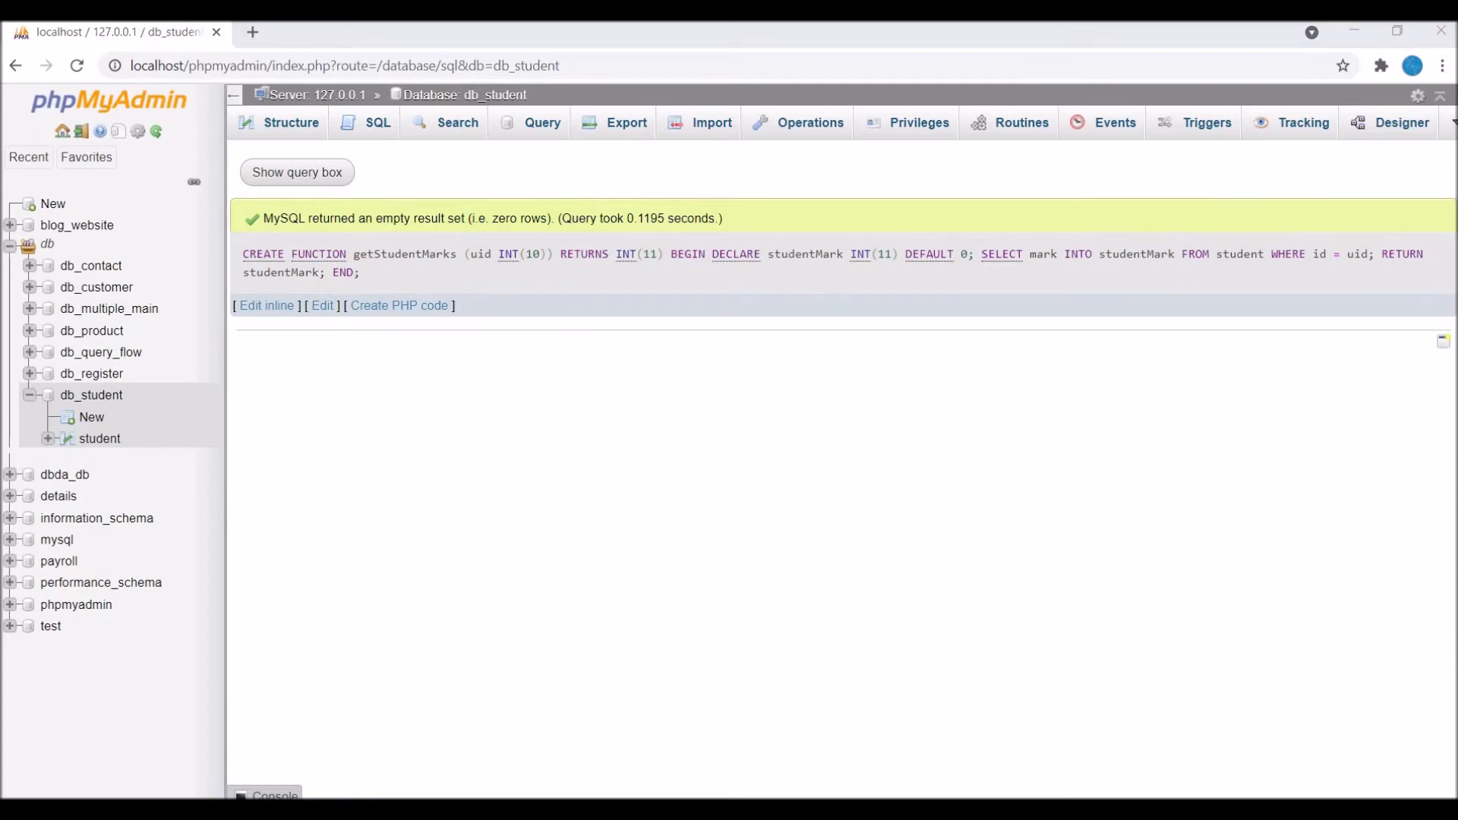
mouse_move(1020, 121)
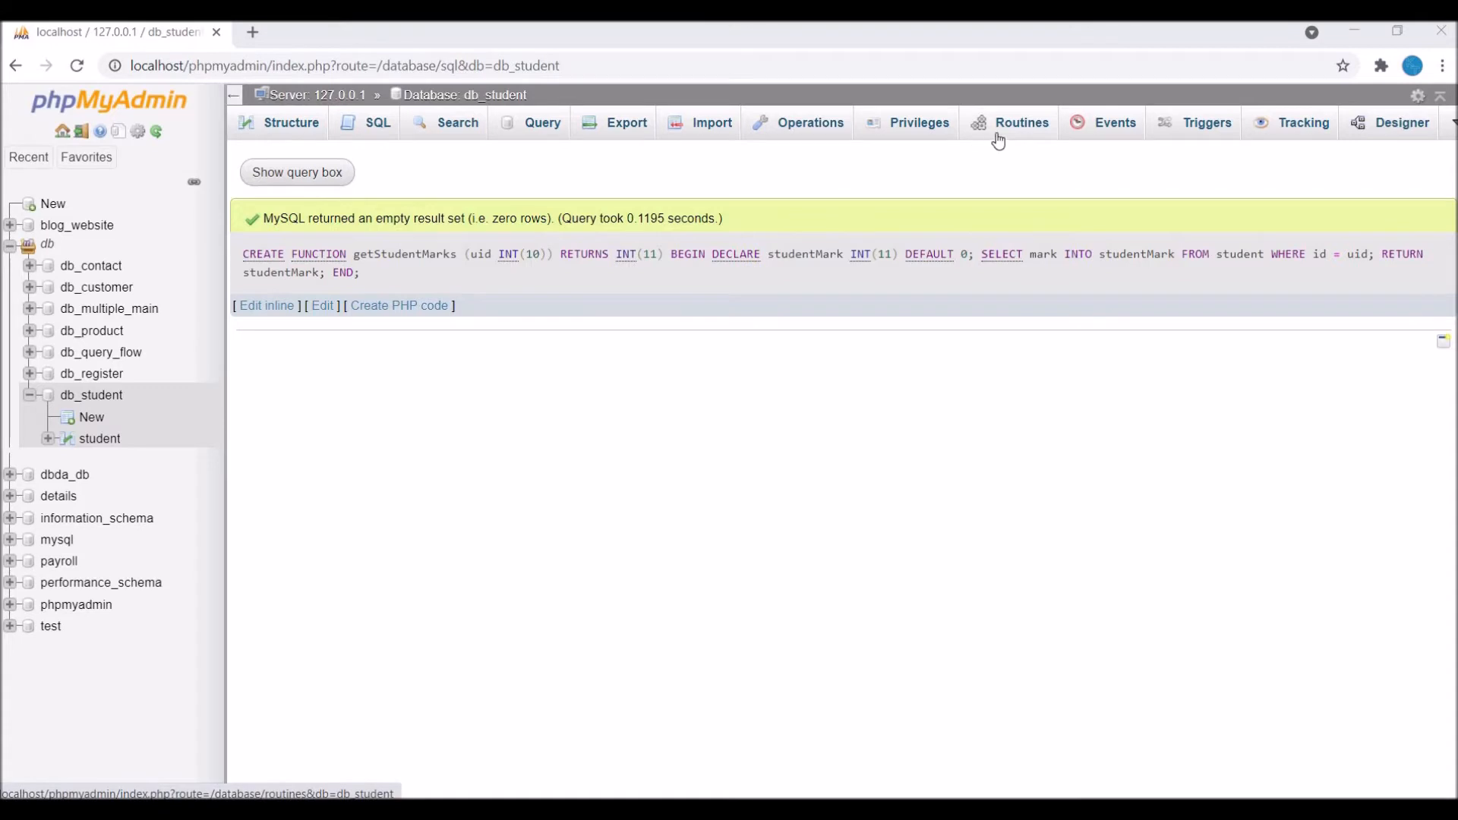
- Execute getStudentMarks from the Routines list with uid 1, returning 75
left_click(1020, 122)
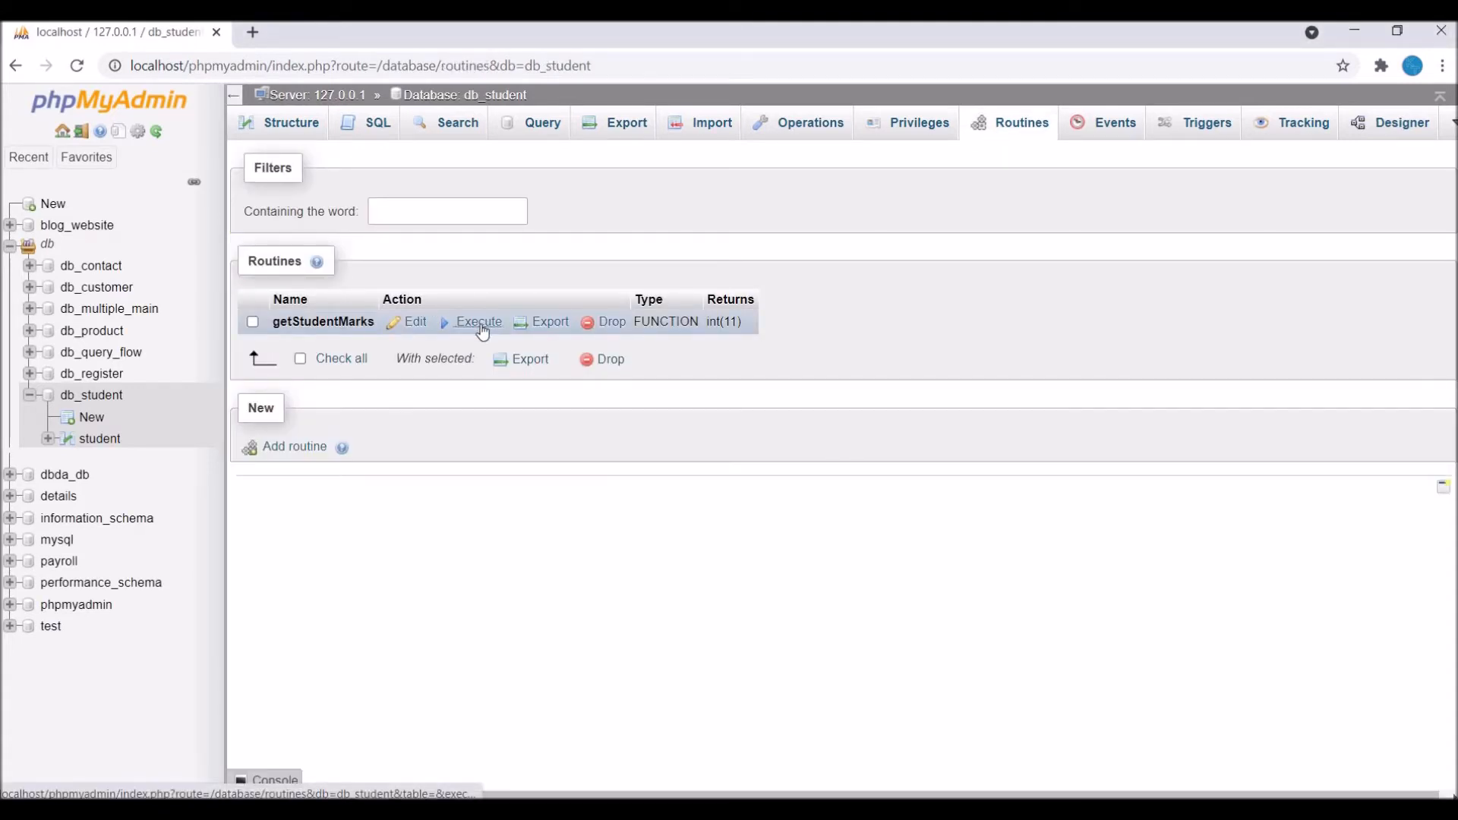
left_click(478, 320)
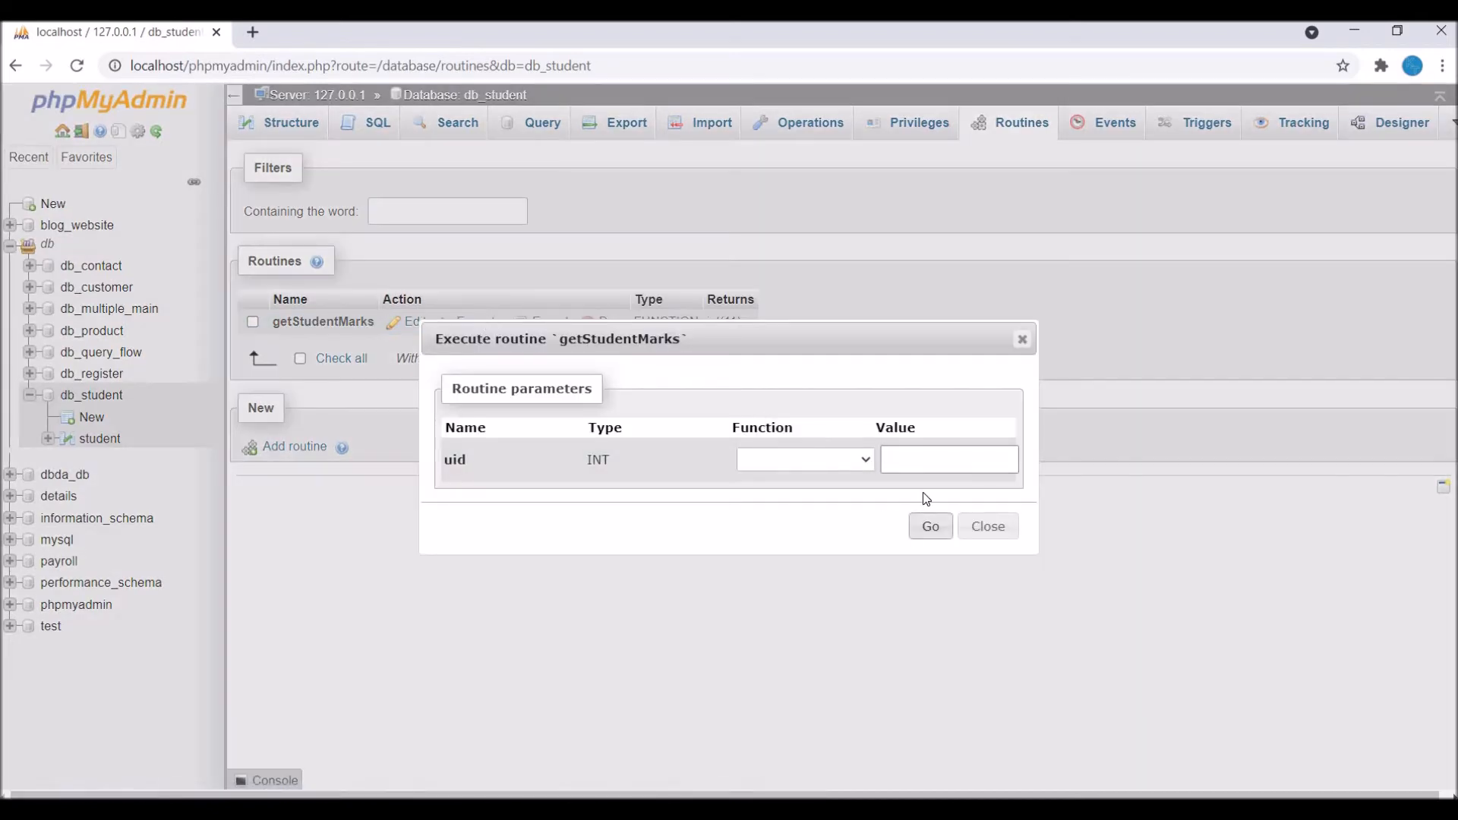
type("1")
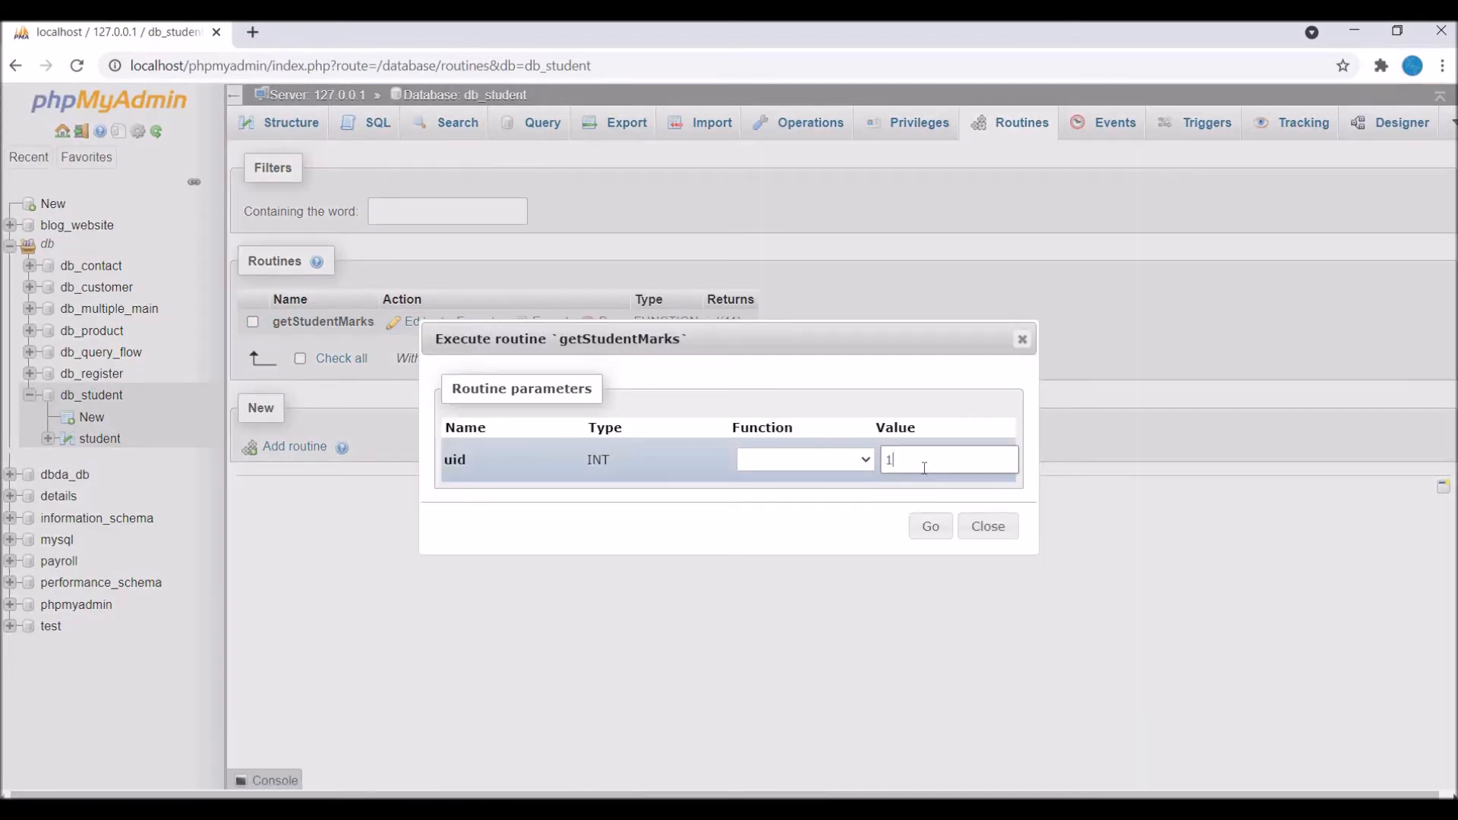
left_click(930, 526)
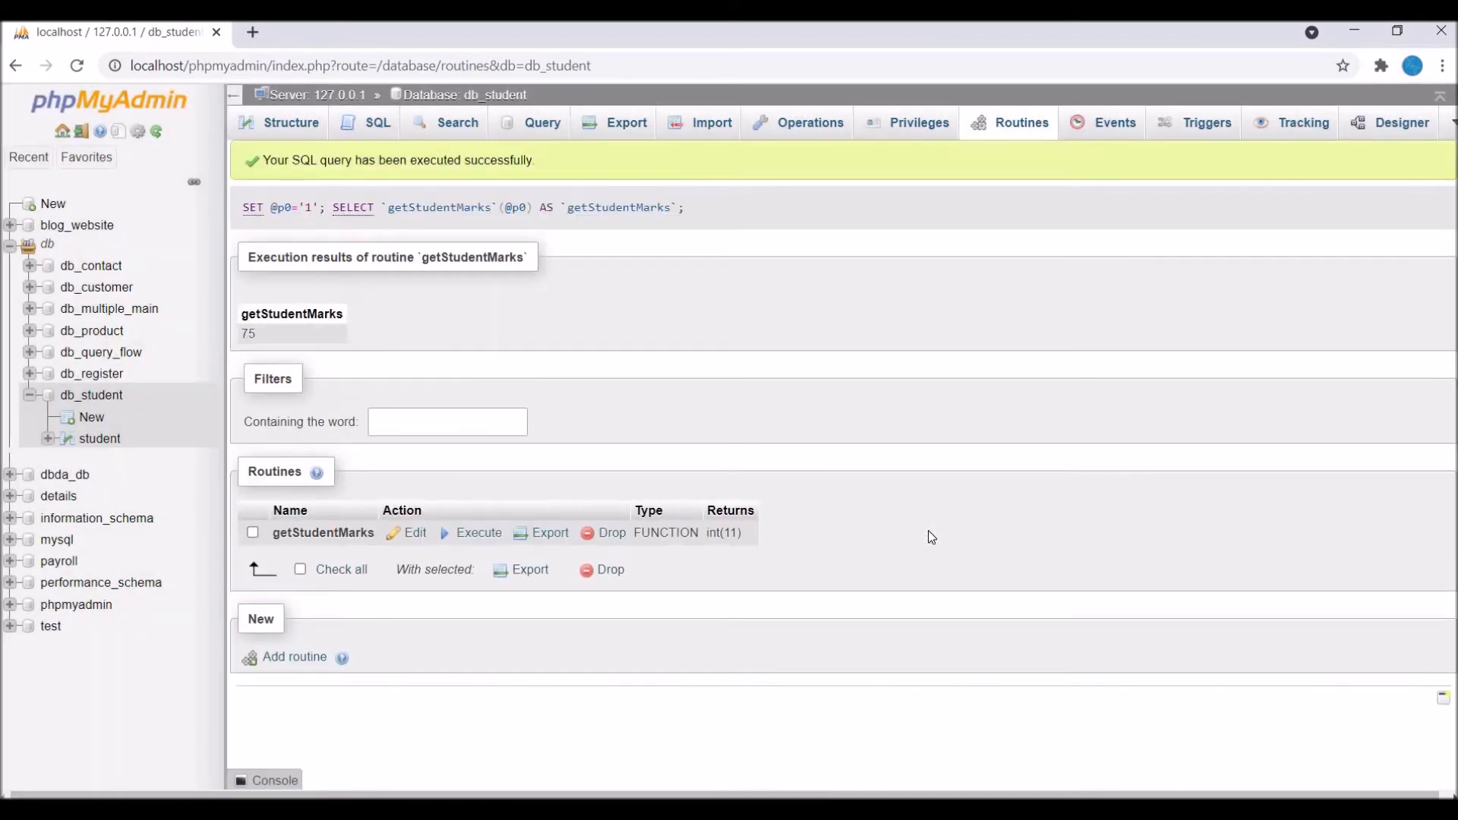
mouse_move(552, 319)
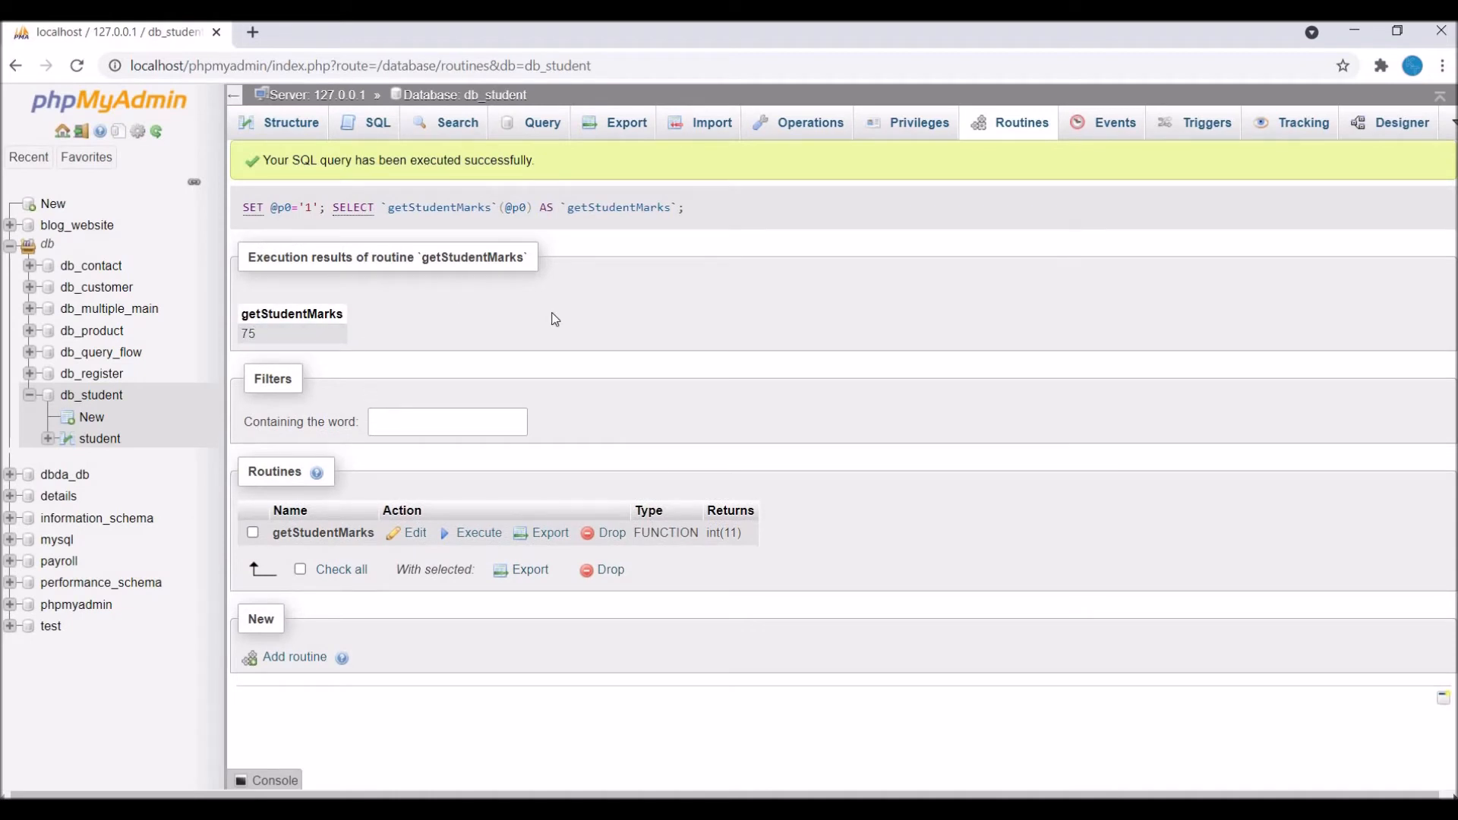
mouse_move(318, 122)
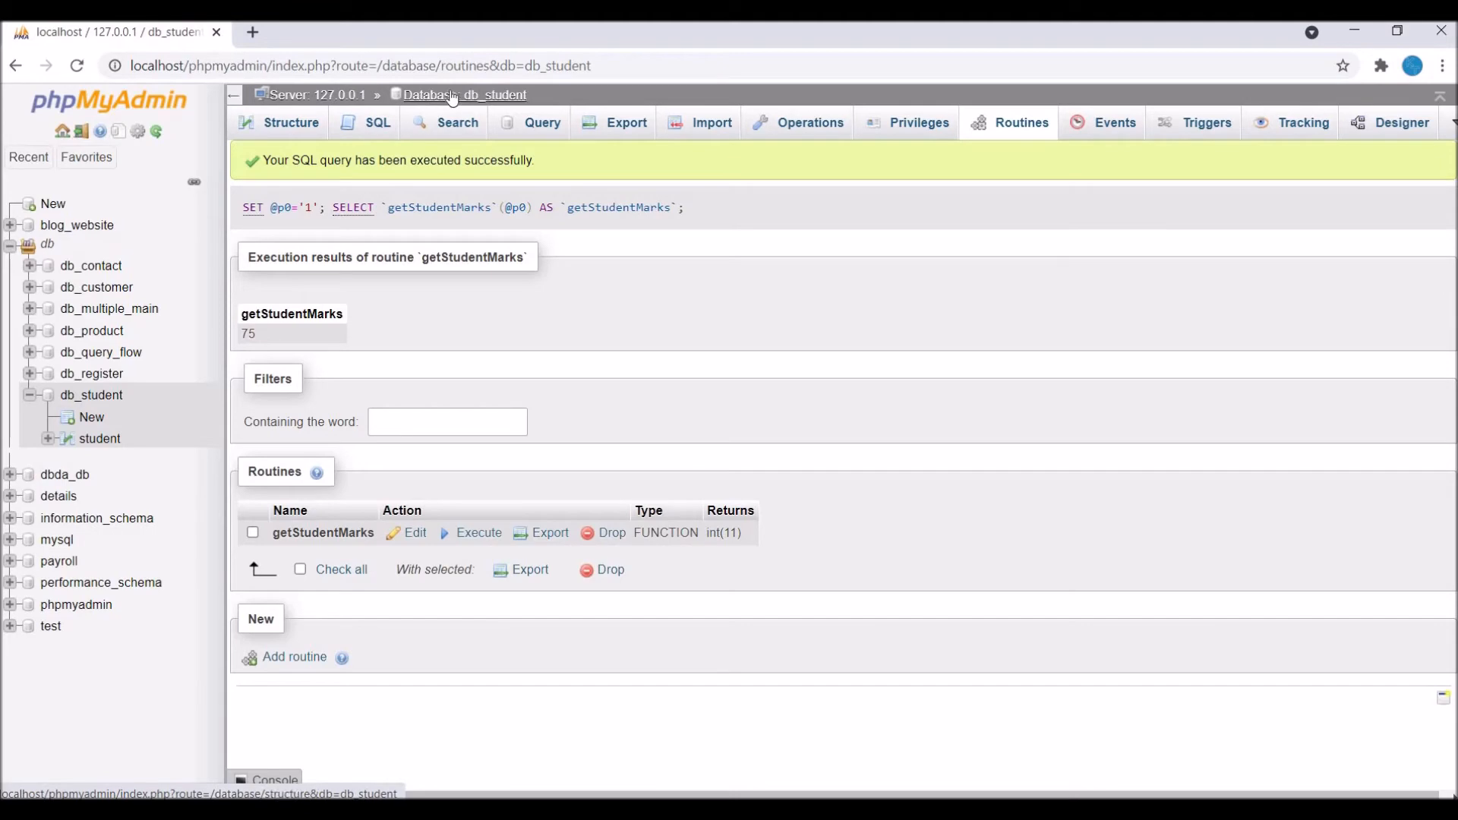
- Open the student table link in a new browser tab
right_click(287, 278)
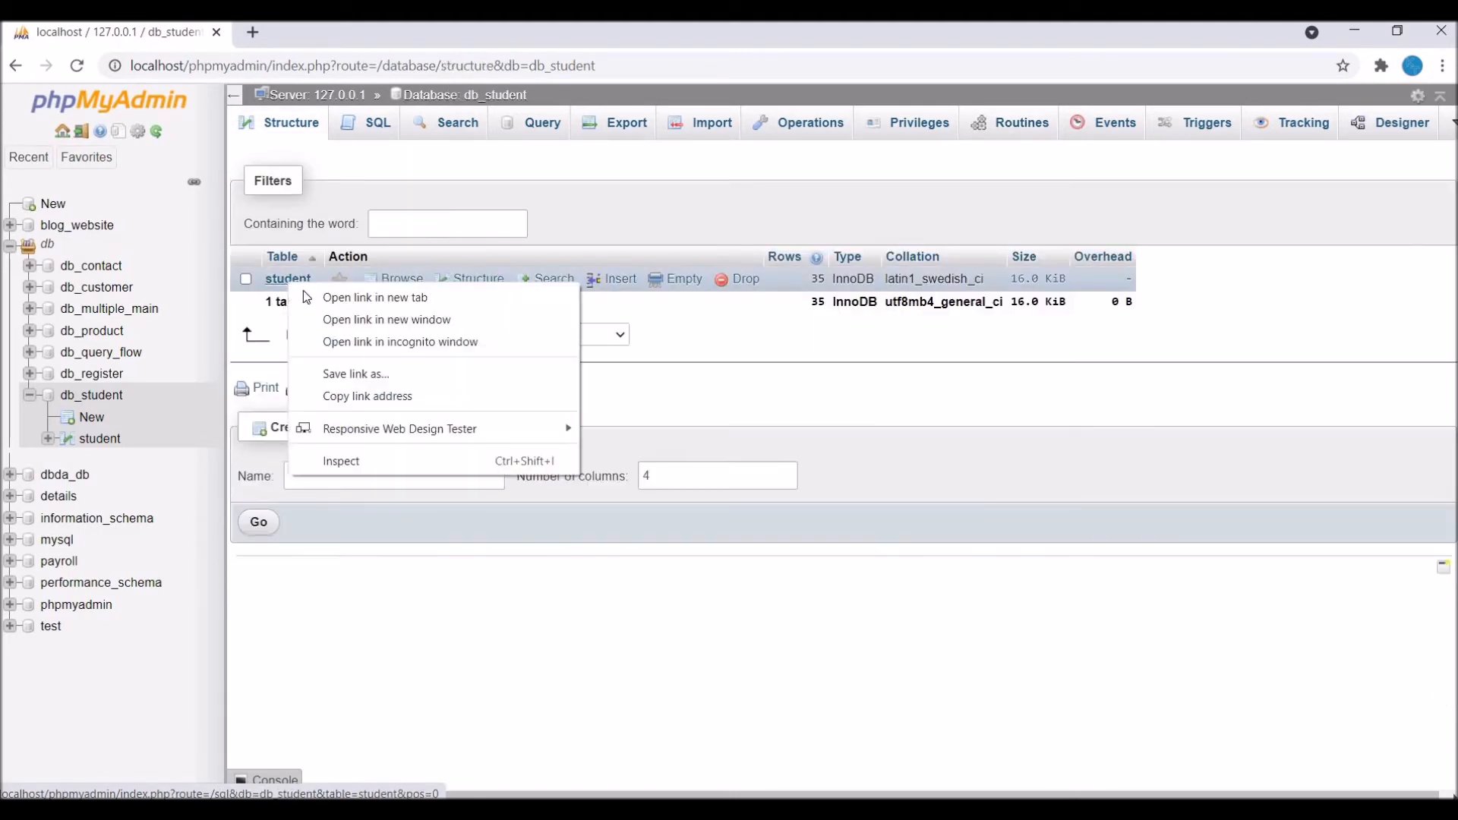
left_click(375, 297)
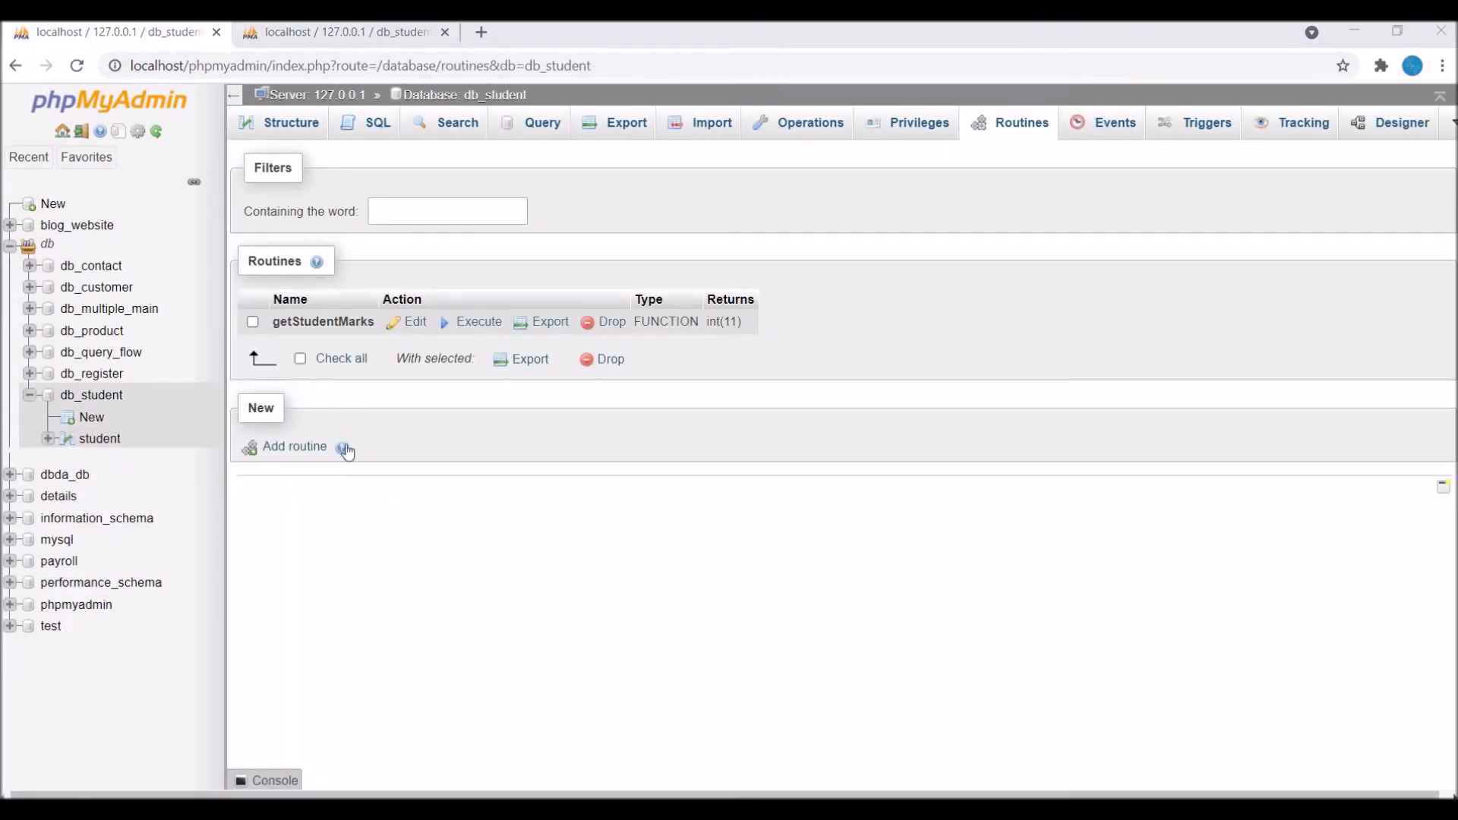
- Start a new routine of type FUNCTION named getStudentCount
left_click(293, 447)
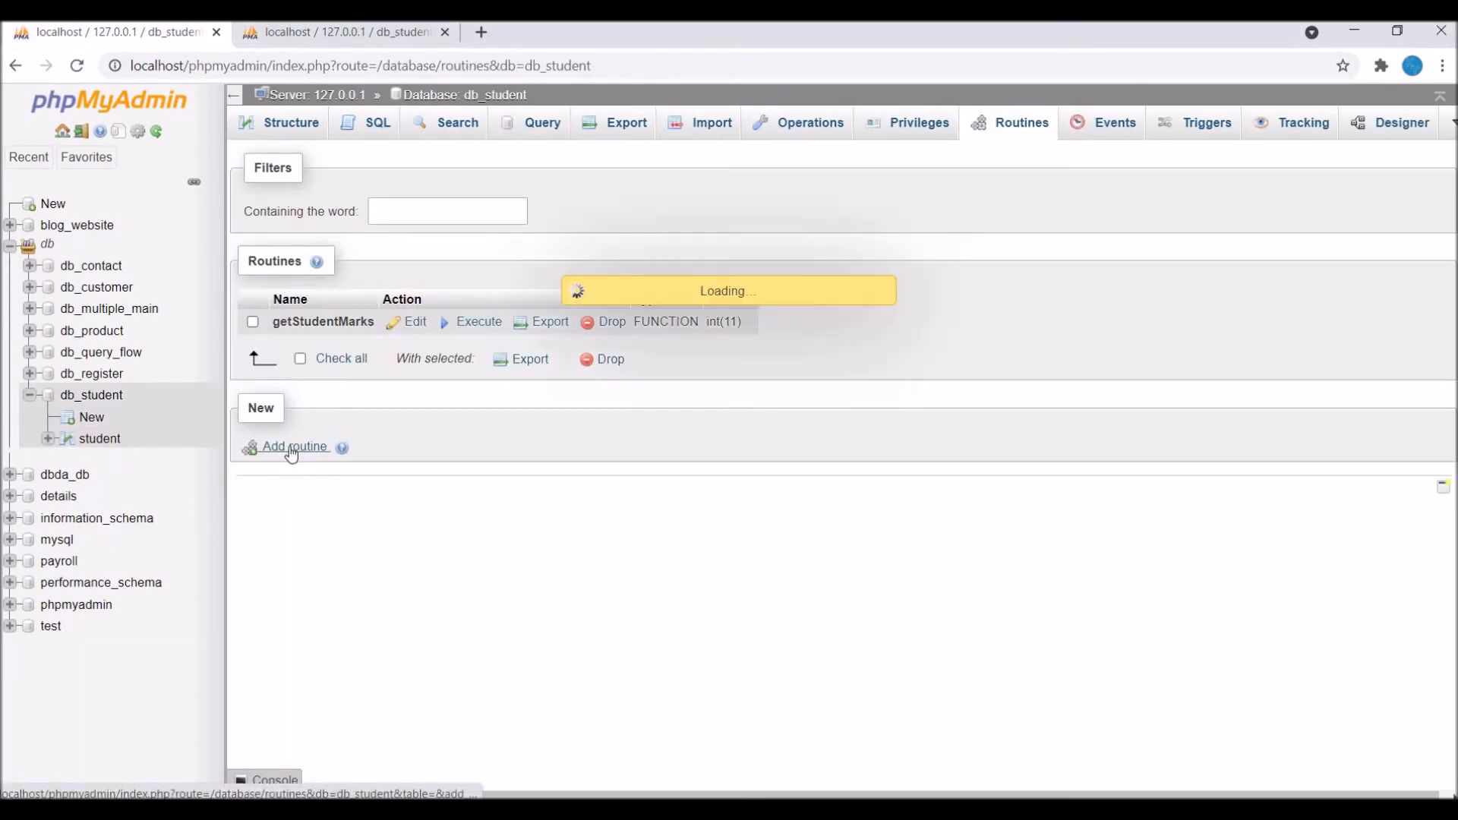
left_click(293, 447)
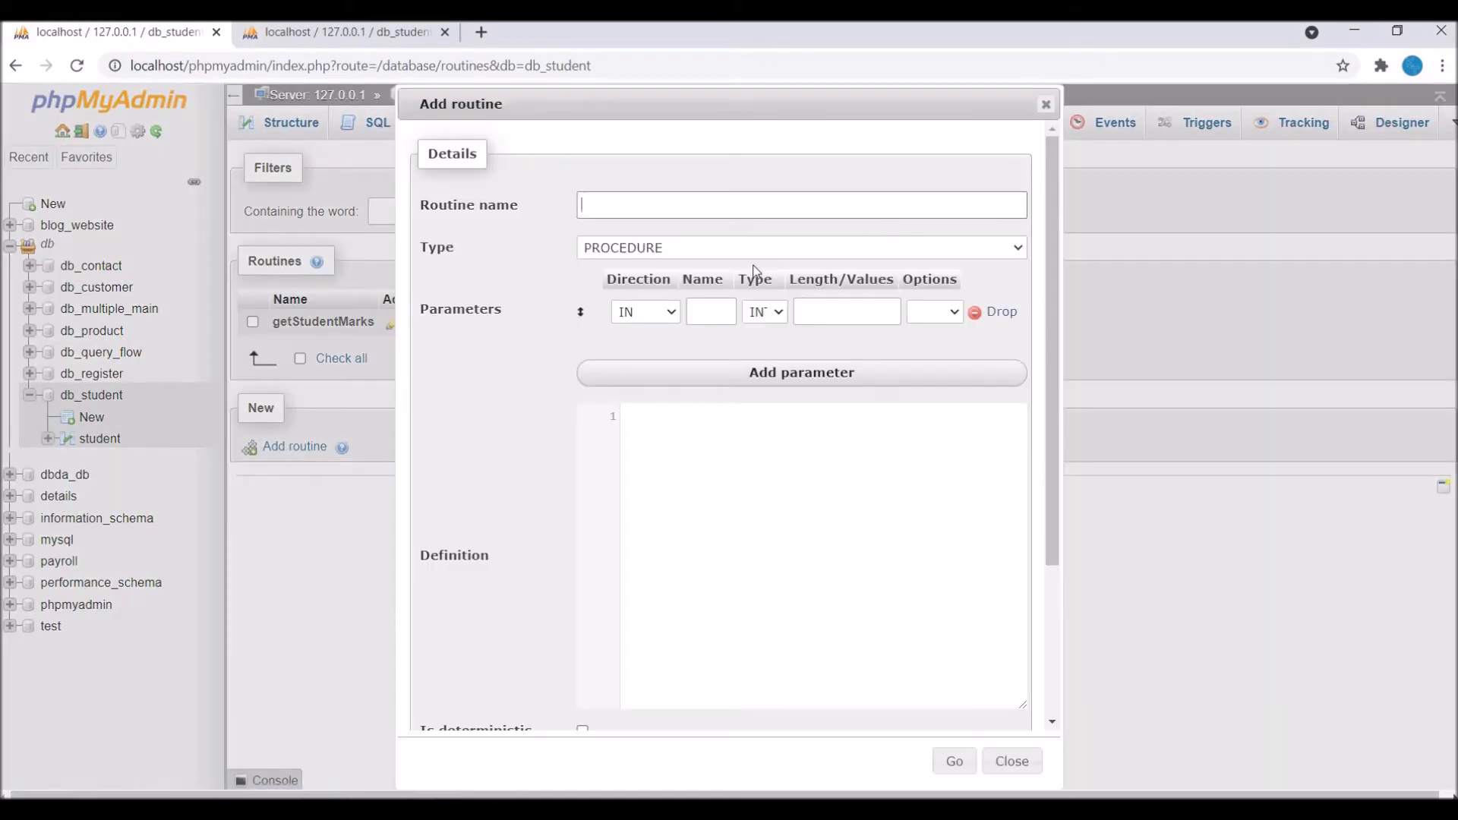
left_click(800, 248)
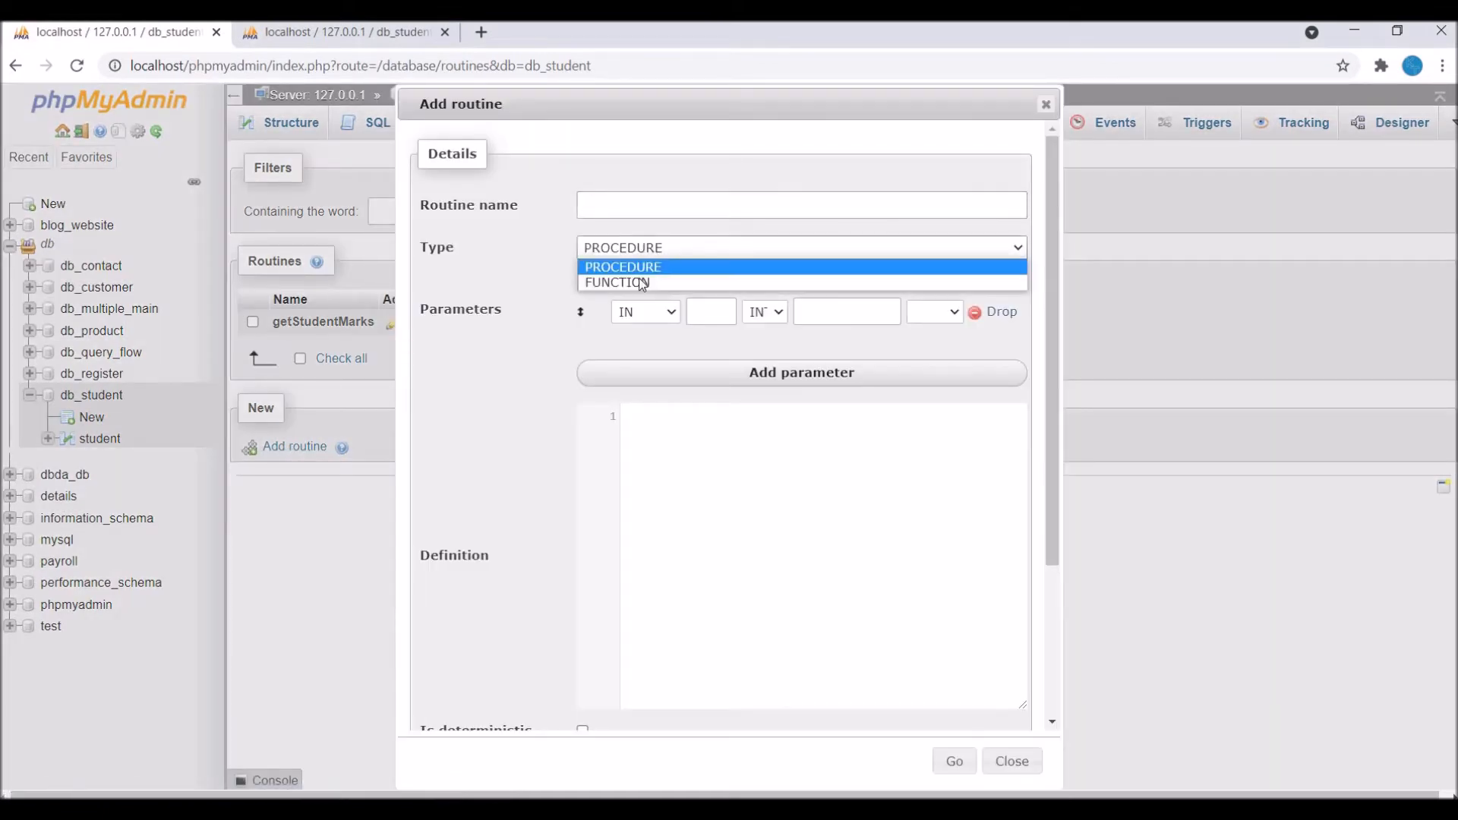
left_click(615, 283)
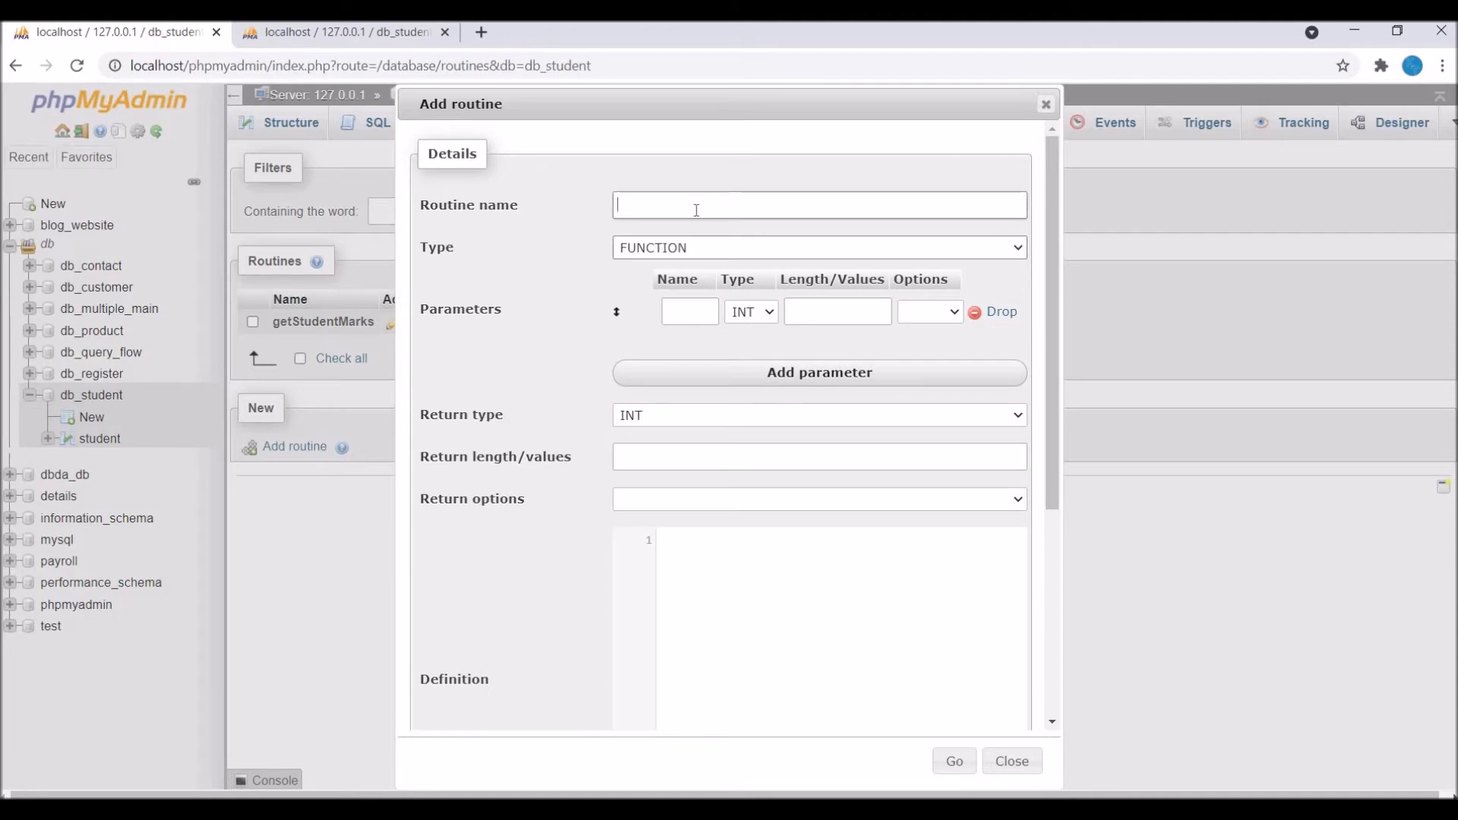
left_click(818, 205)
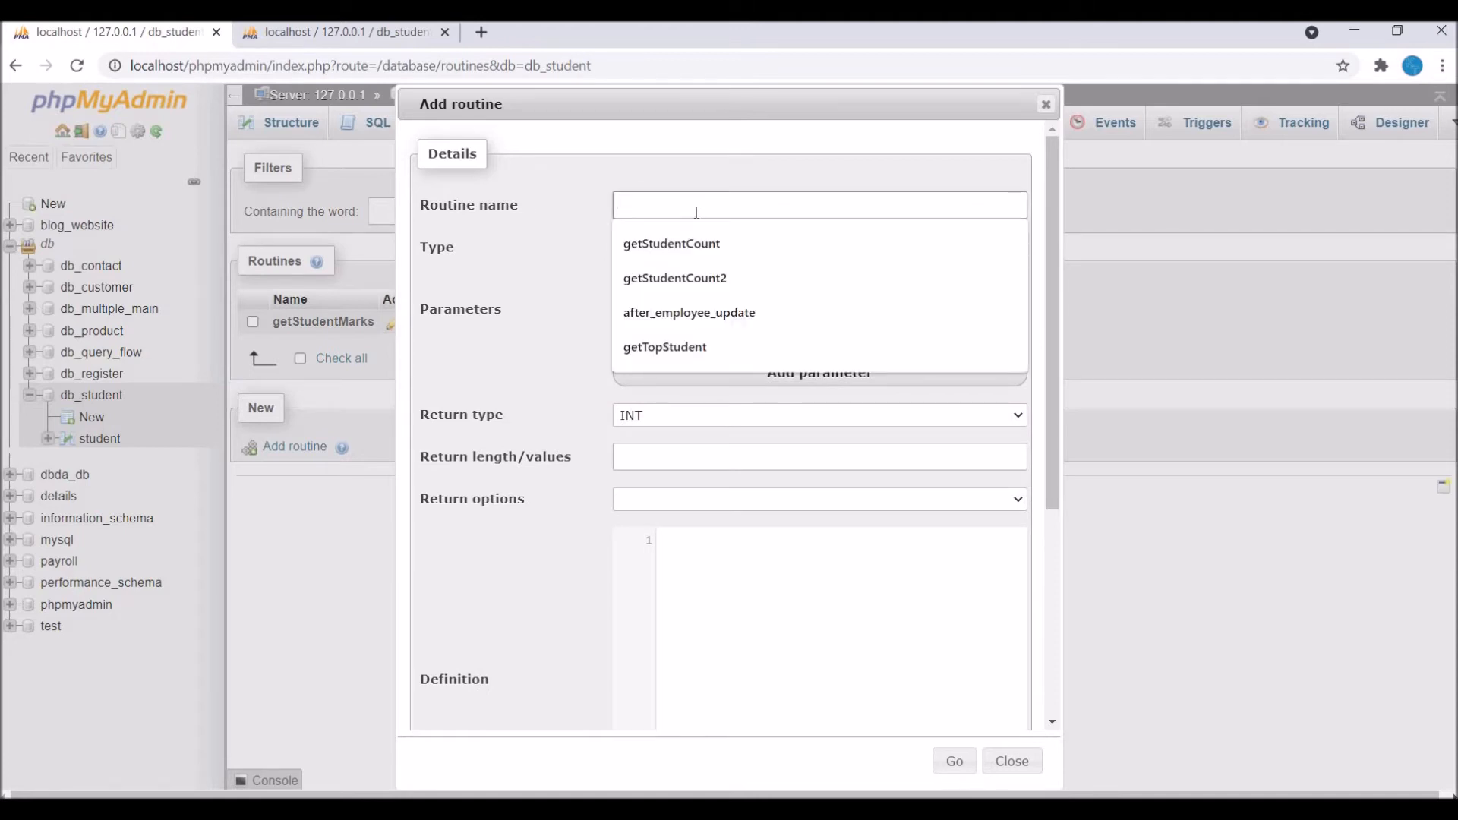
left_click(671, 243)
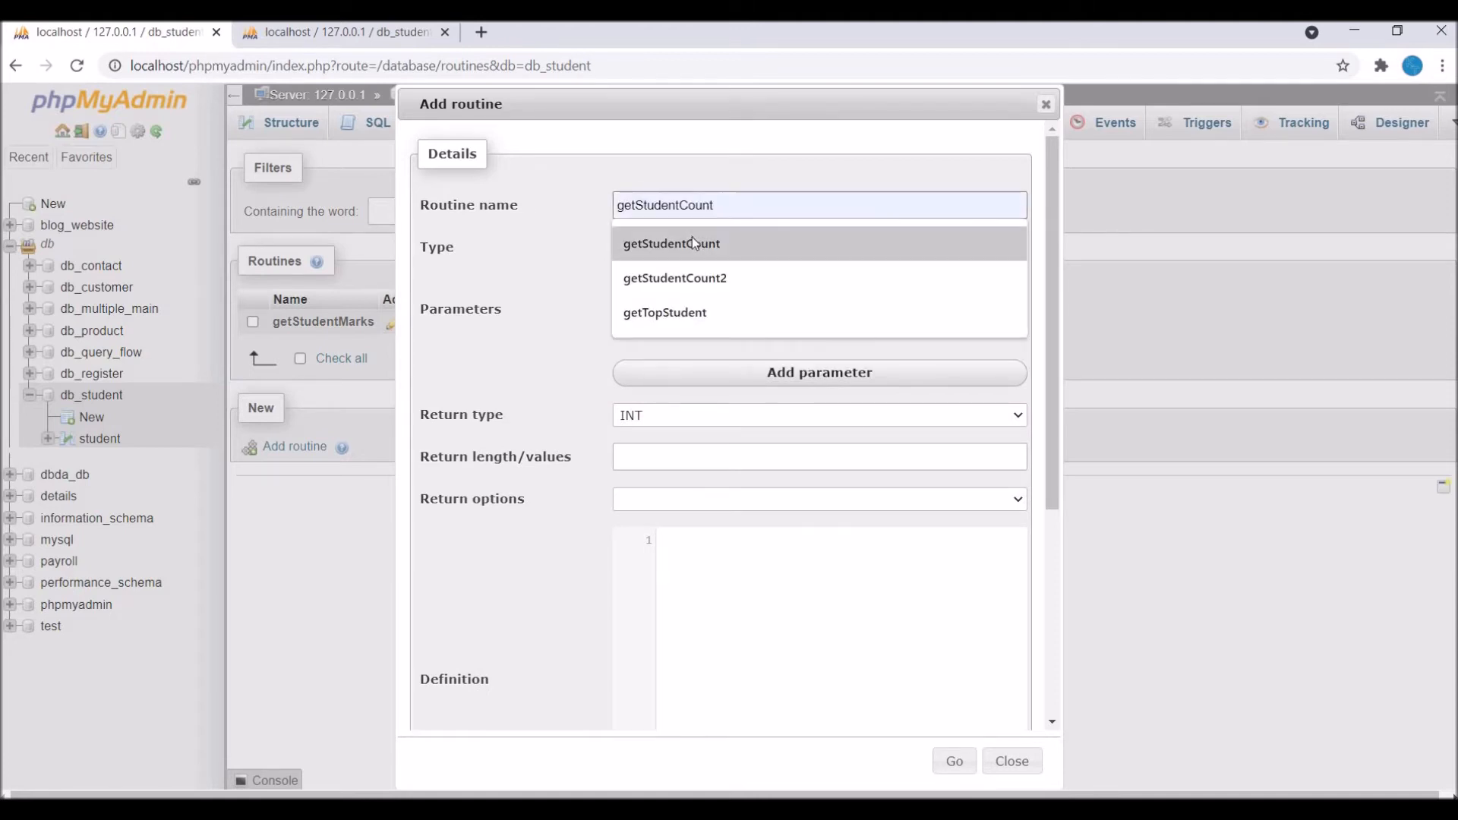
left_click(671, 243)
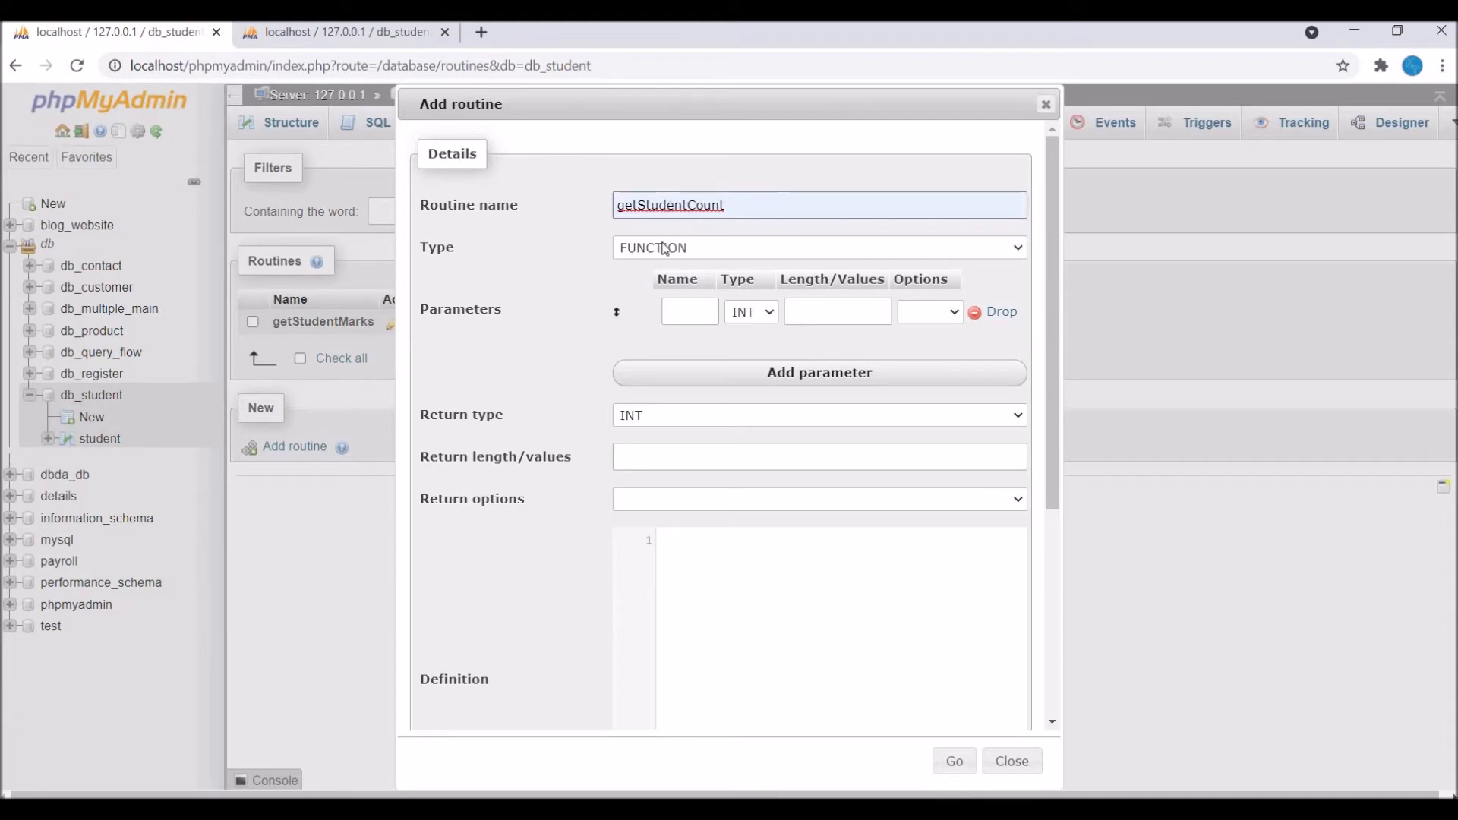
- Name the function's parameter gender
left_click(689, 310)
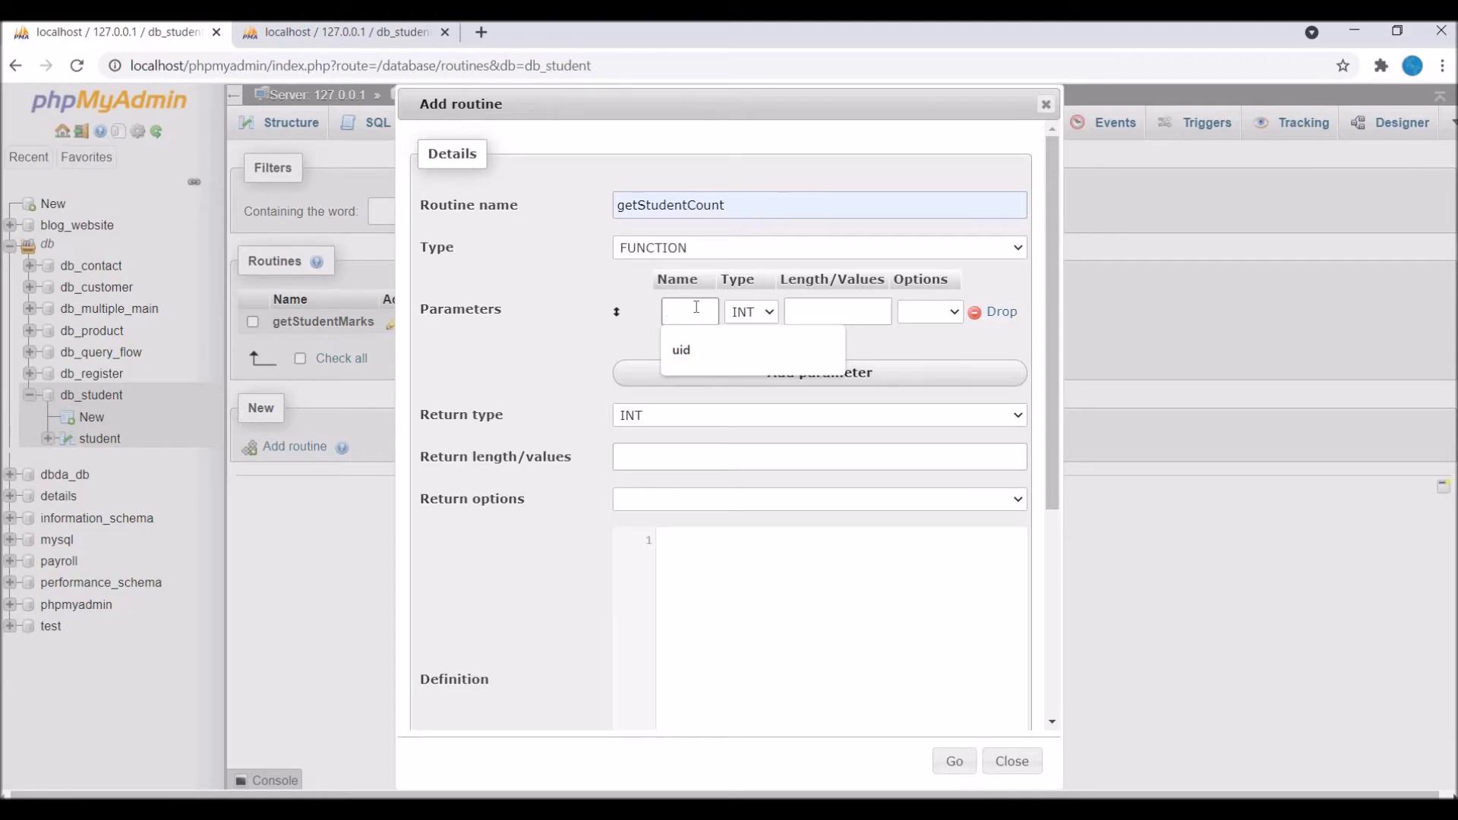
type("g")
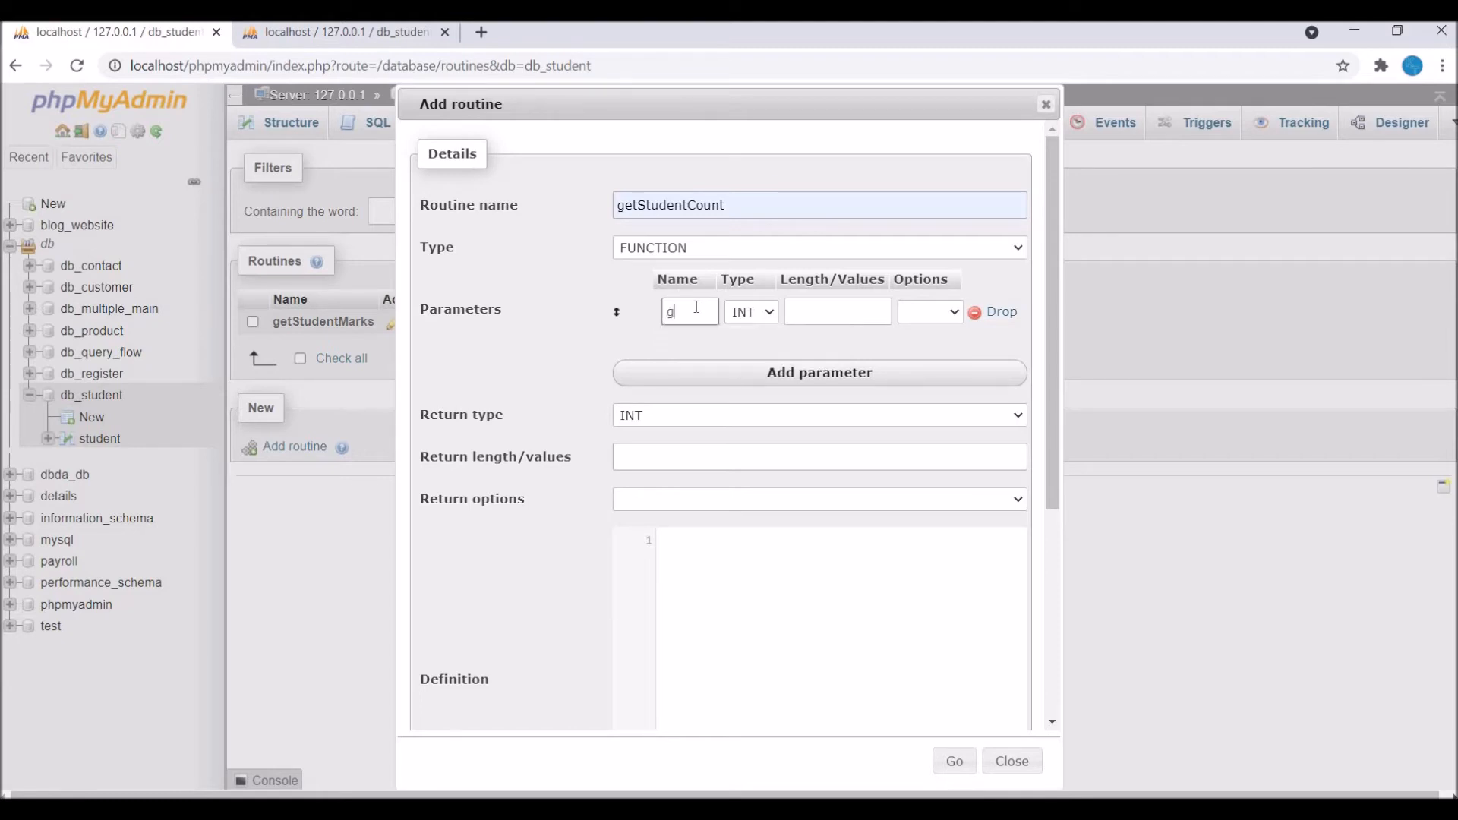
type("ender")
left_click(837, 310)
type("50")
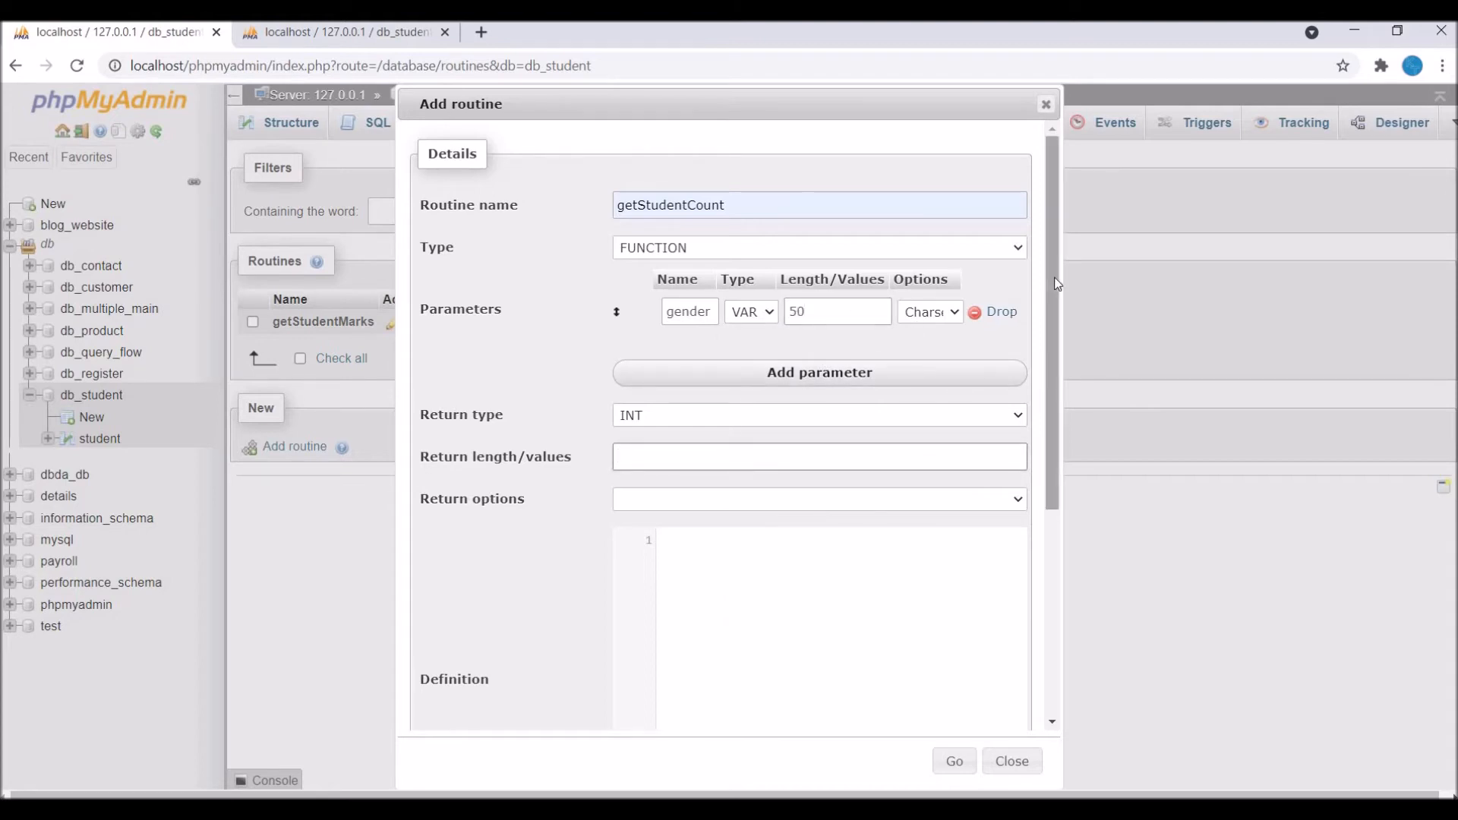
- Begin the body and declare studentCount INT(10) with a default value
scroll("down", 3)
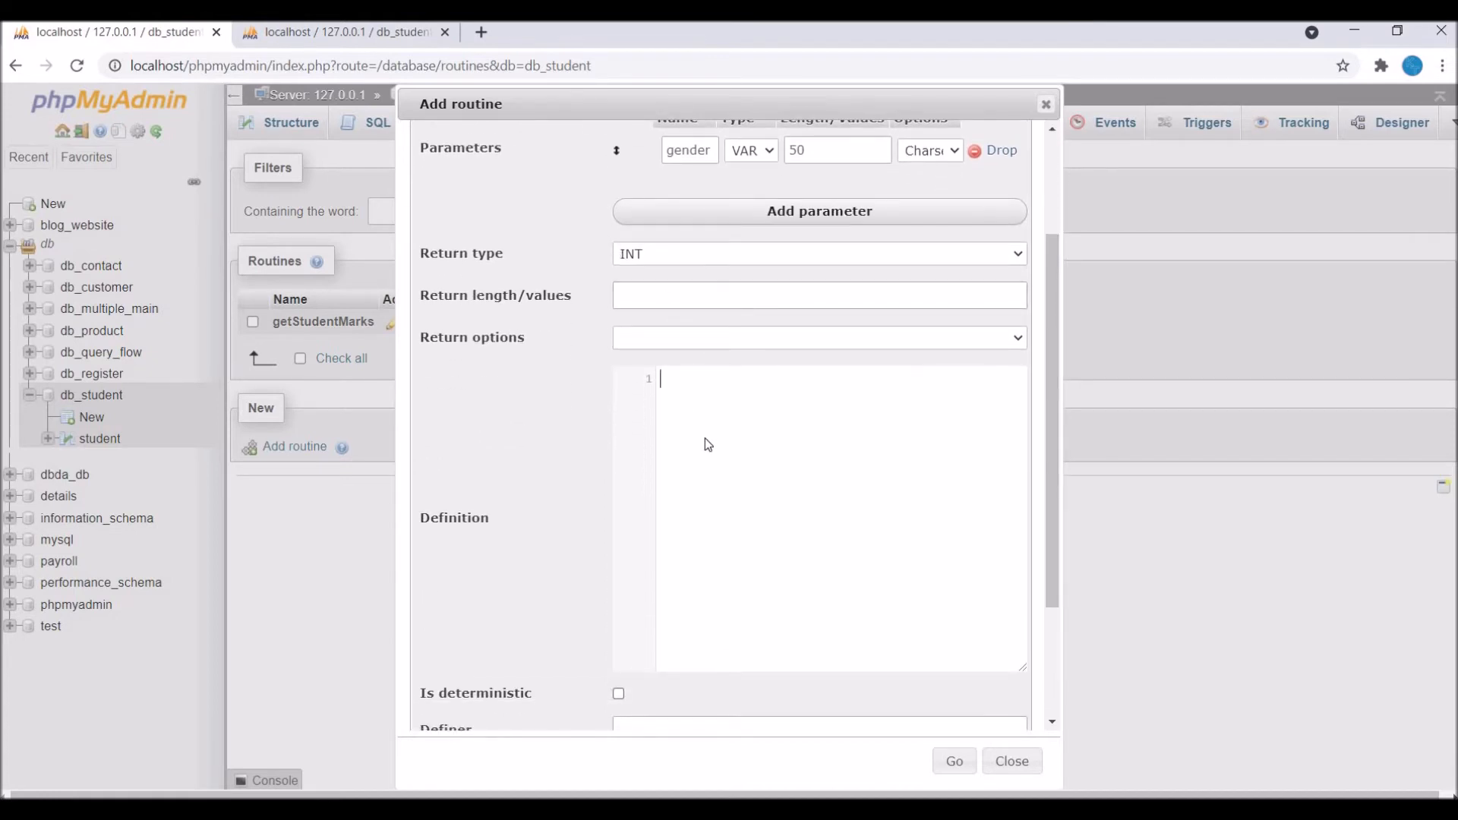
type("BEGIN")
type("END")
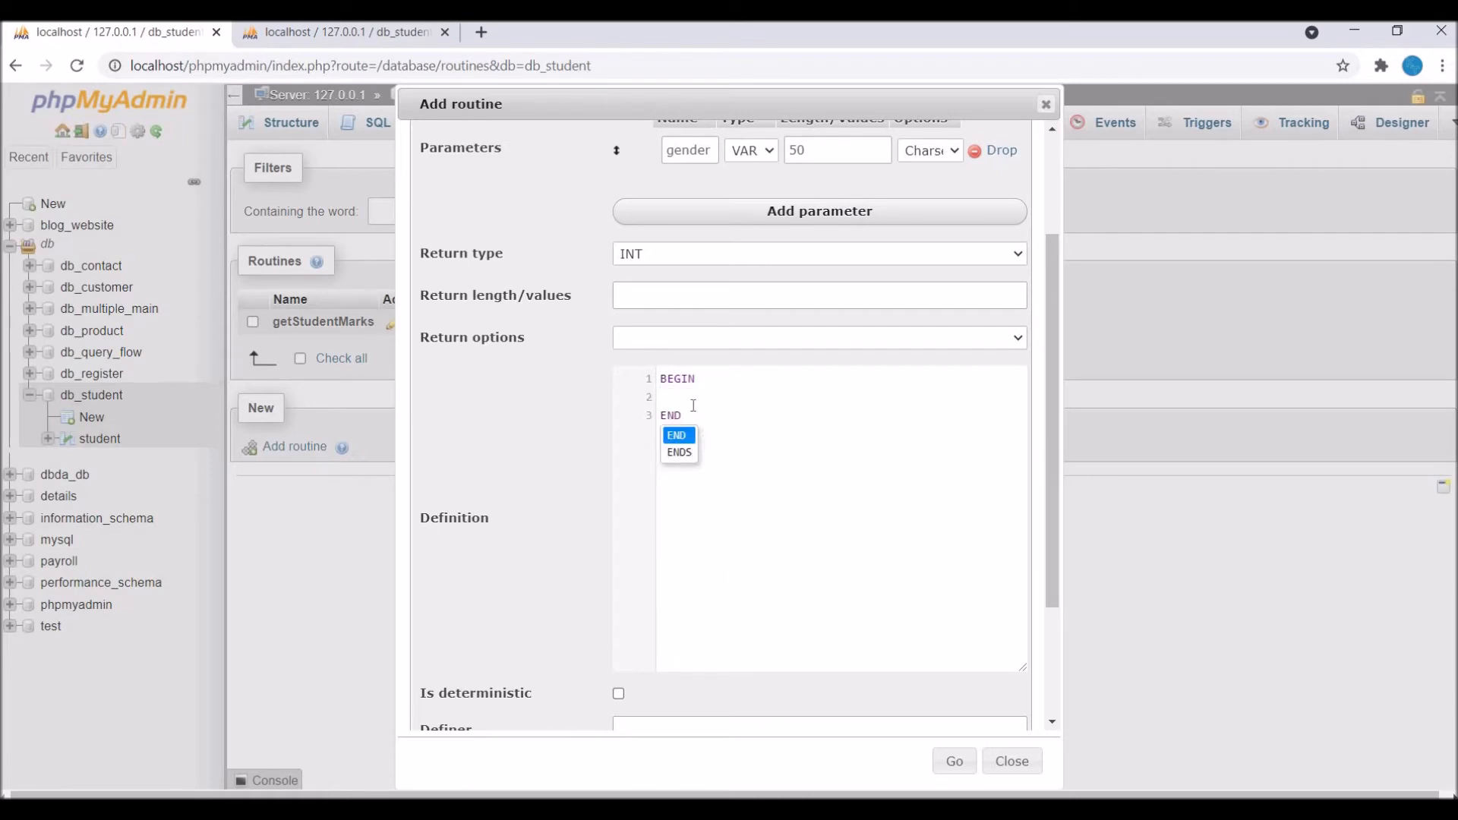
type("d")
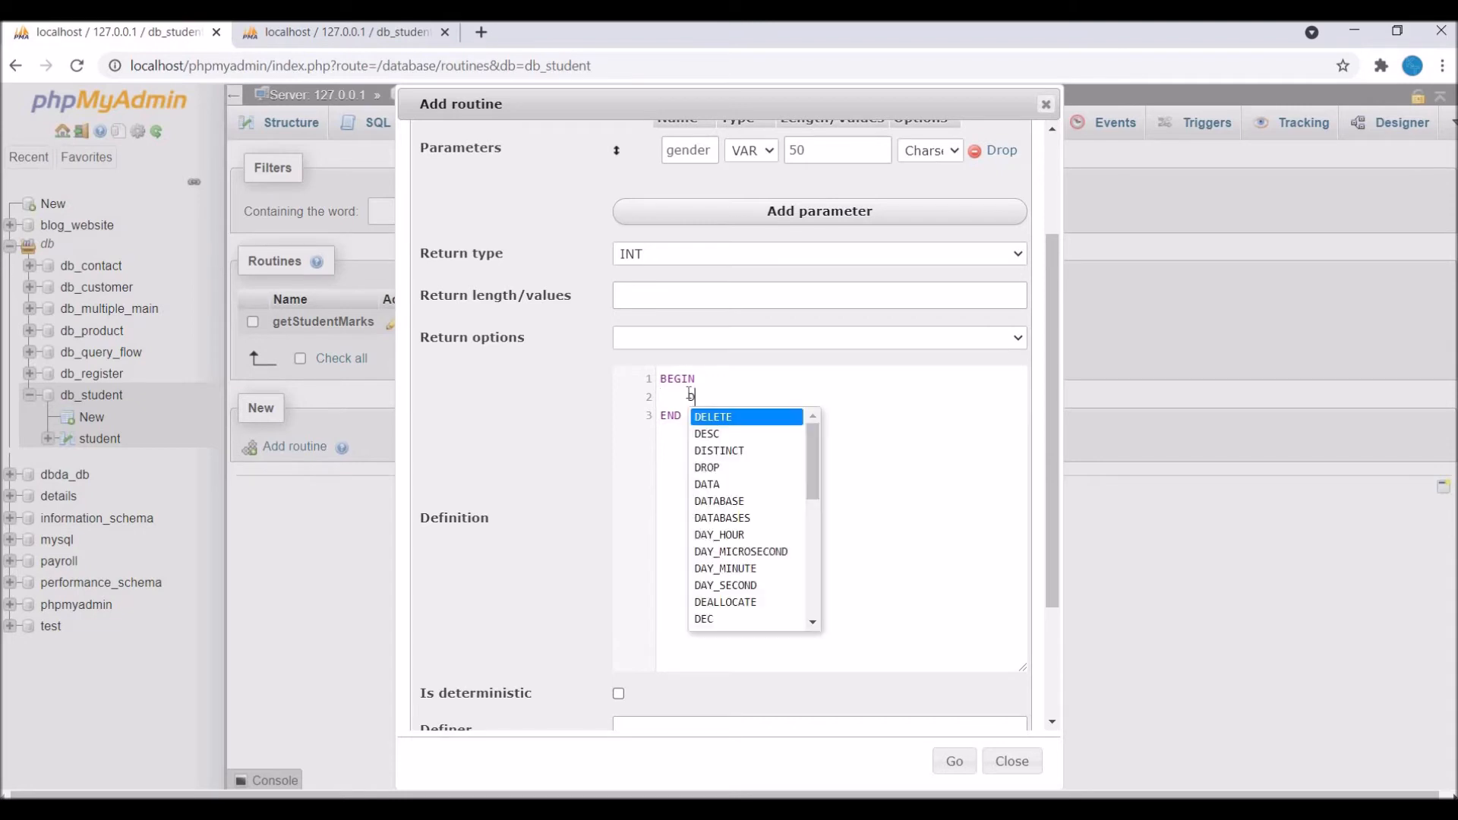
type("DECLARE")
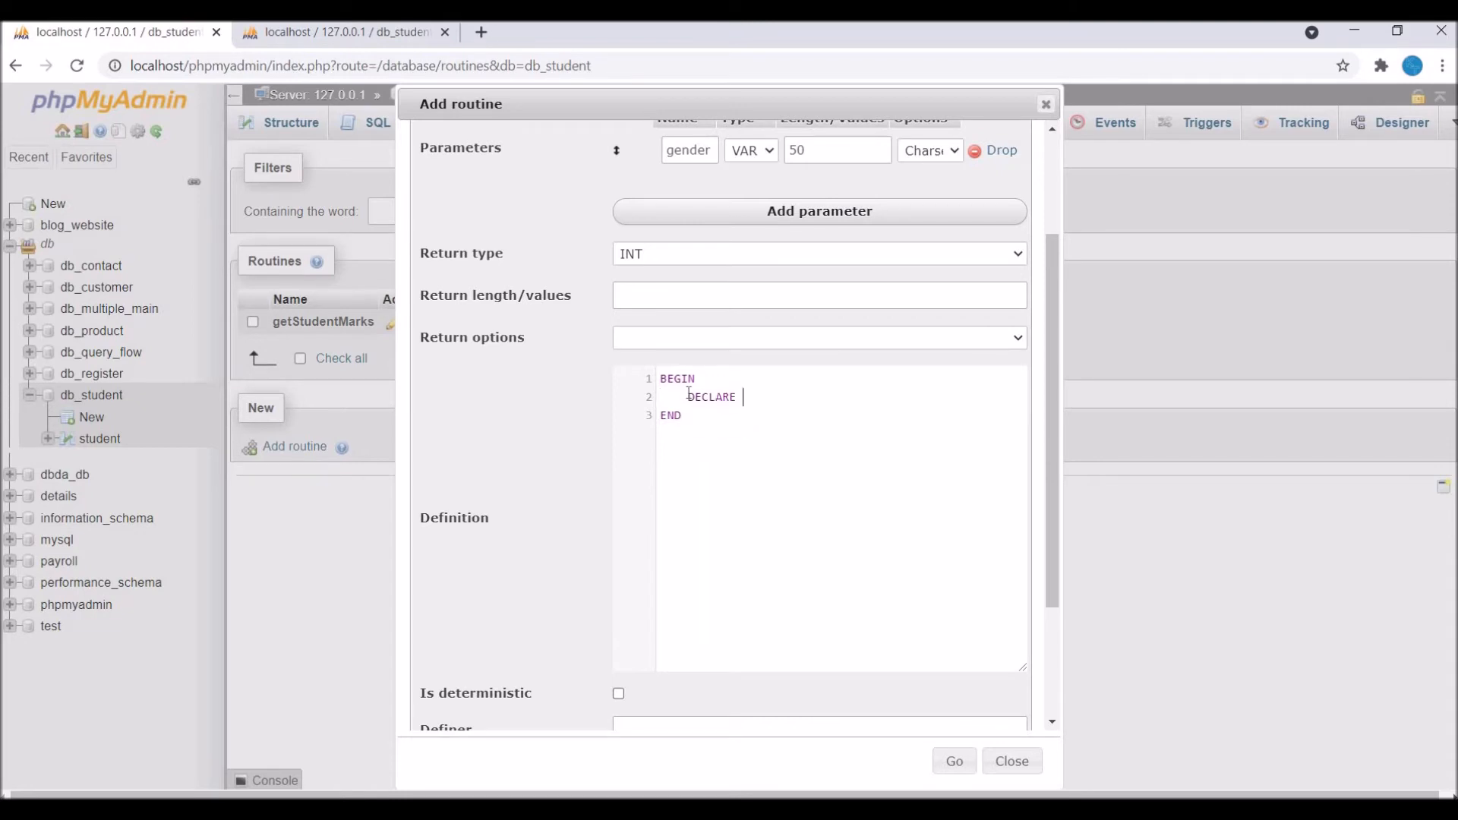
type("stu")
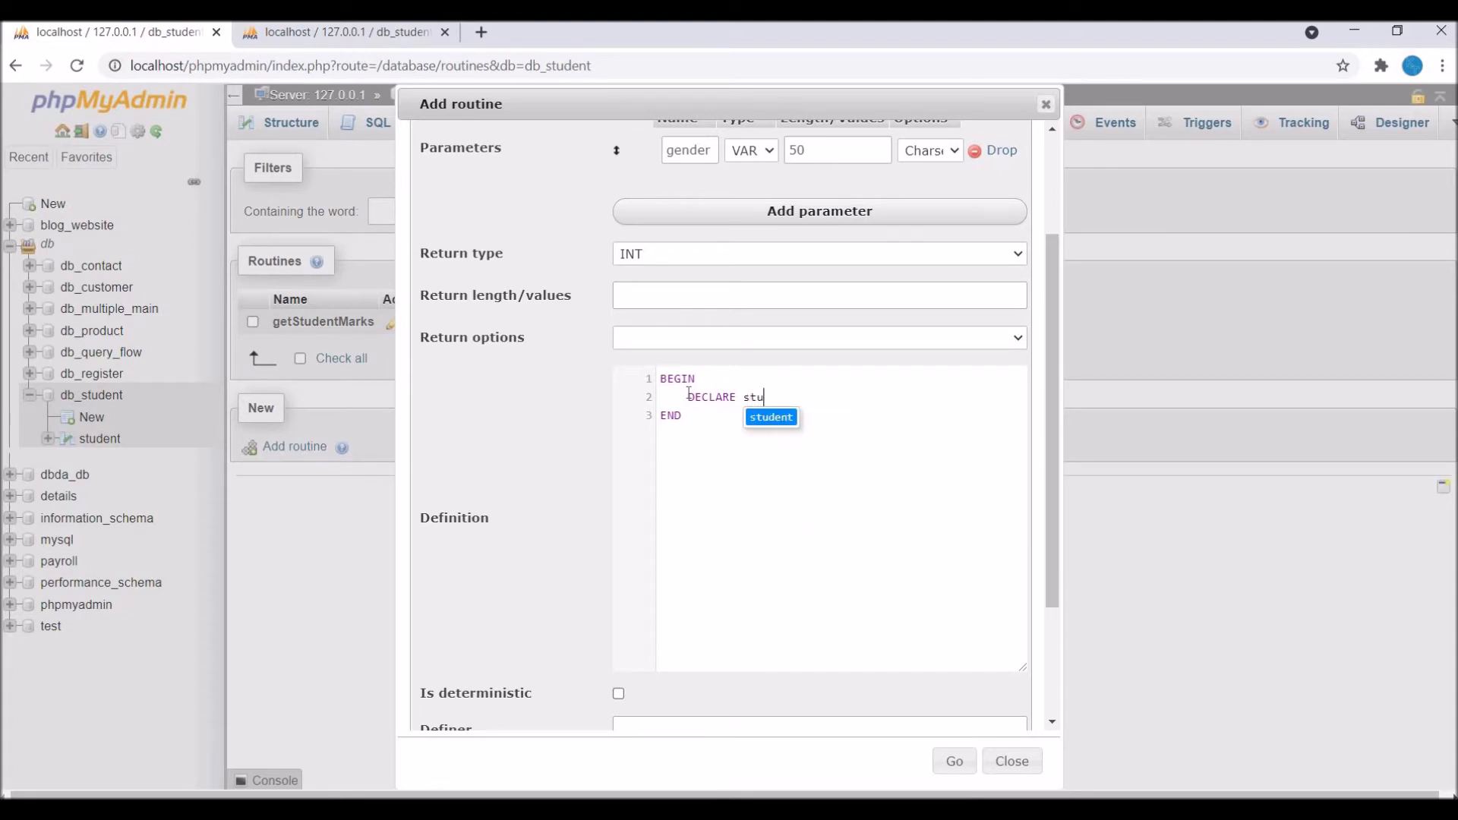
type("dentCount")
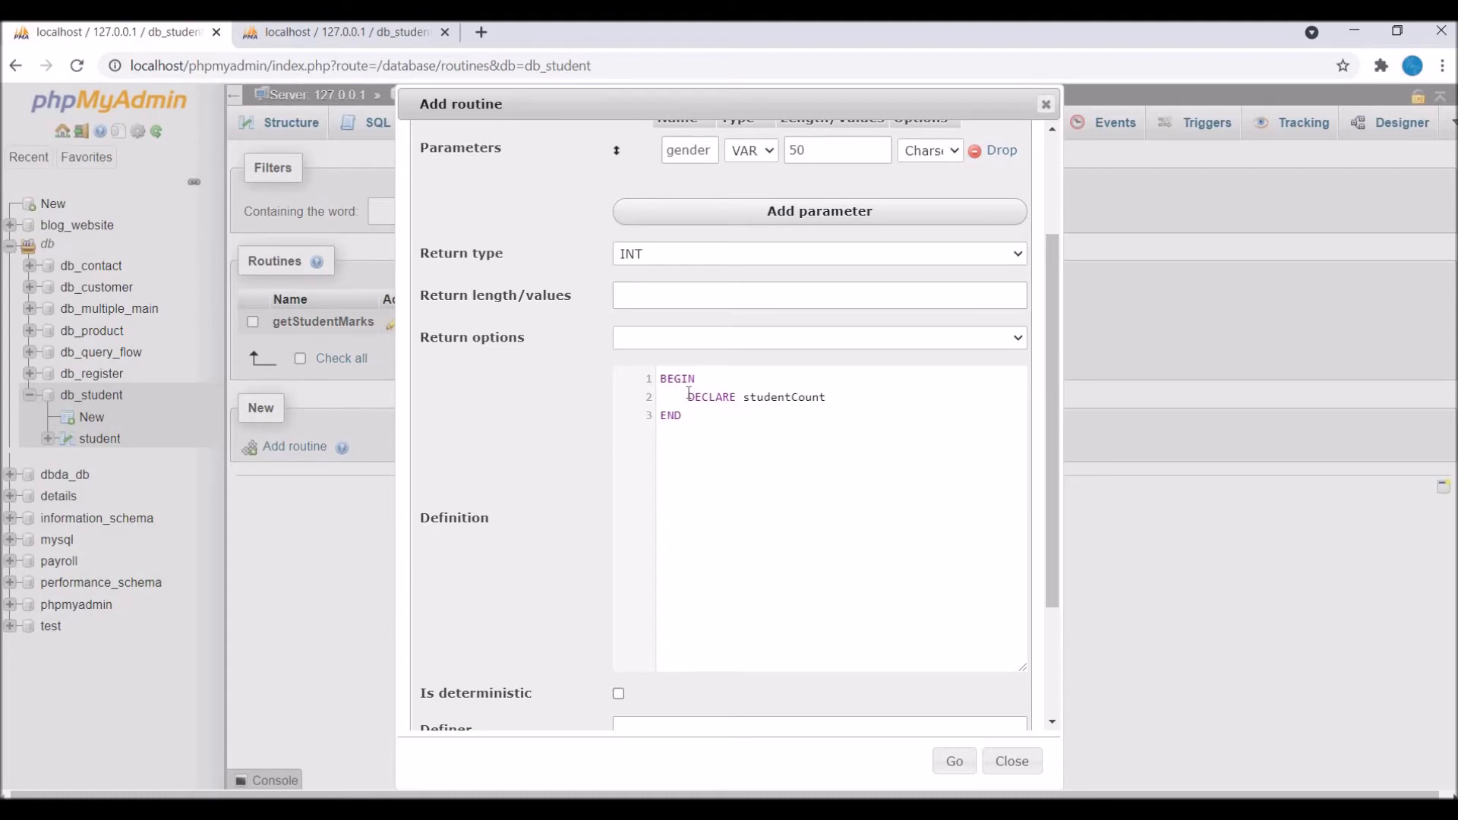
type("INT(")
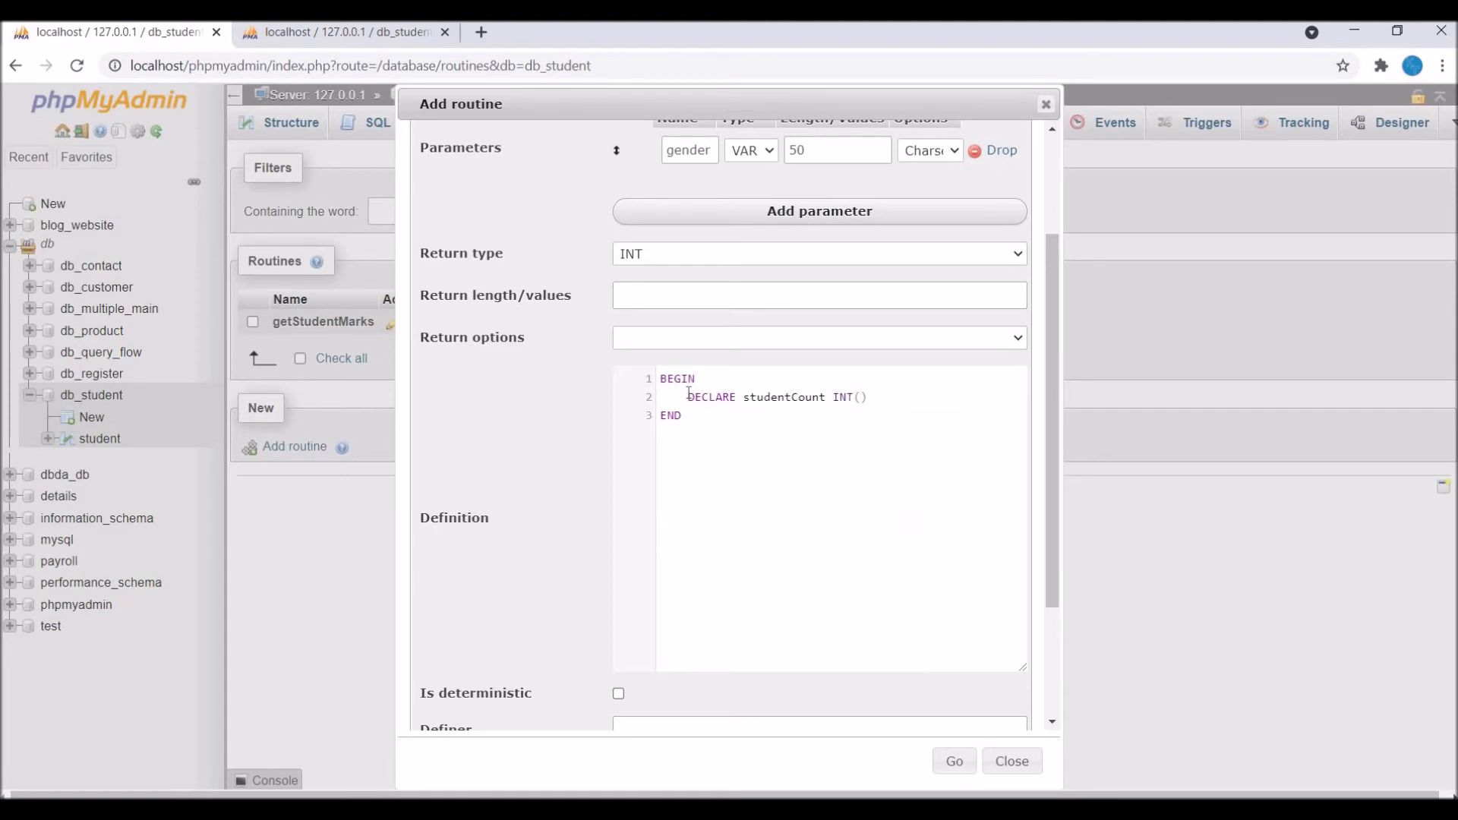
type("10) DEFAULT 0;")
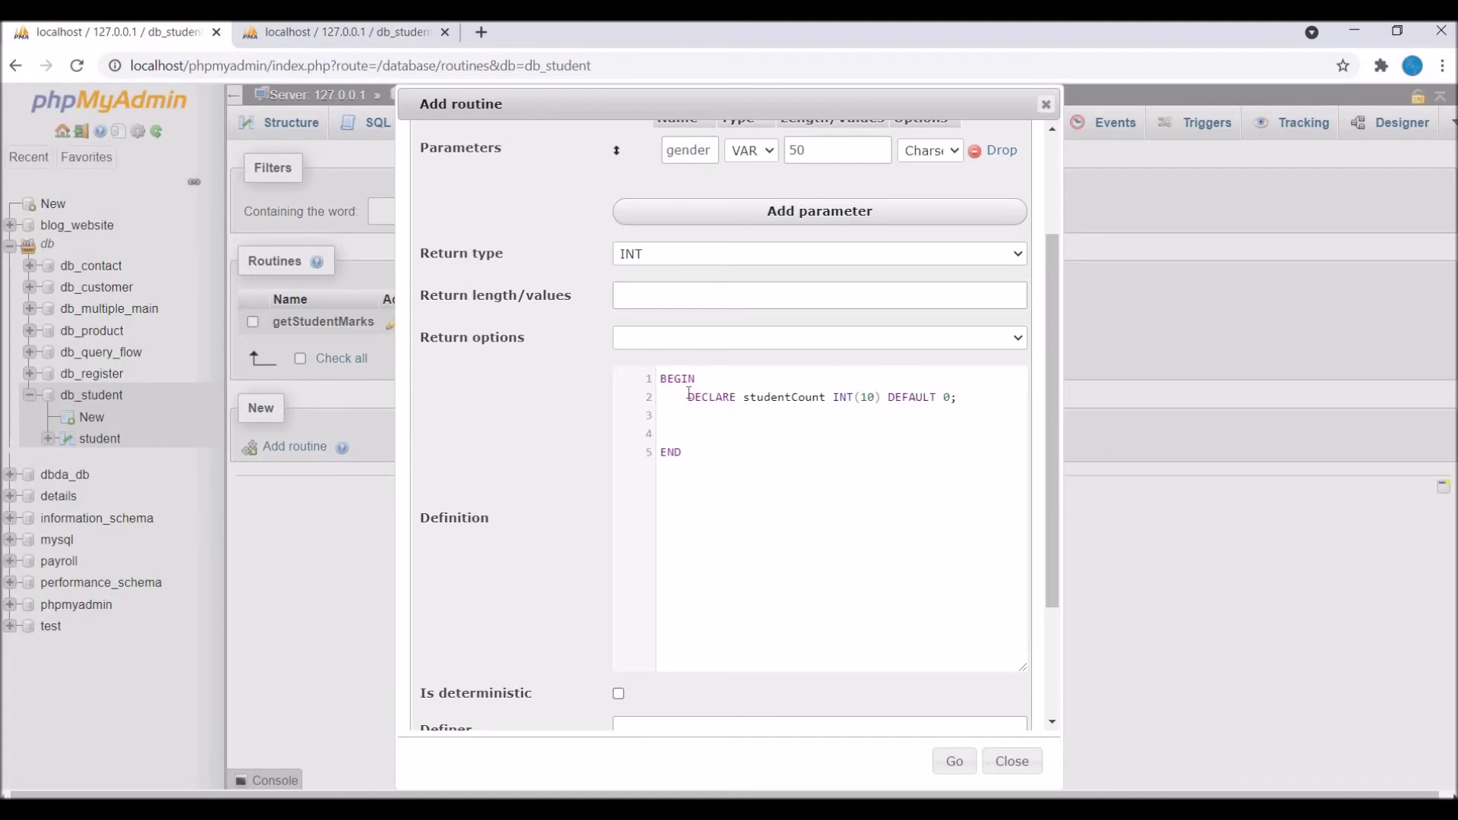
- Write SELECT COUNT(id) INTO studentCount FROM student WHERE gender = sgender; RETURN studentCount
type("SELECT")
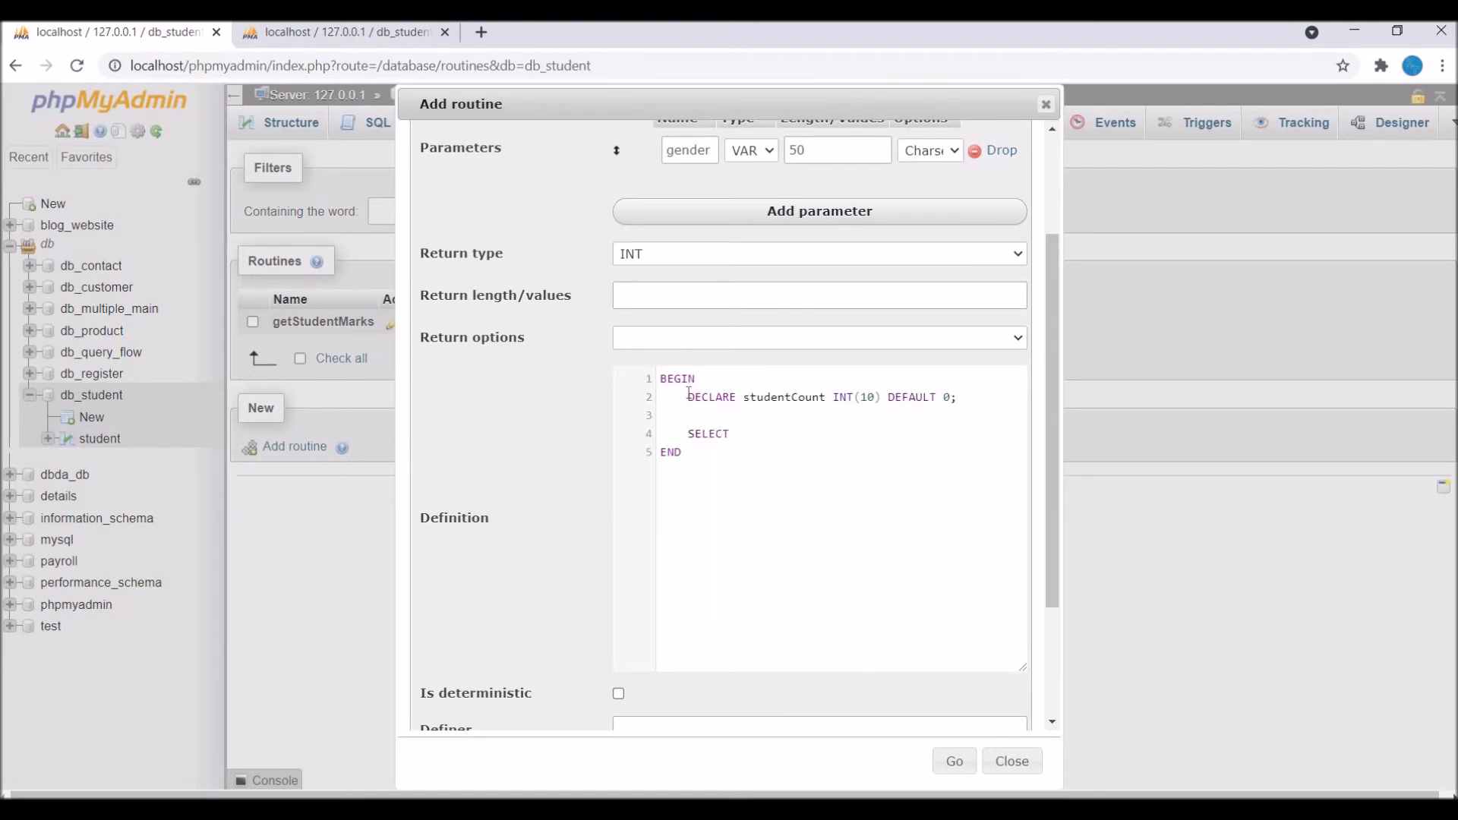
left_click(732, 433)
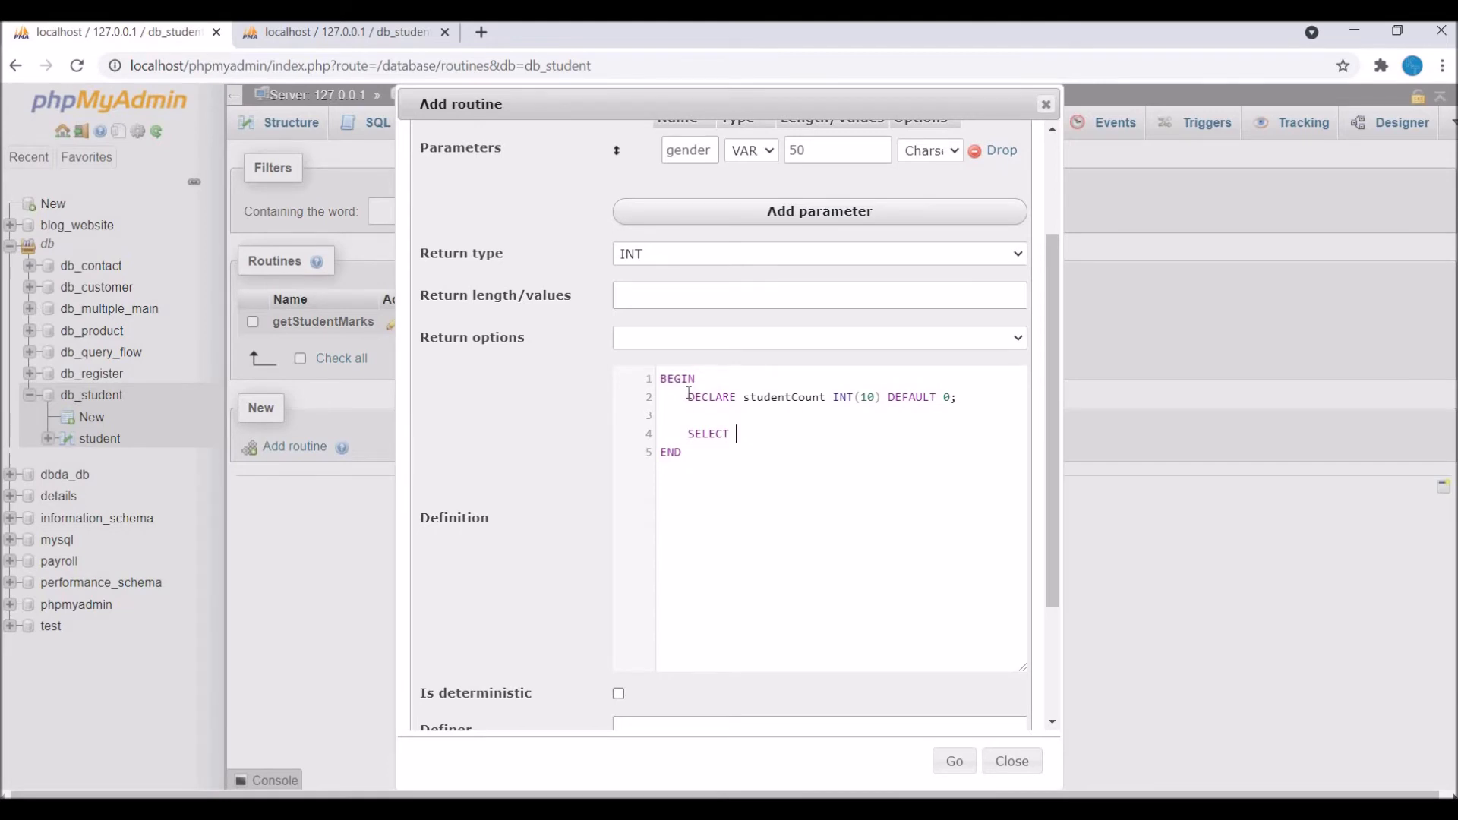
type("COUNT()")
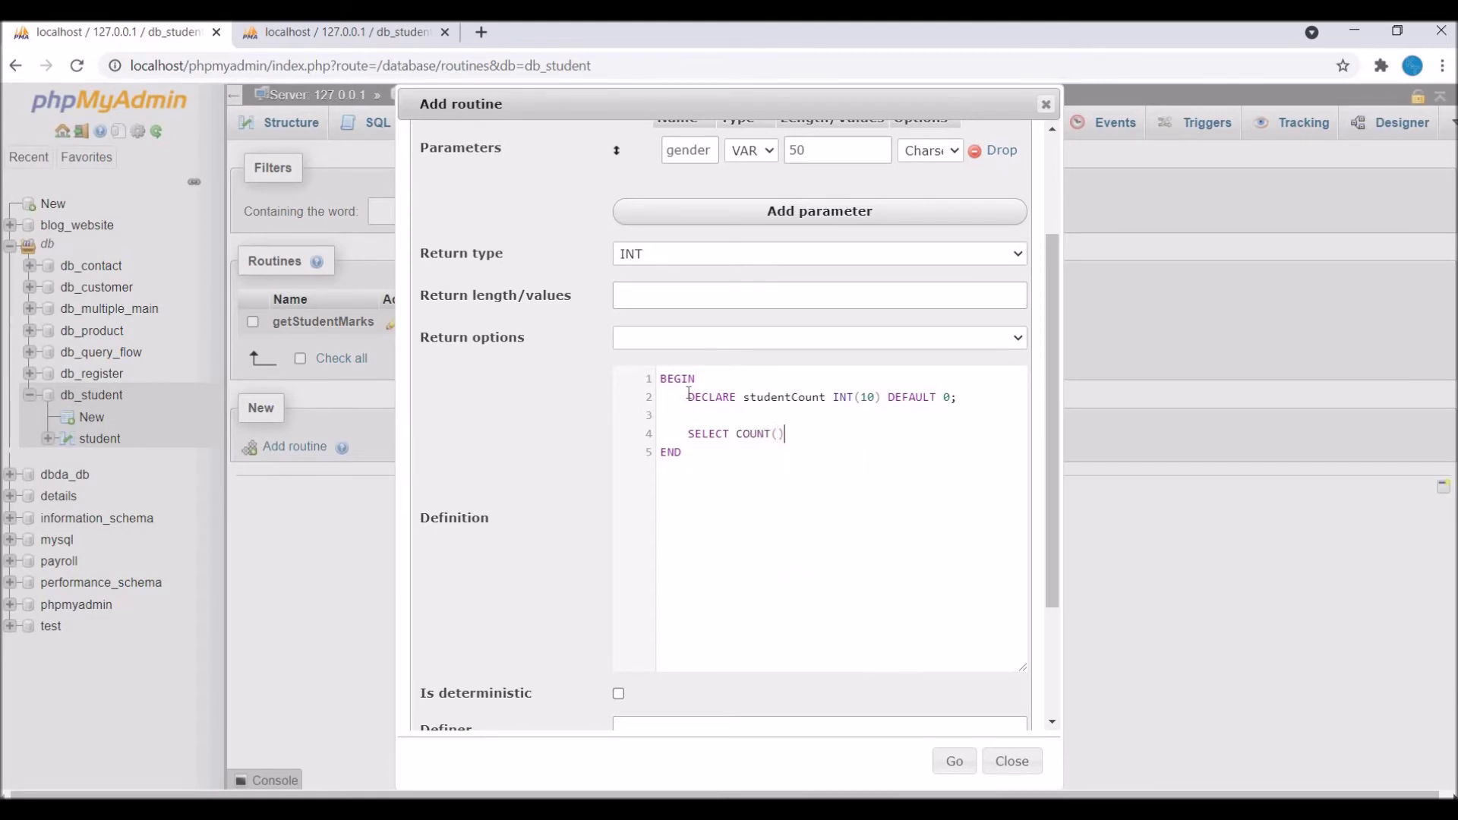
type("id) FROM student WHERE")
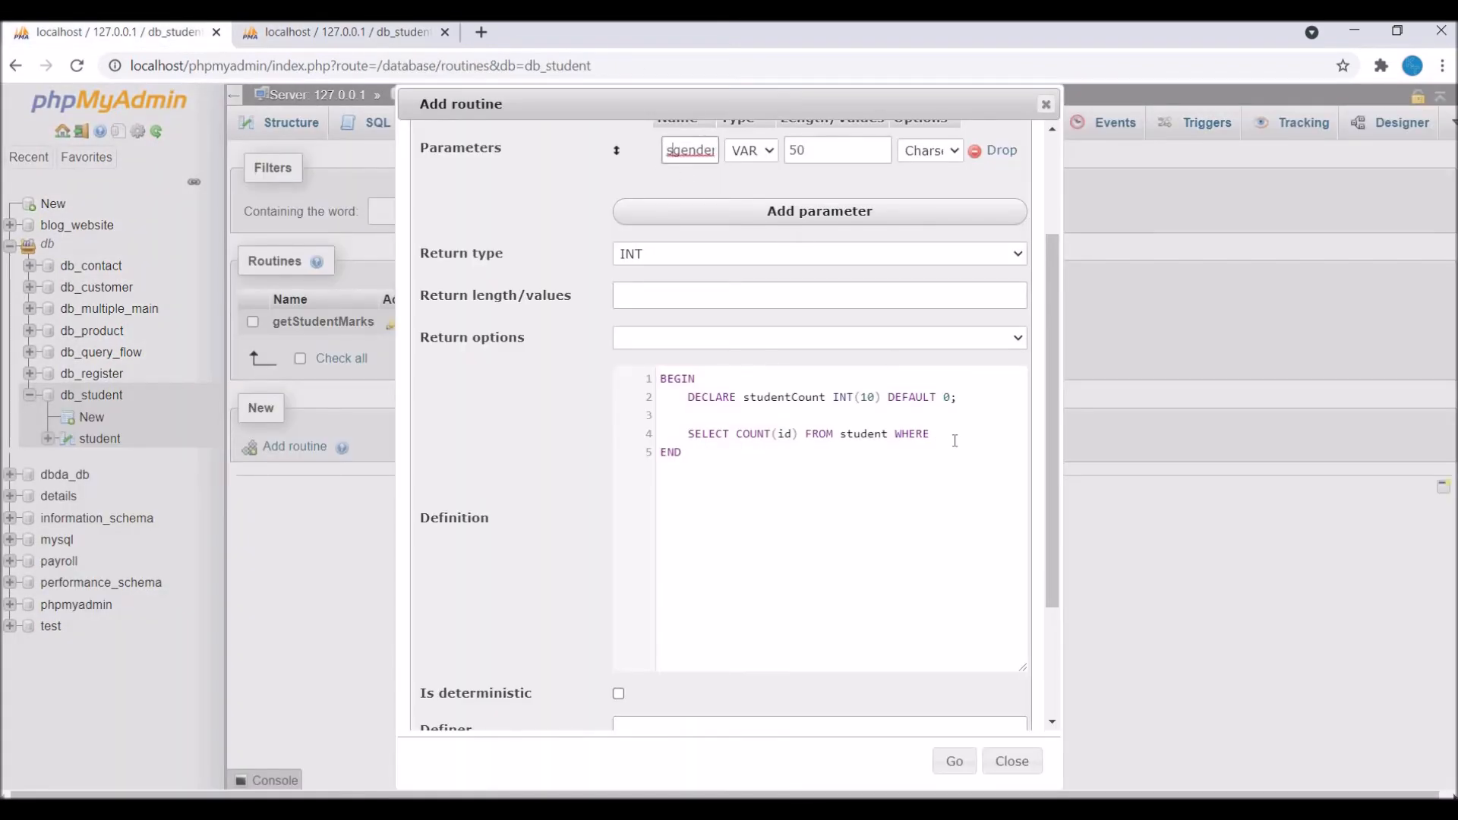
type("gender =")
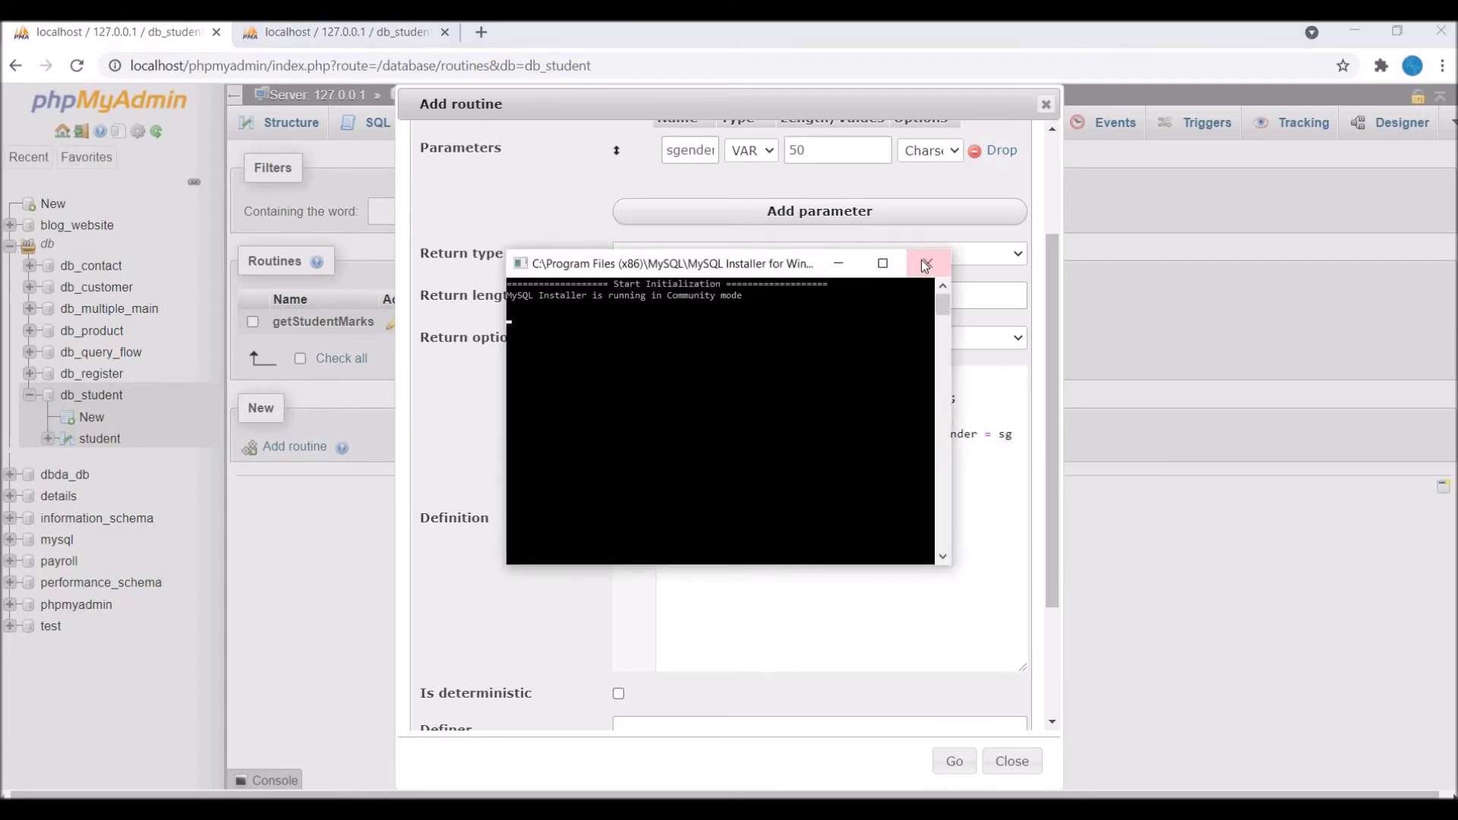
left_click(924, 262)
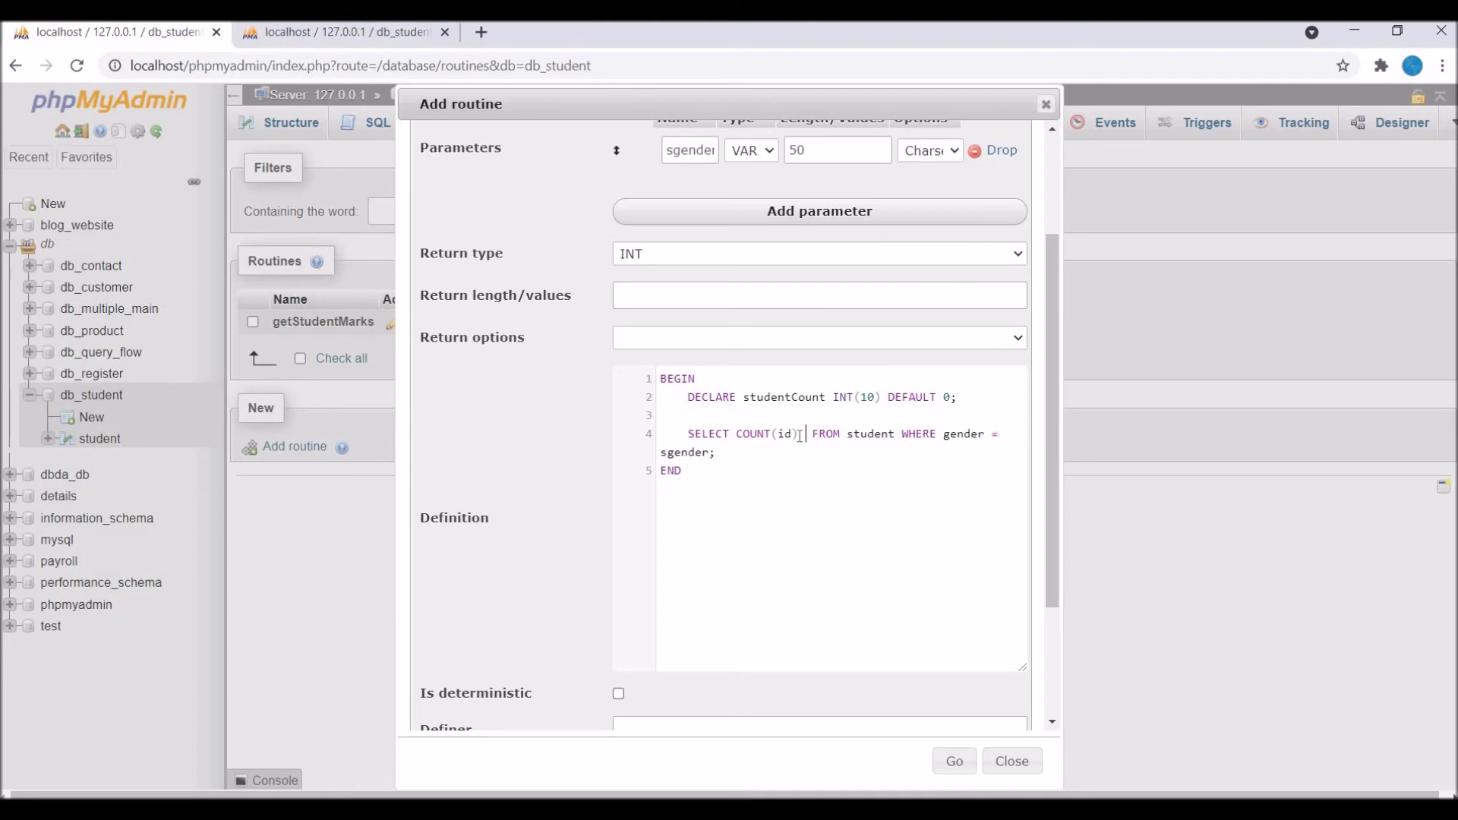
type("INTO")
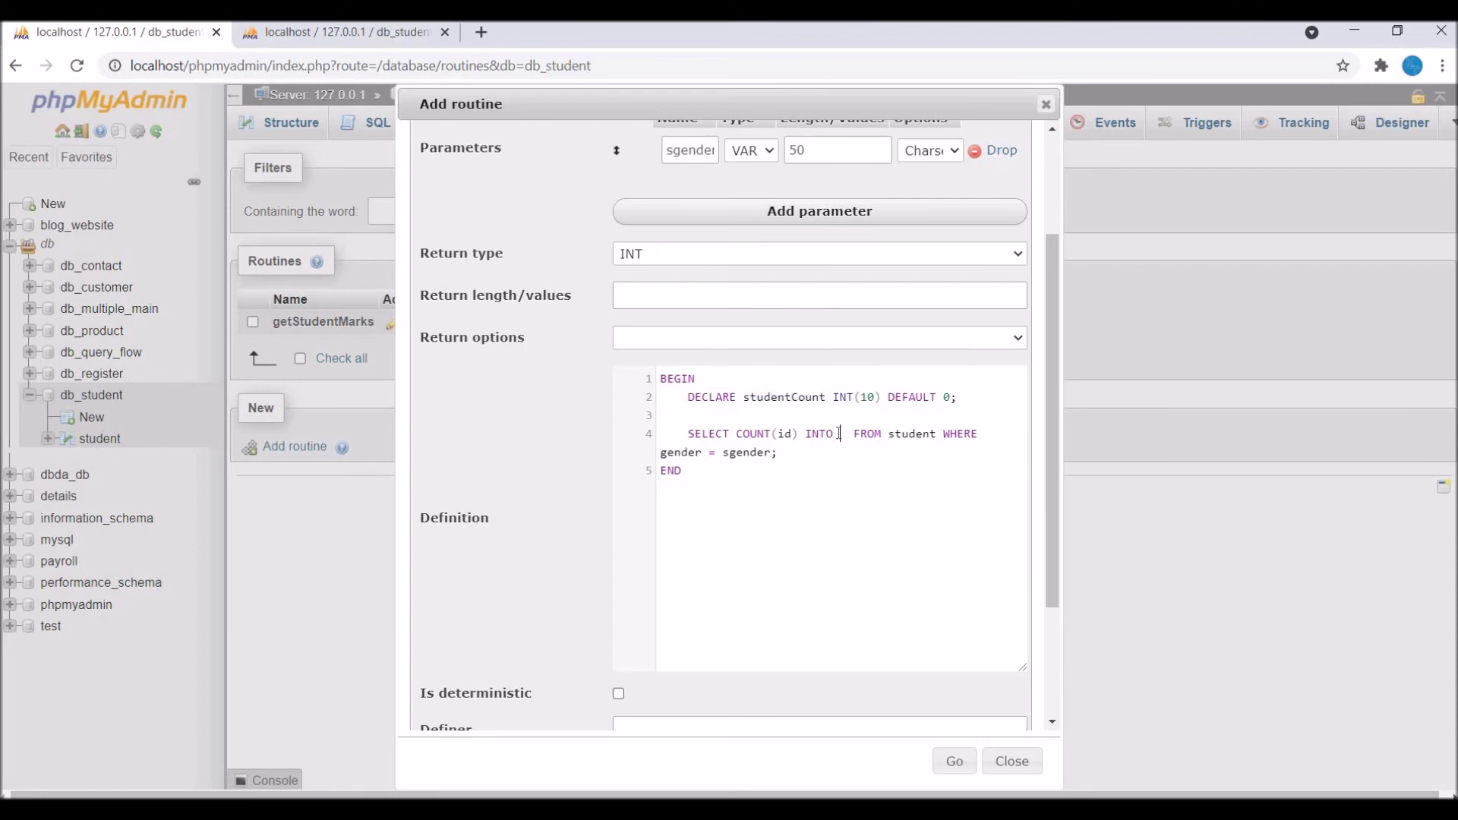
type("studentCount")
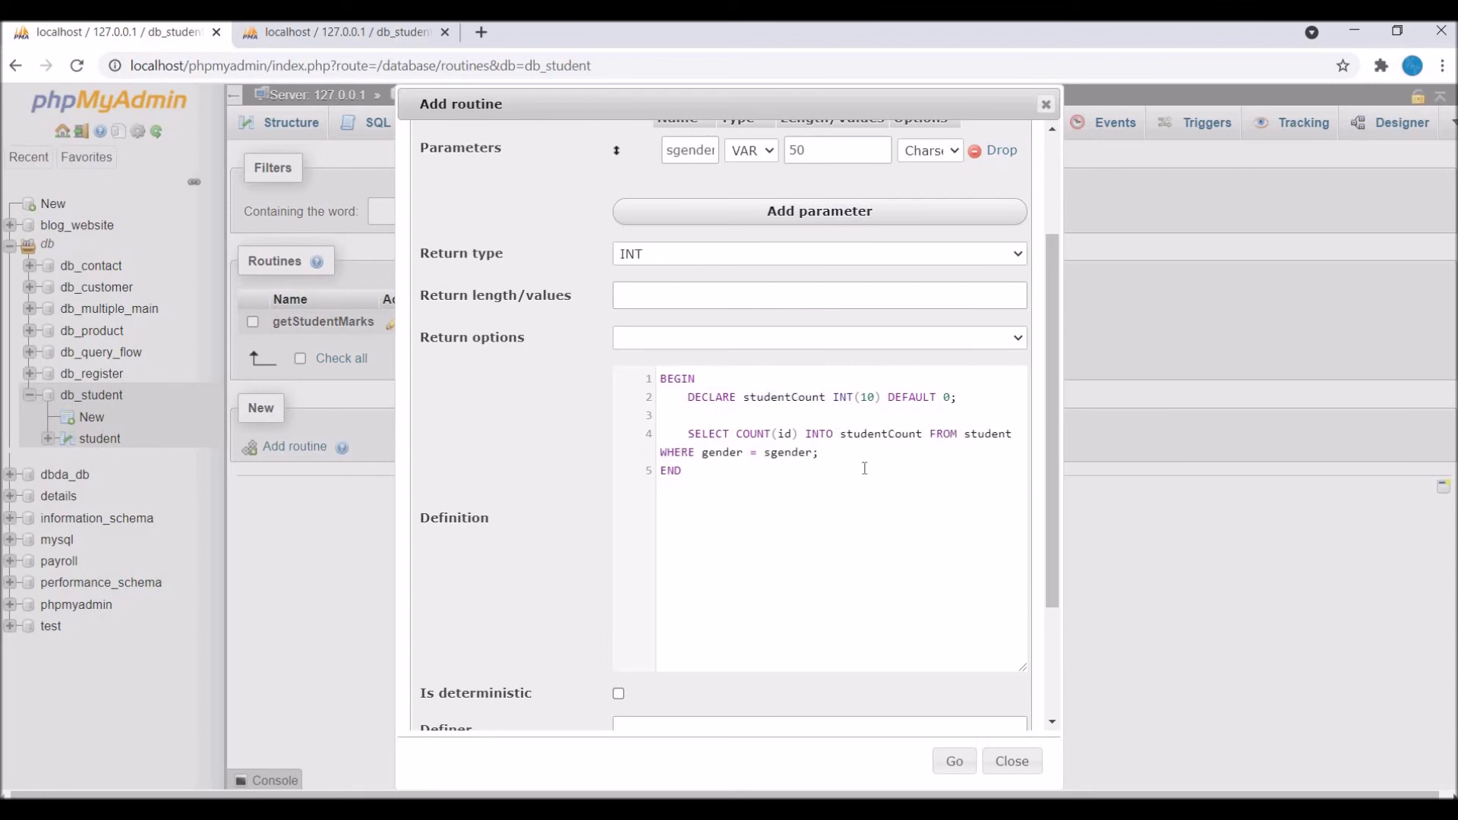
type("RE")
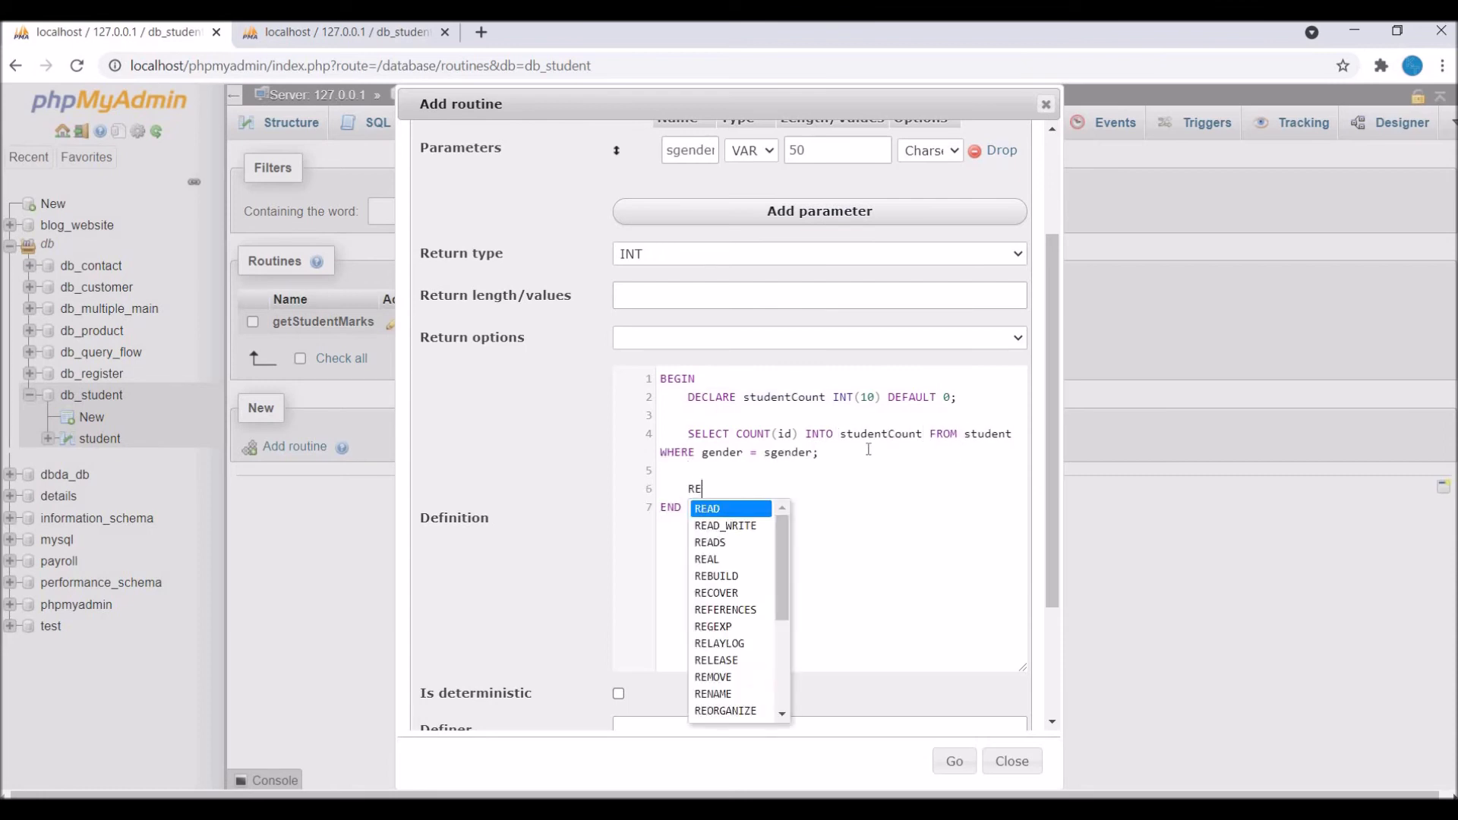
type("TURN studentCount;")
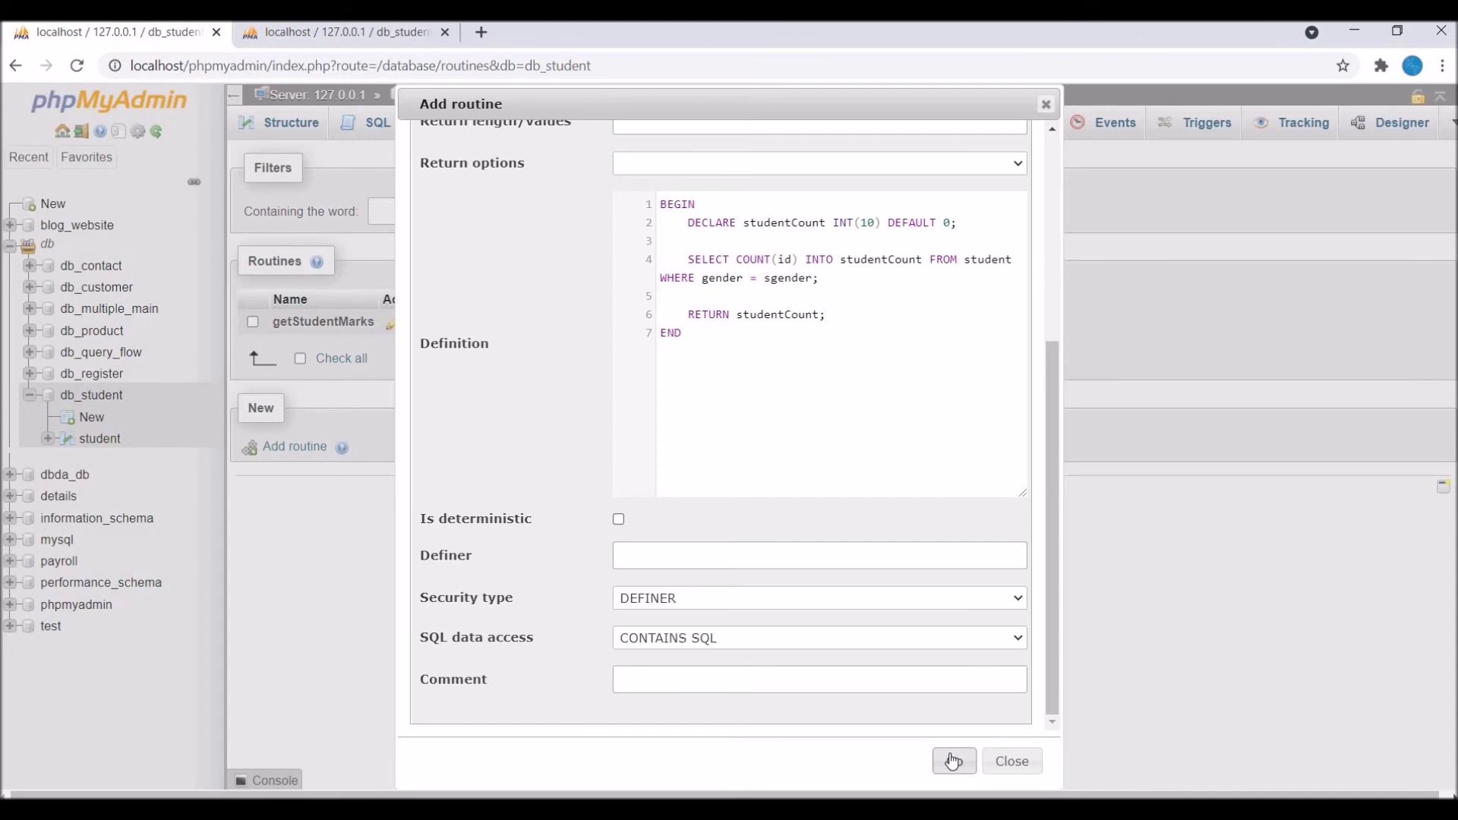
- Save getStudentCount and execute it with sgender Female, returning 17
left_click(954, 761)
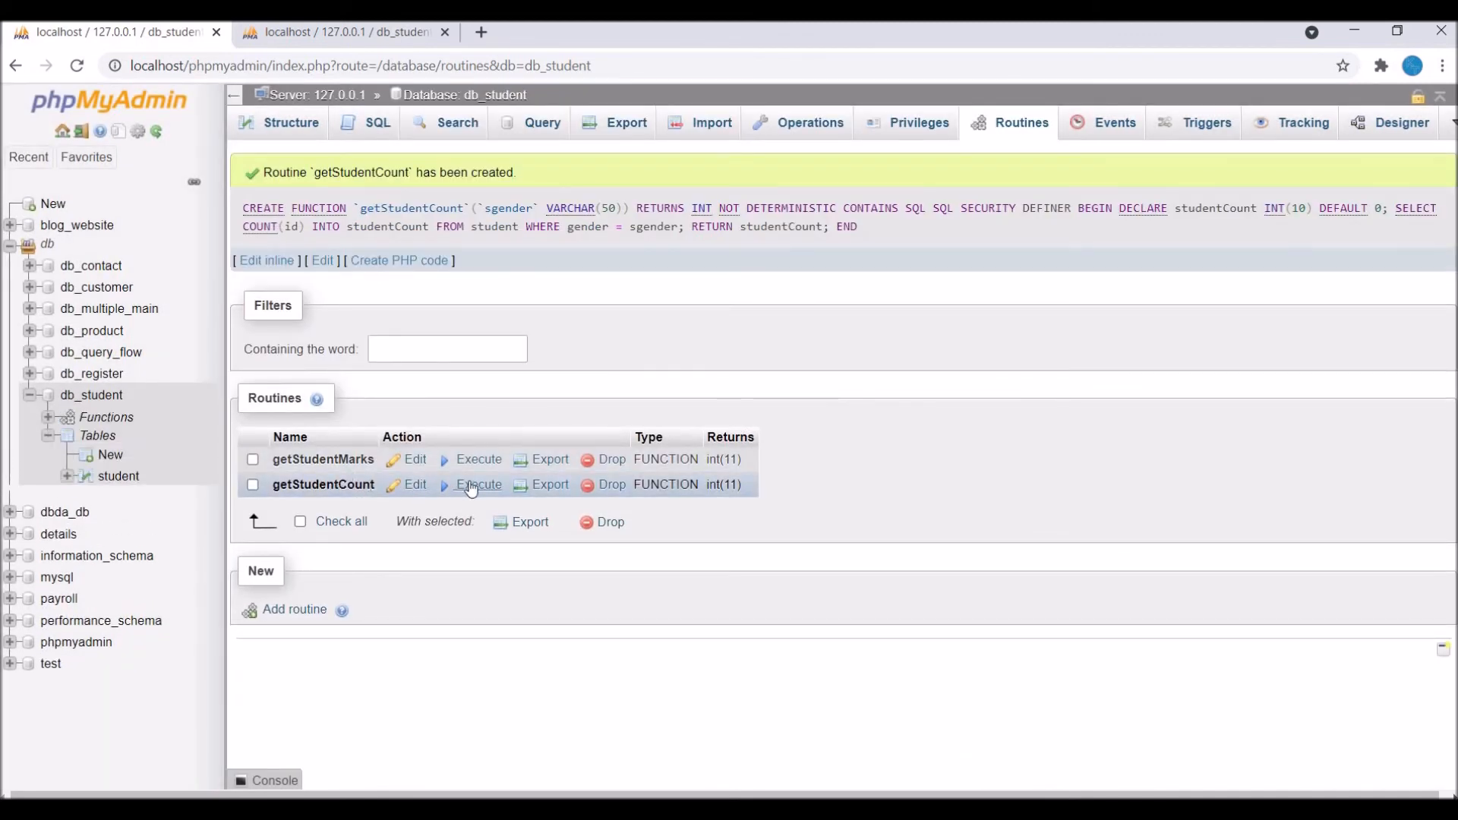
left_click(479, 484)
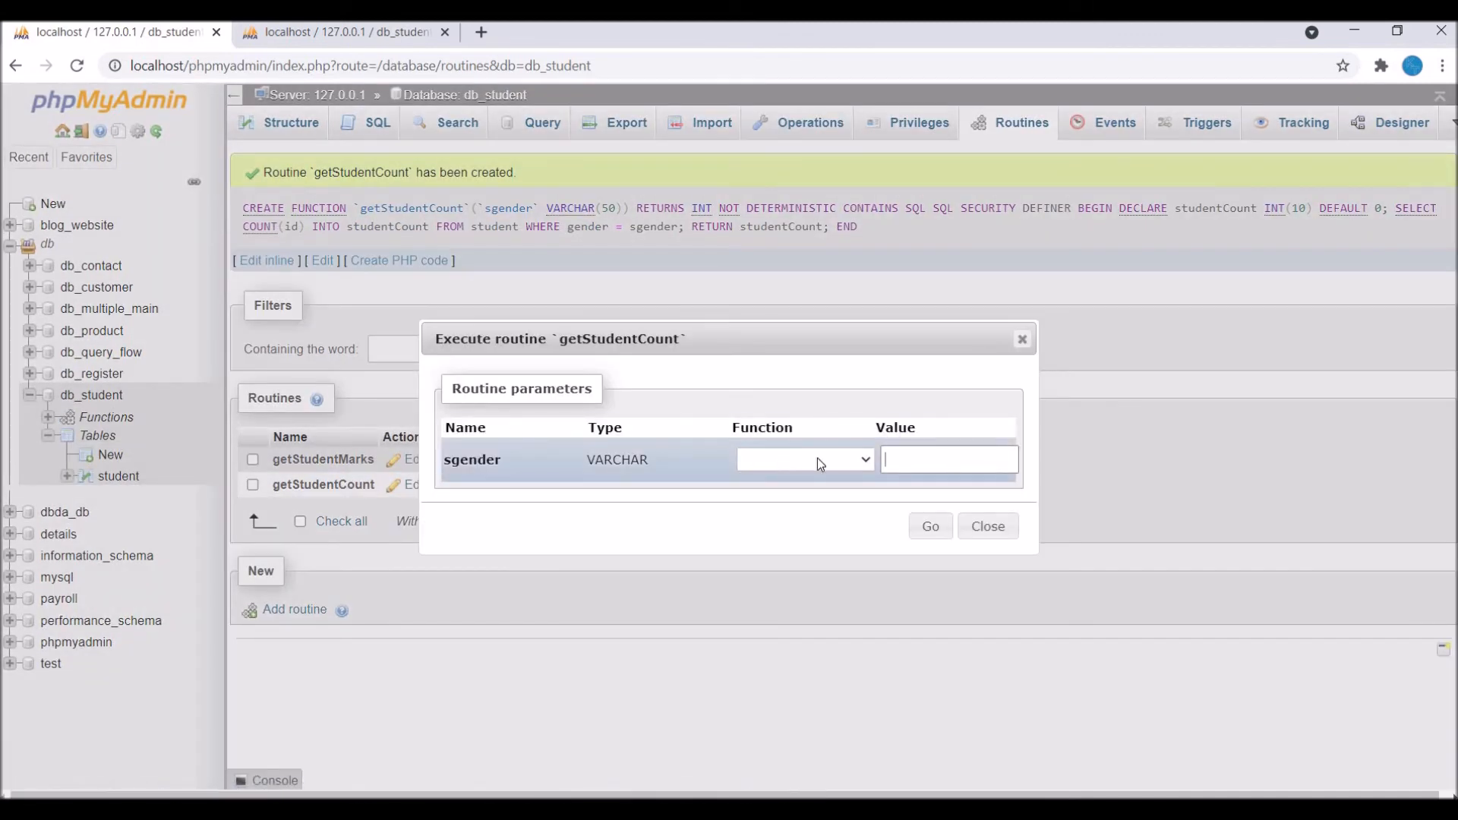
type("Femaa")
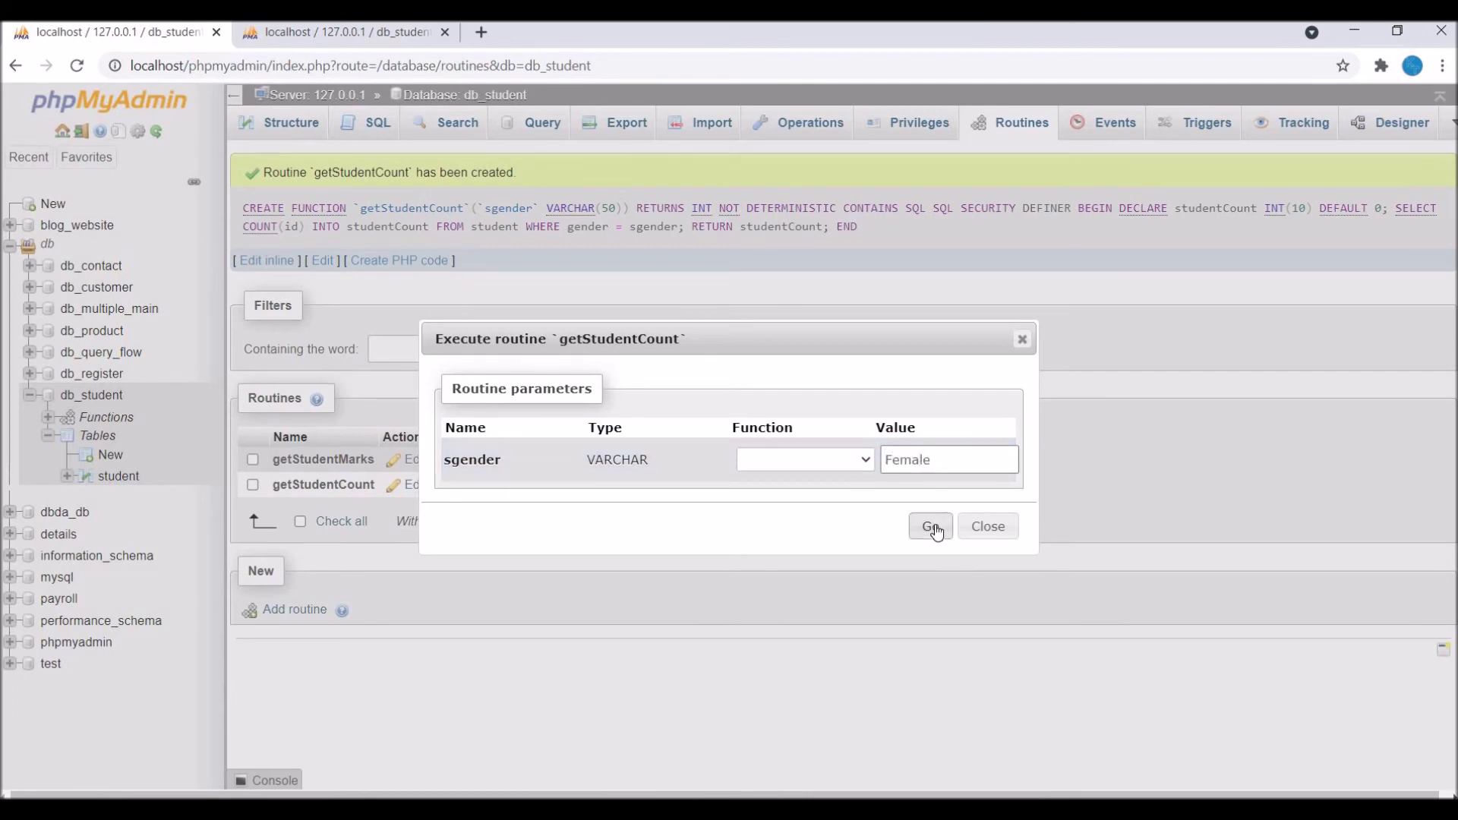
left_click(929, 527)
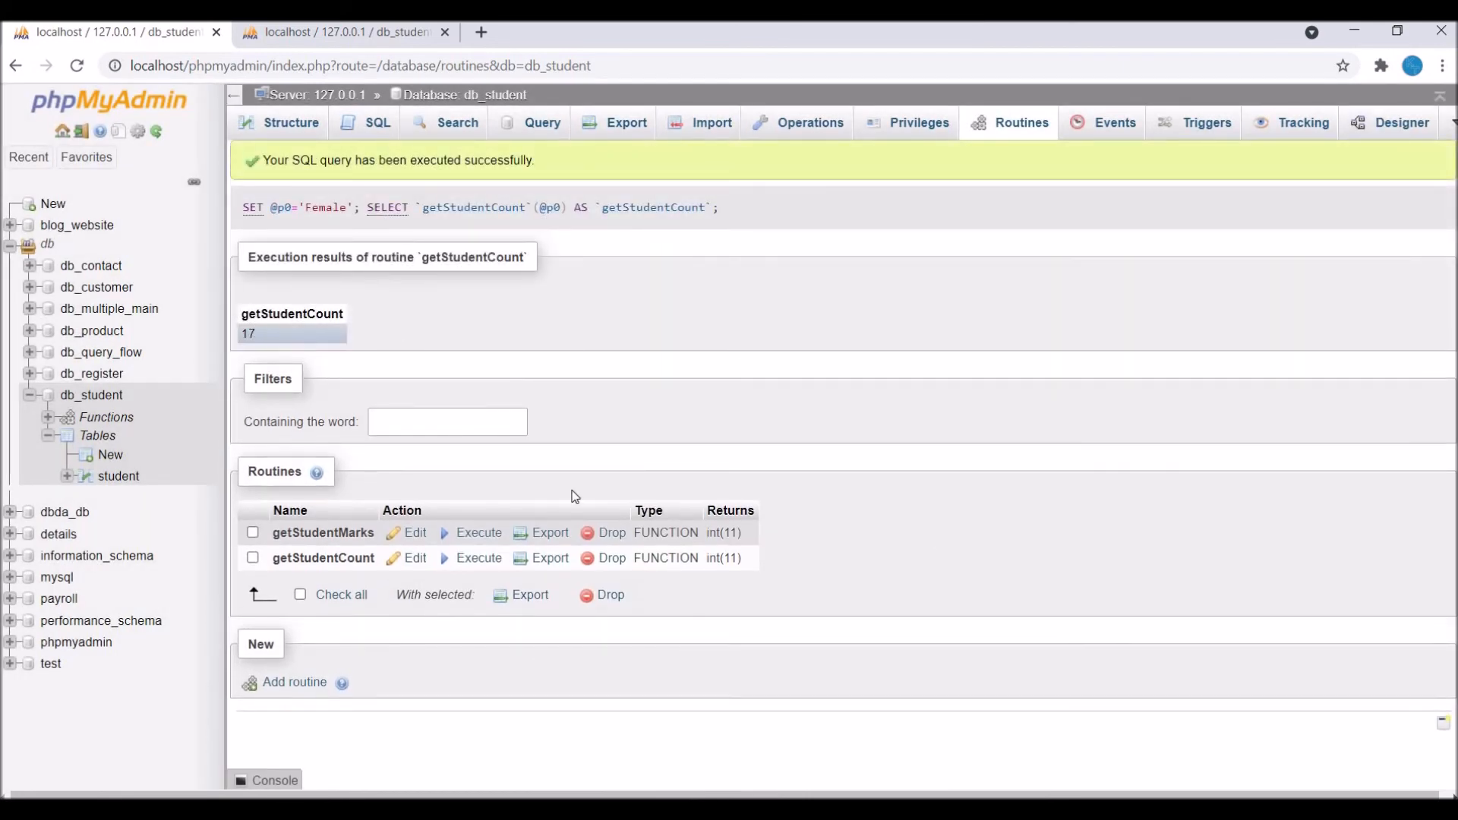
- Execute getStudentCount again with sgender Male
left_click(479, 558)
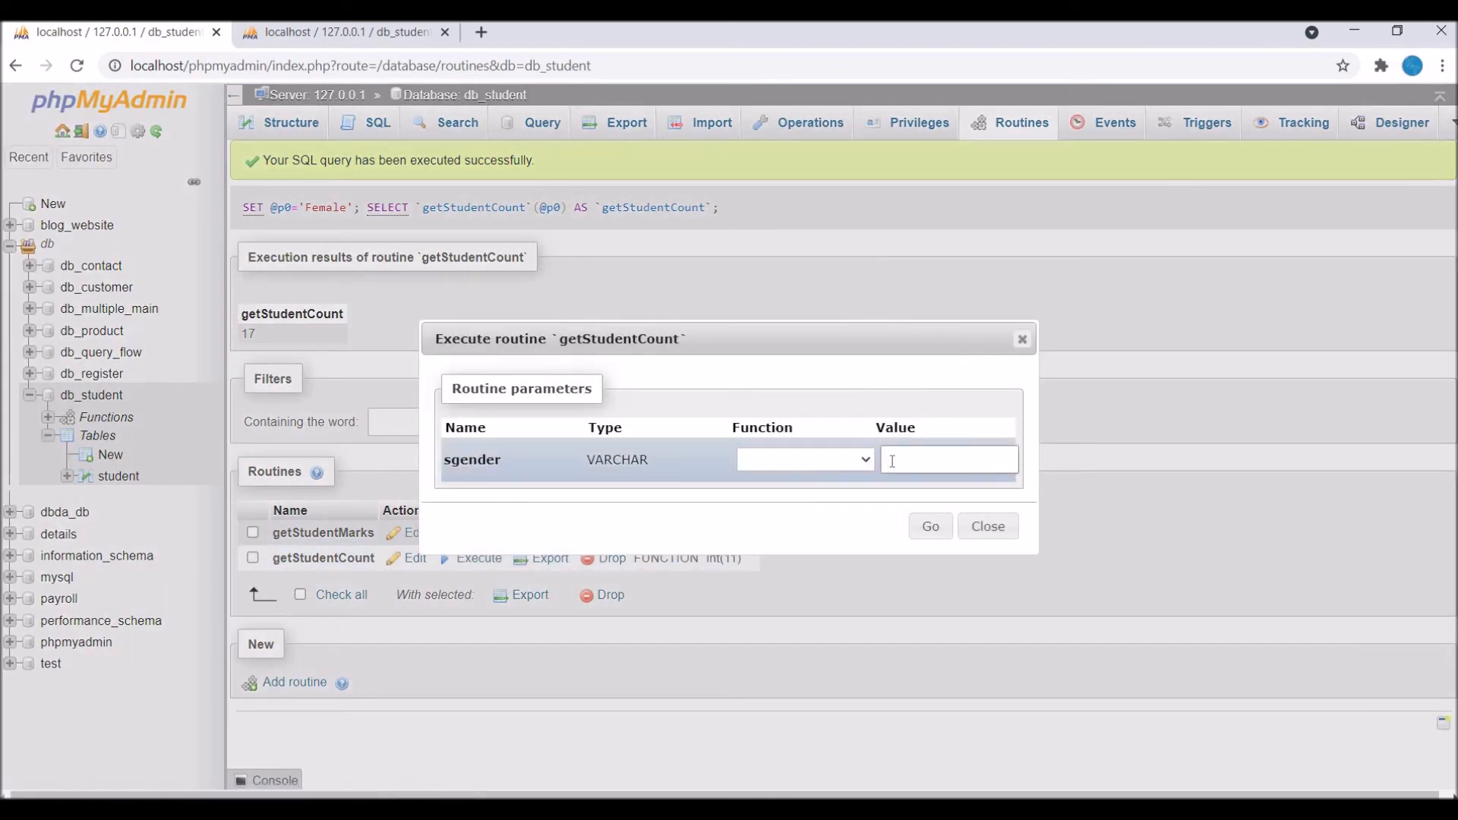
type("Male")
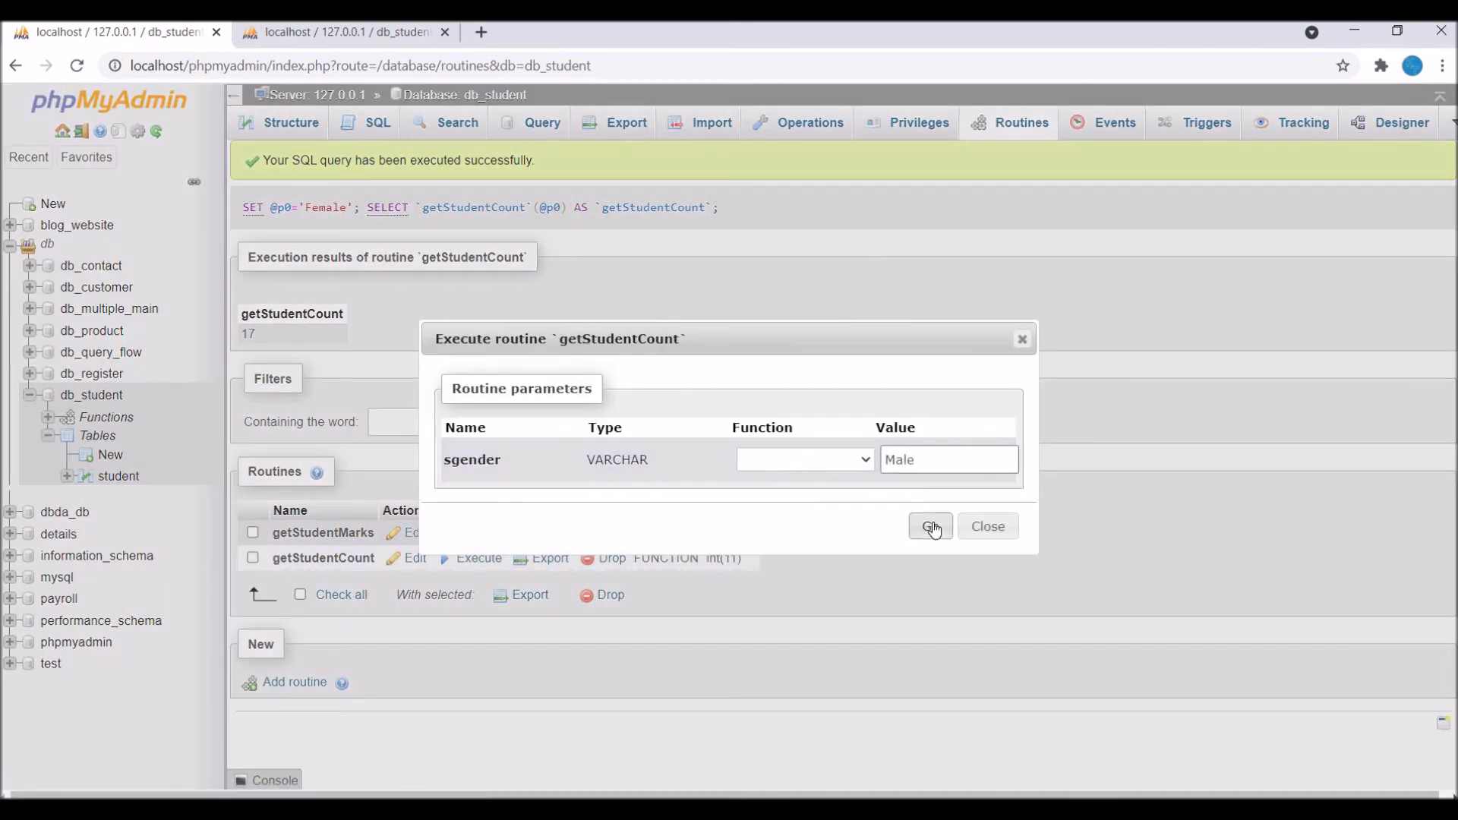
left_click(929, 526)
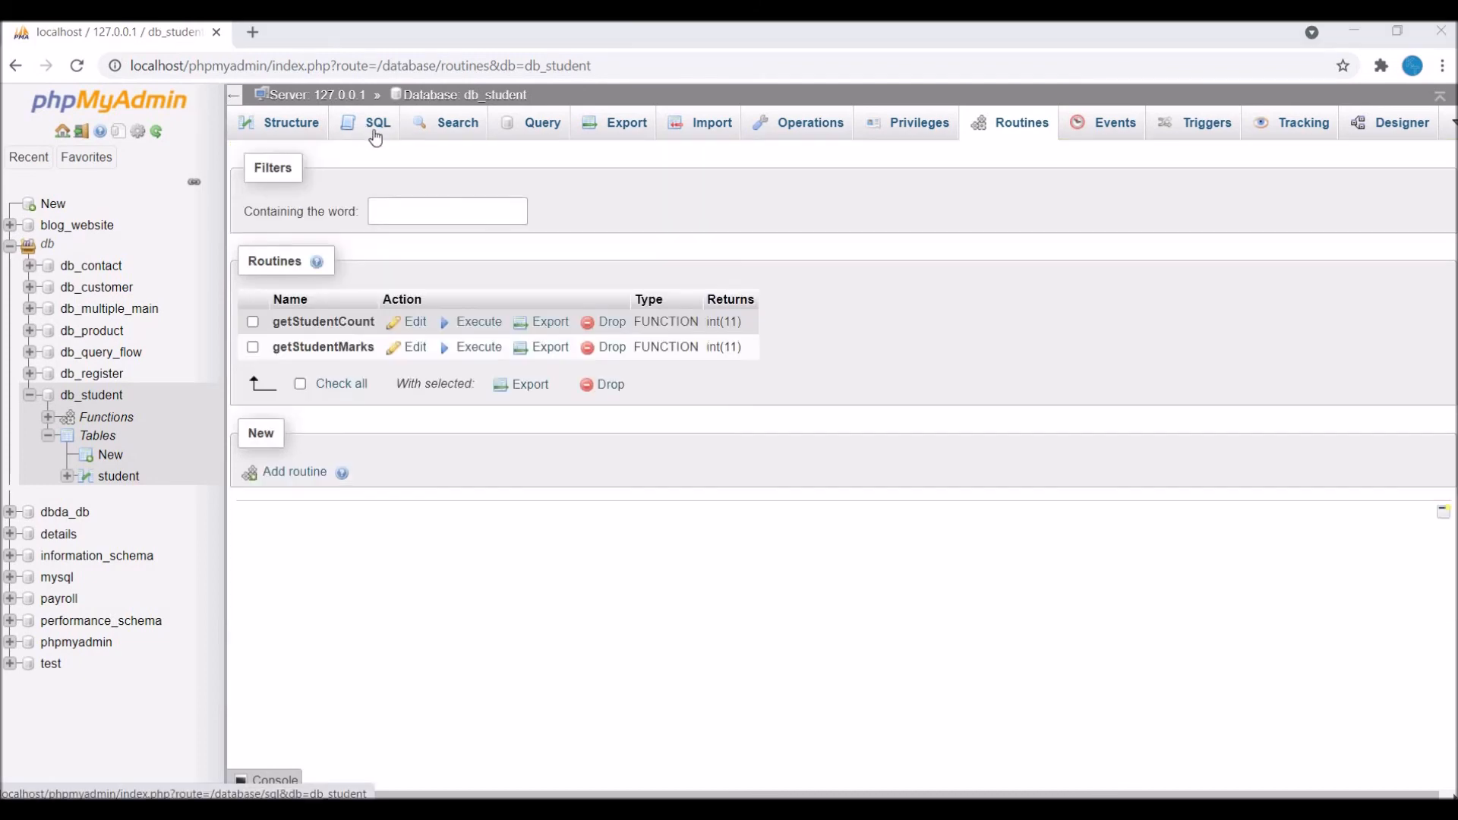
- Write SELECT name, getStudentMarks(s.id) as marks FROM student s in the db_student SQL editor
left_click(377, 121)
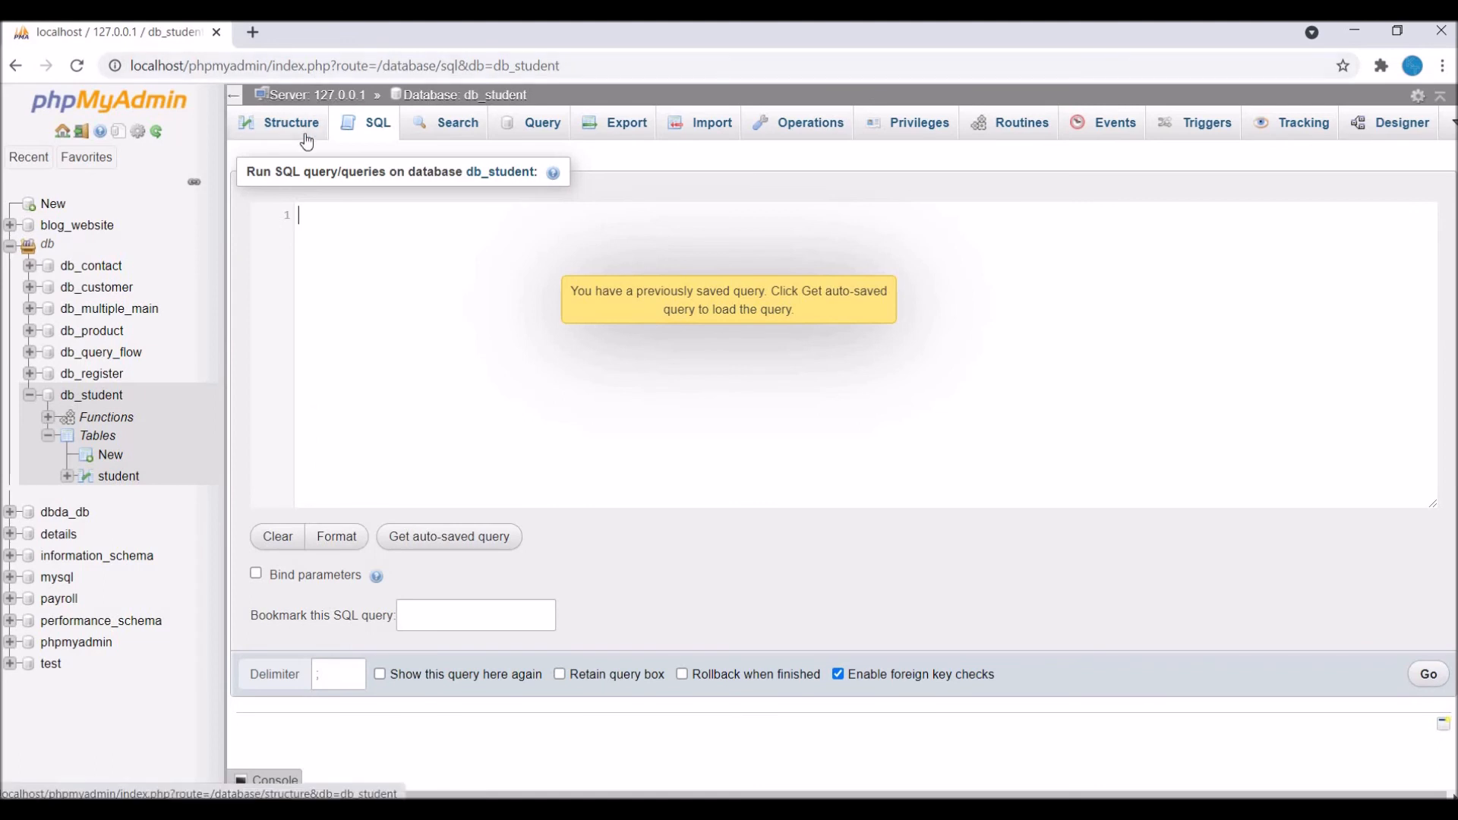
type("SELECT getStudentMarks")
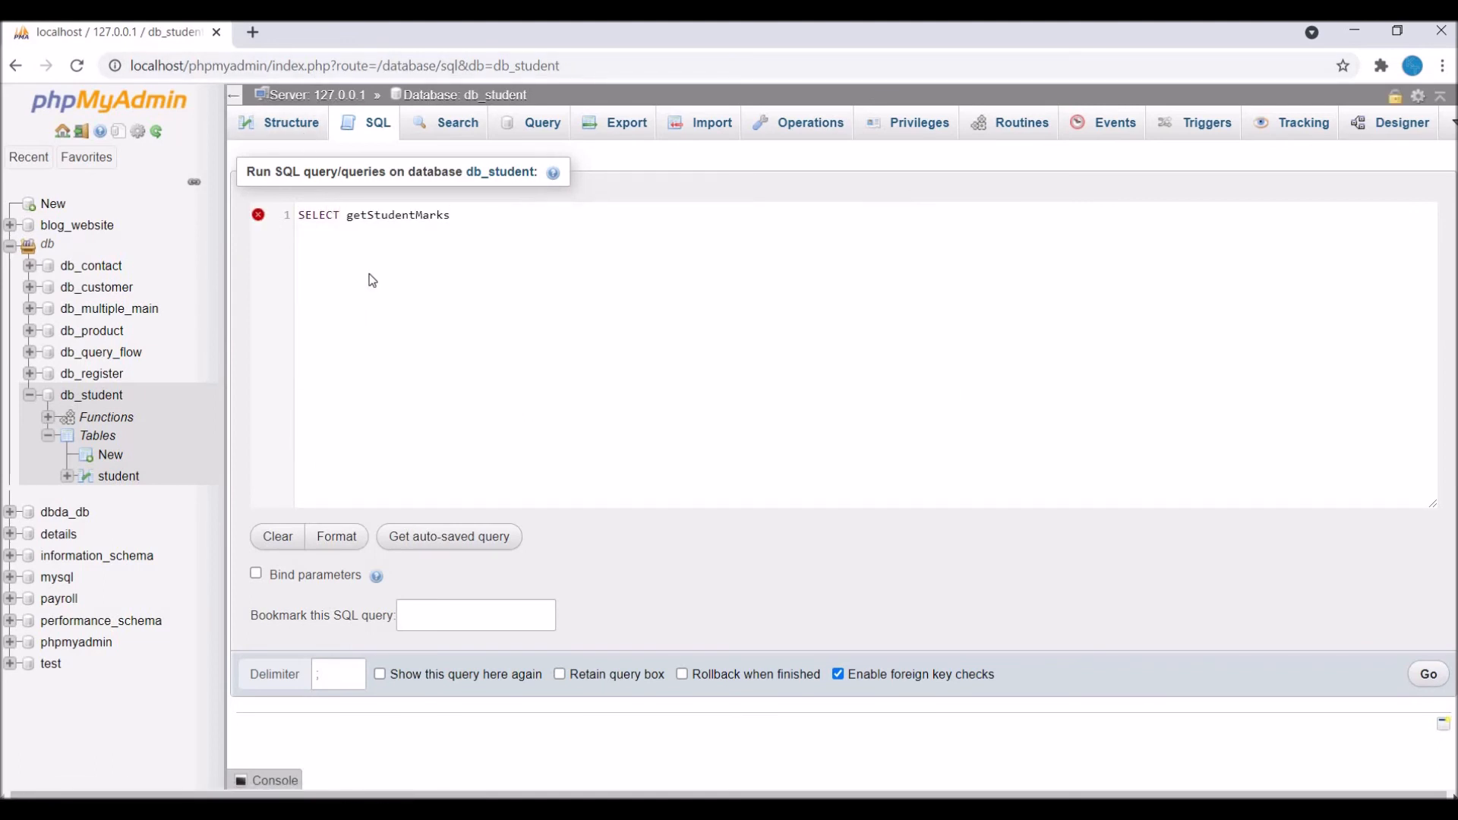
type("()")
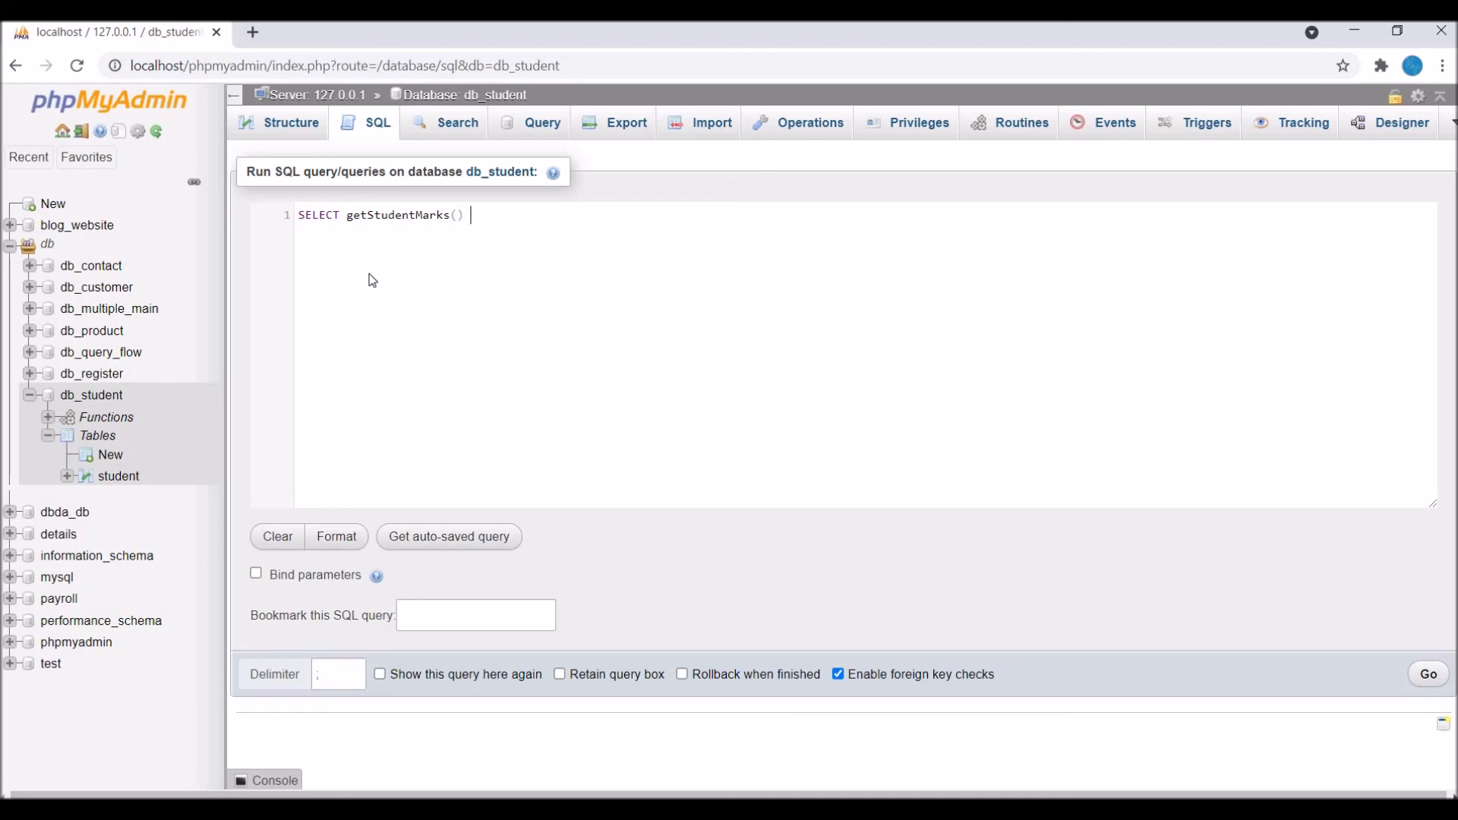
type("FROM s")
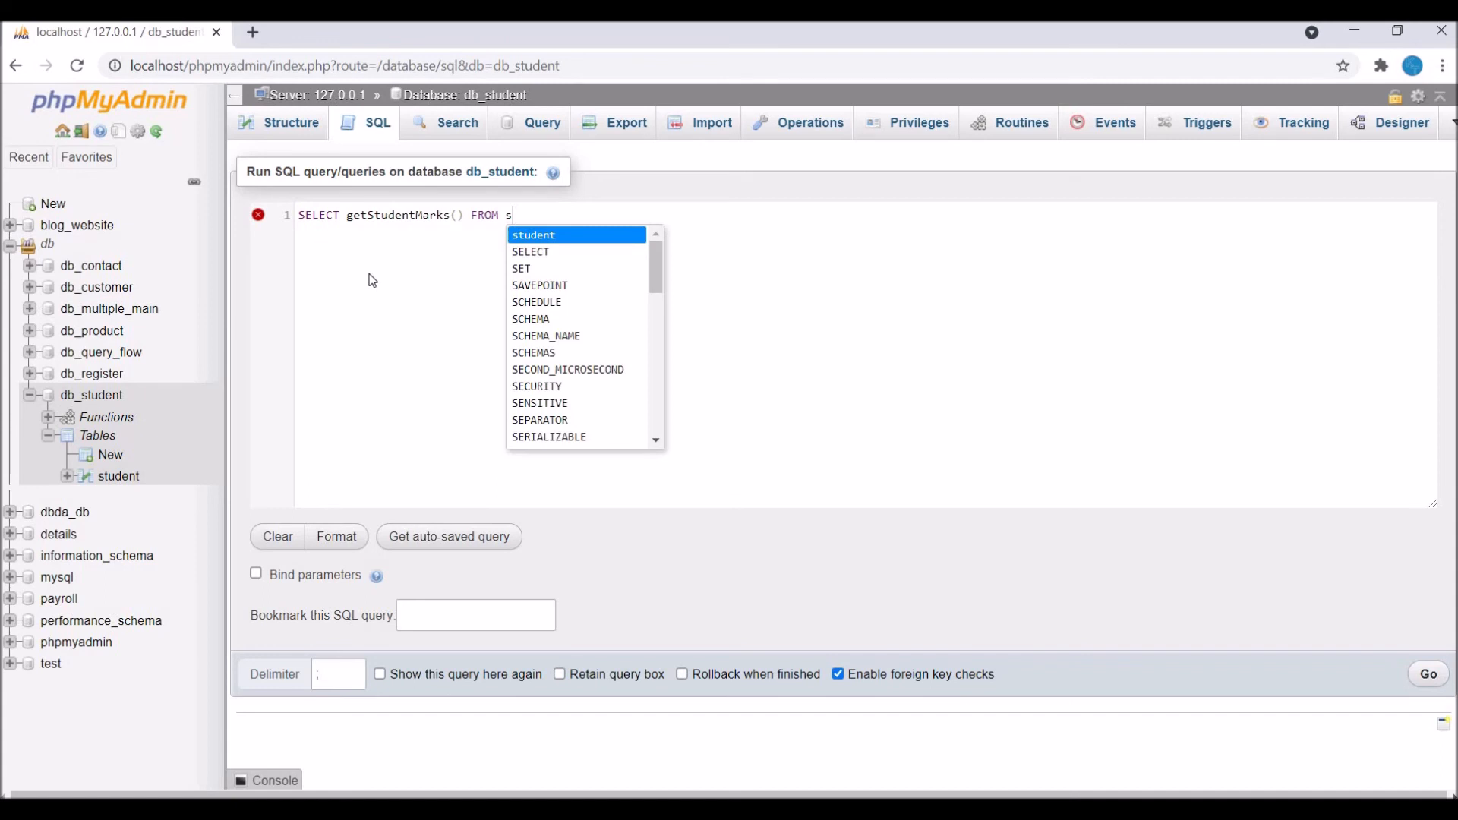
left_click(533, 234)
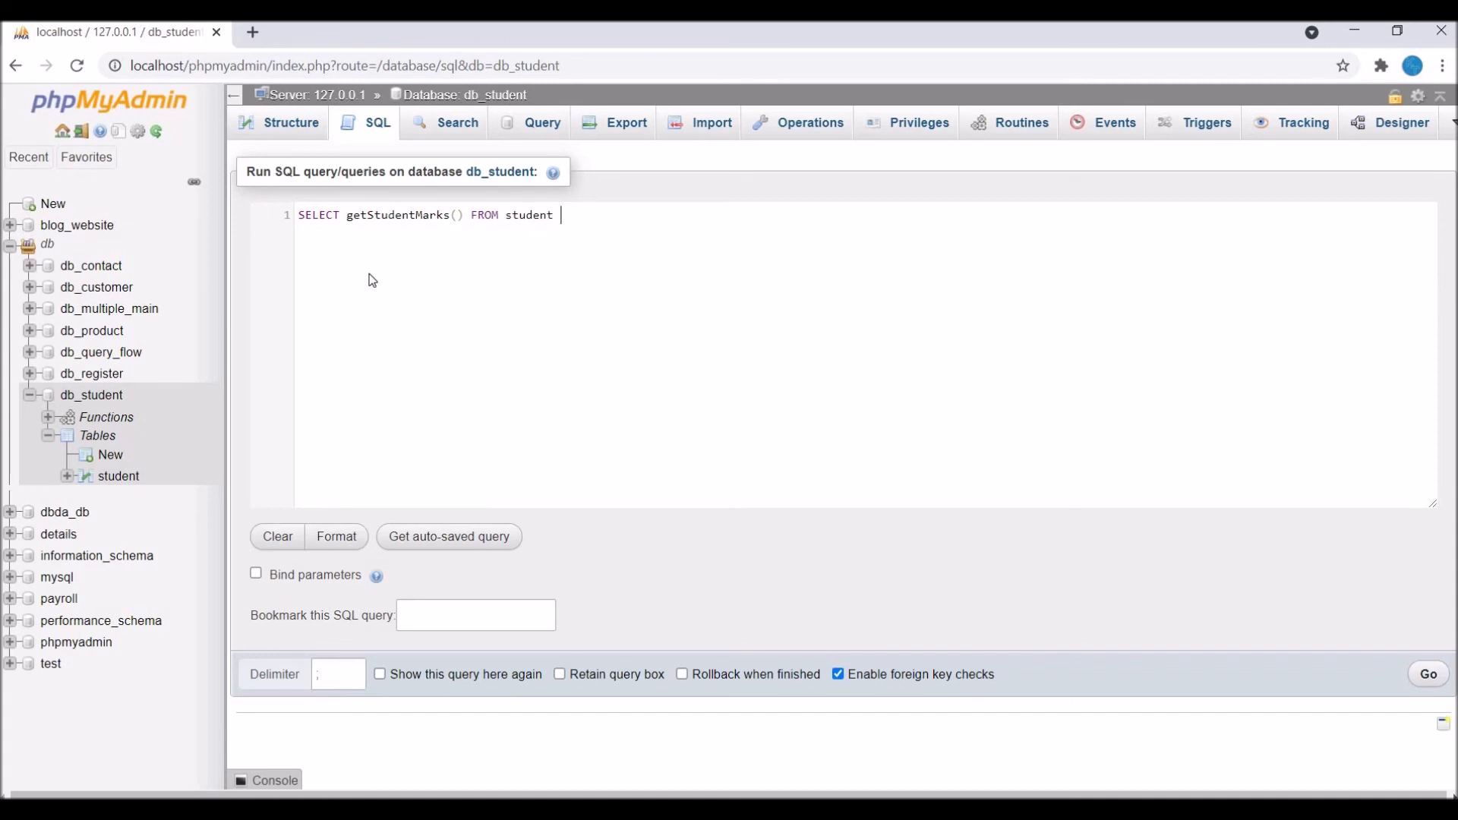
mouse_move(452, 222)
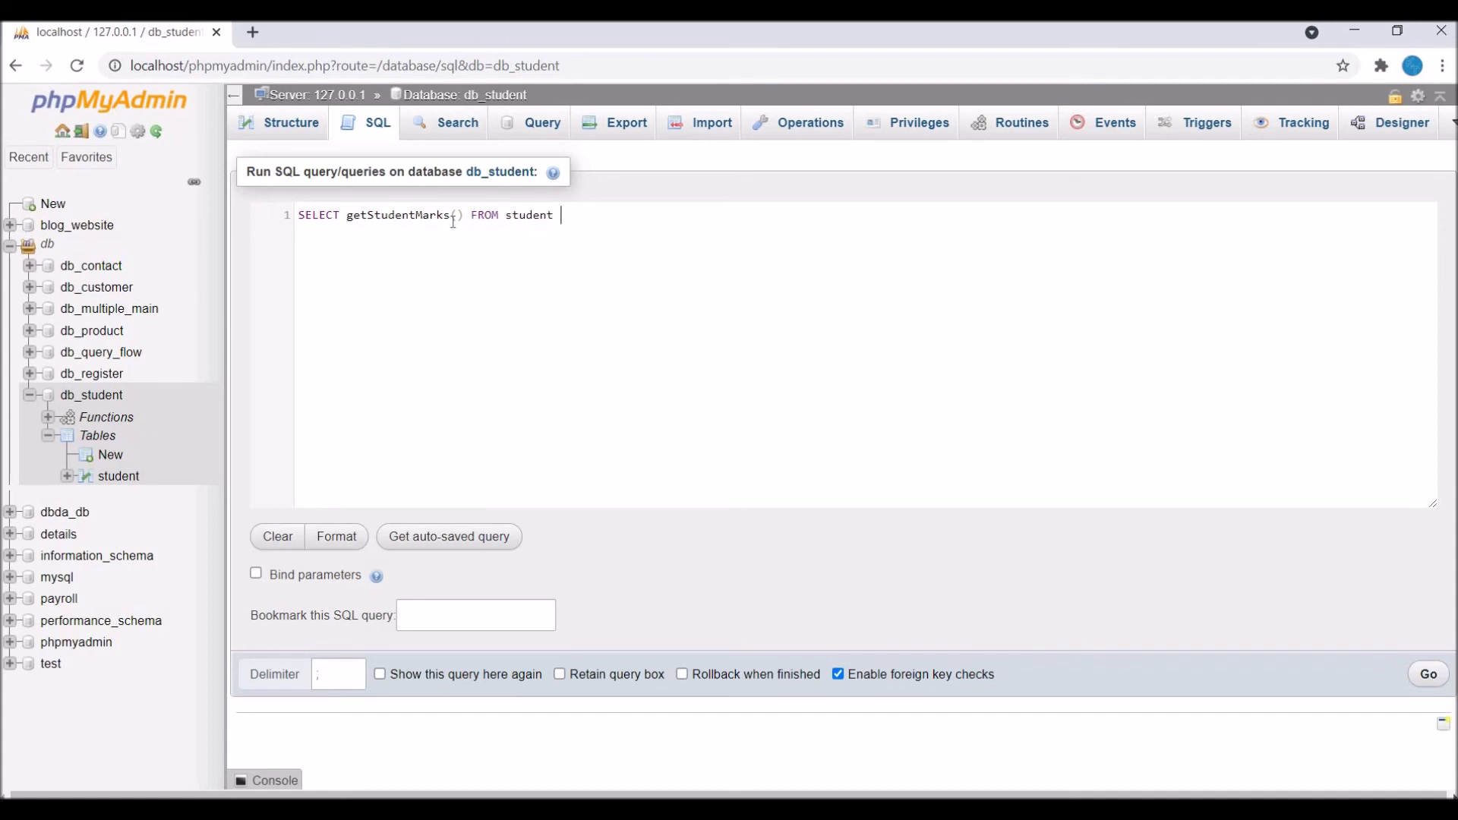
type("s")
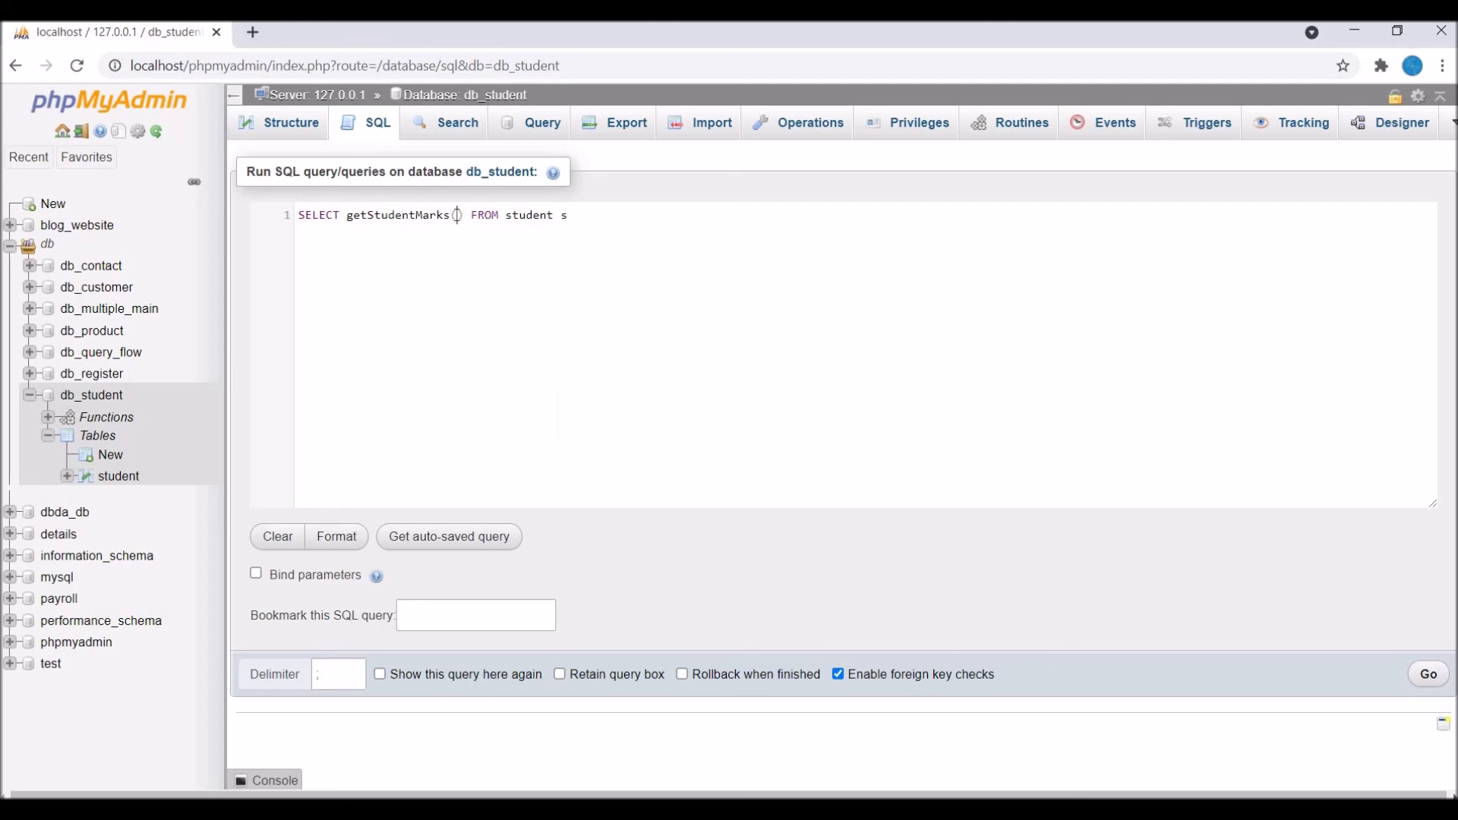
type("s.id")
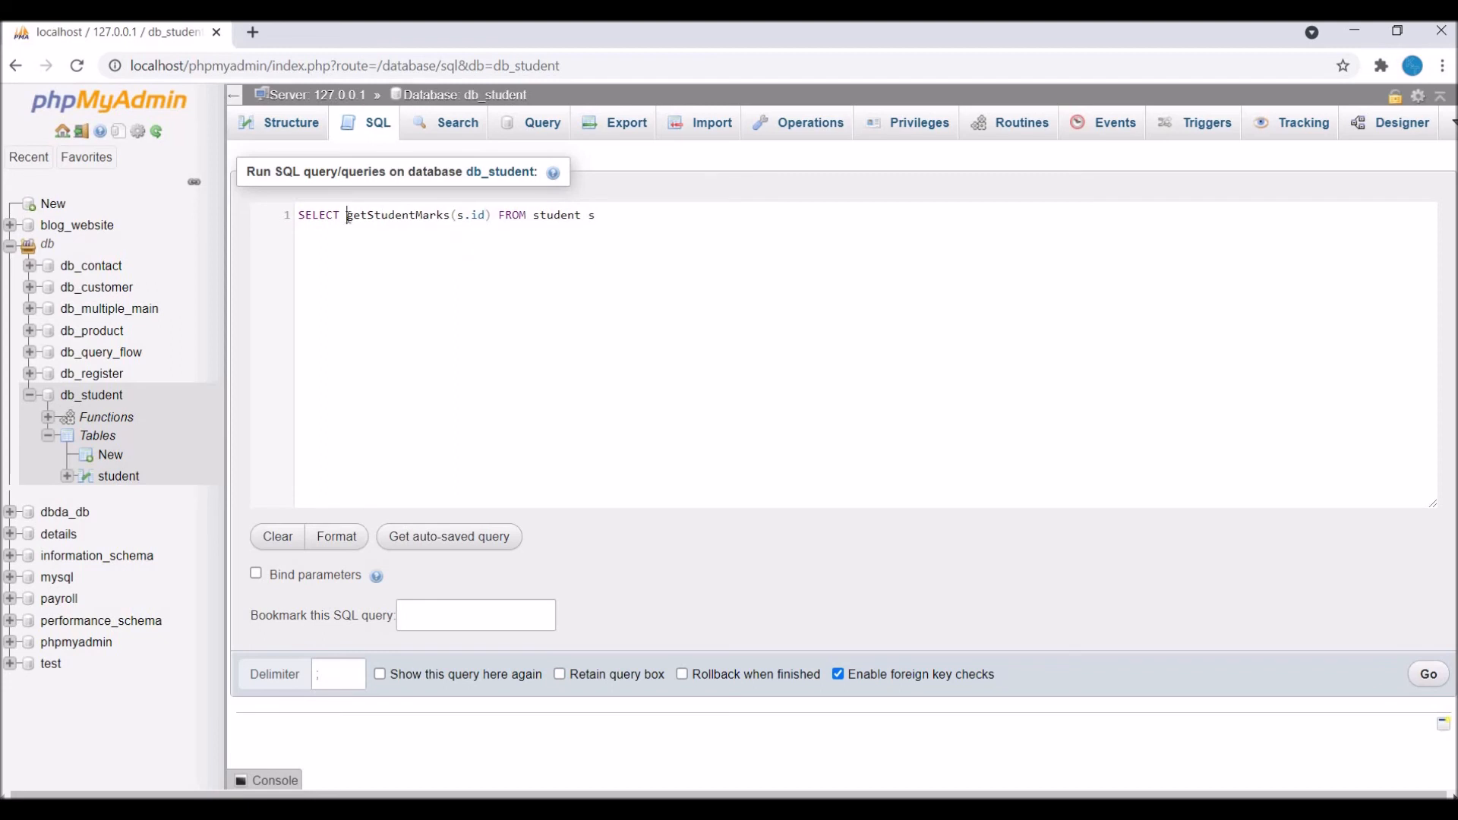
type("name,")
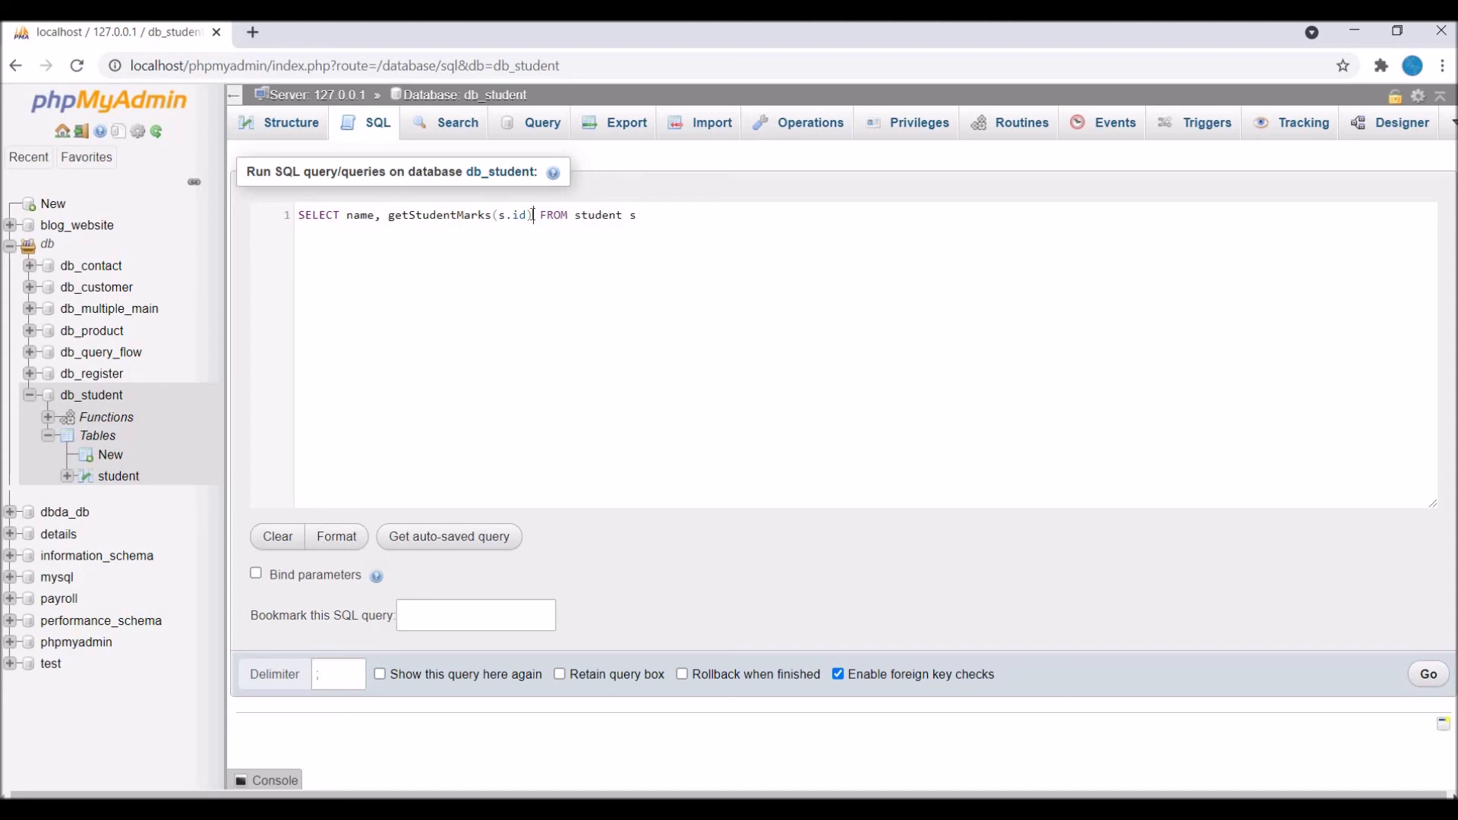
type("as mar")
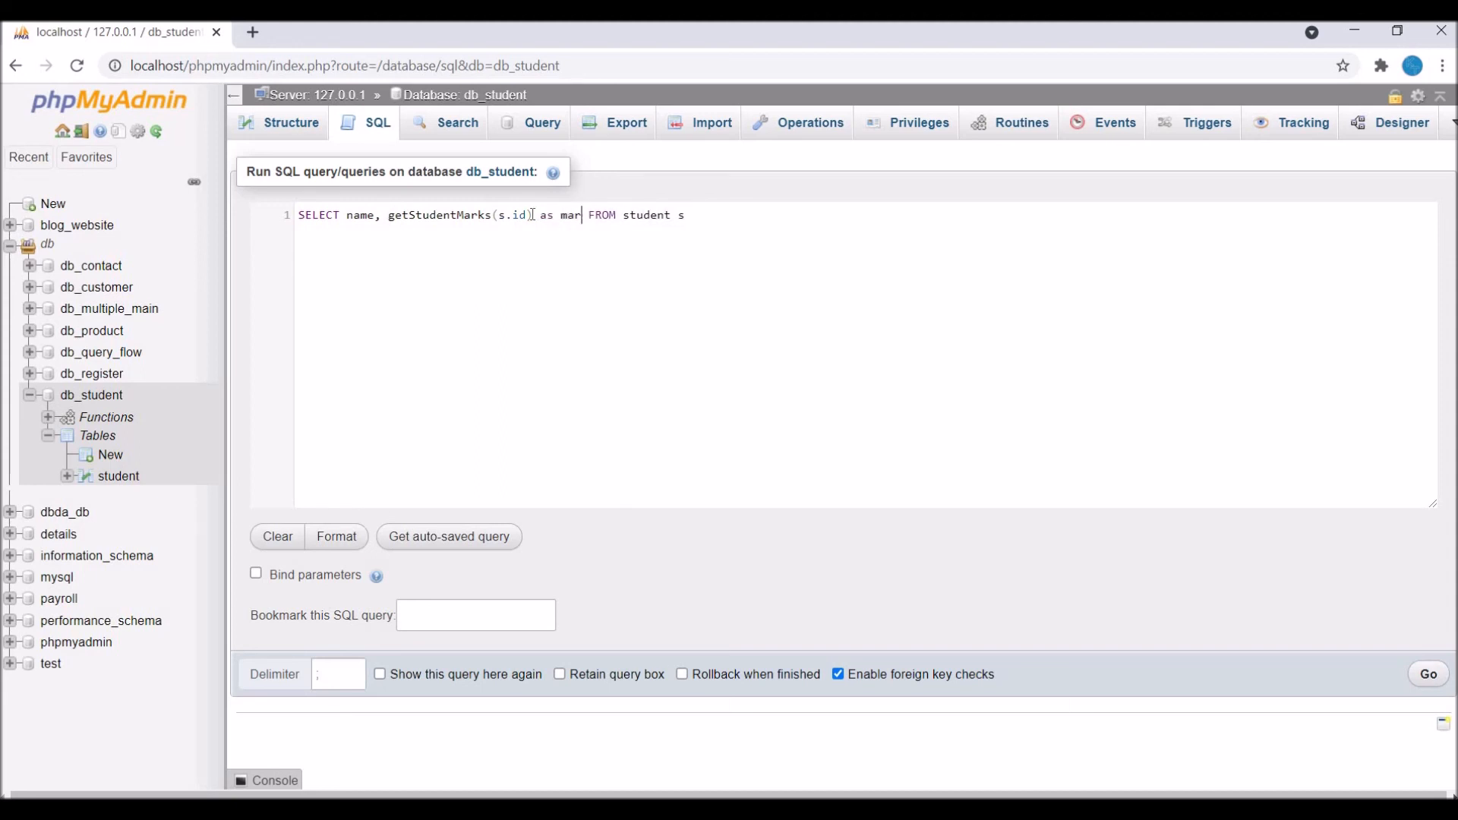
type("ks")
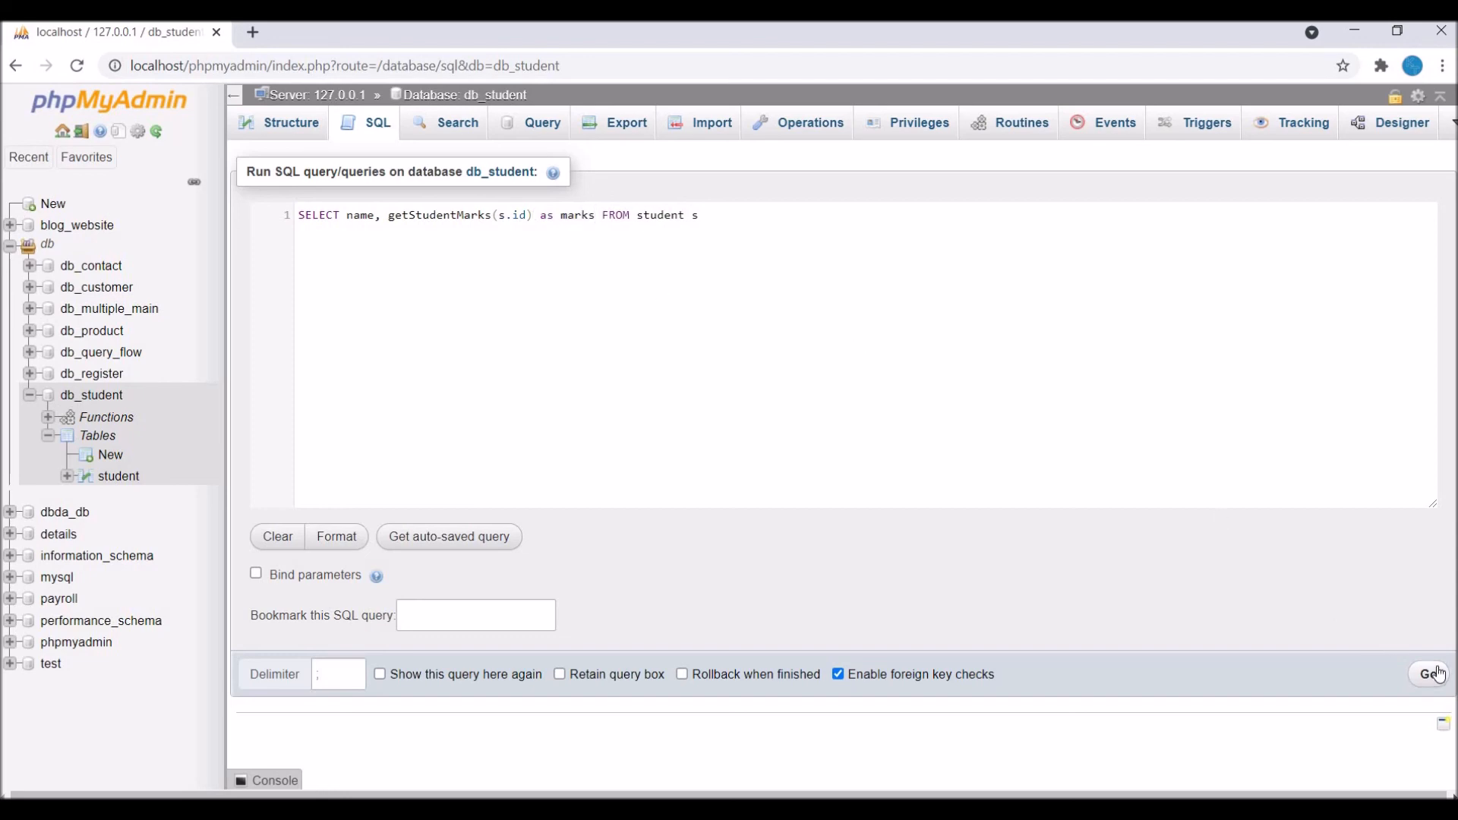
- Run the query and review the 35 rows of student names with their marks
left_click(1432, 674)
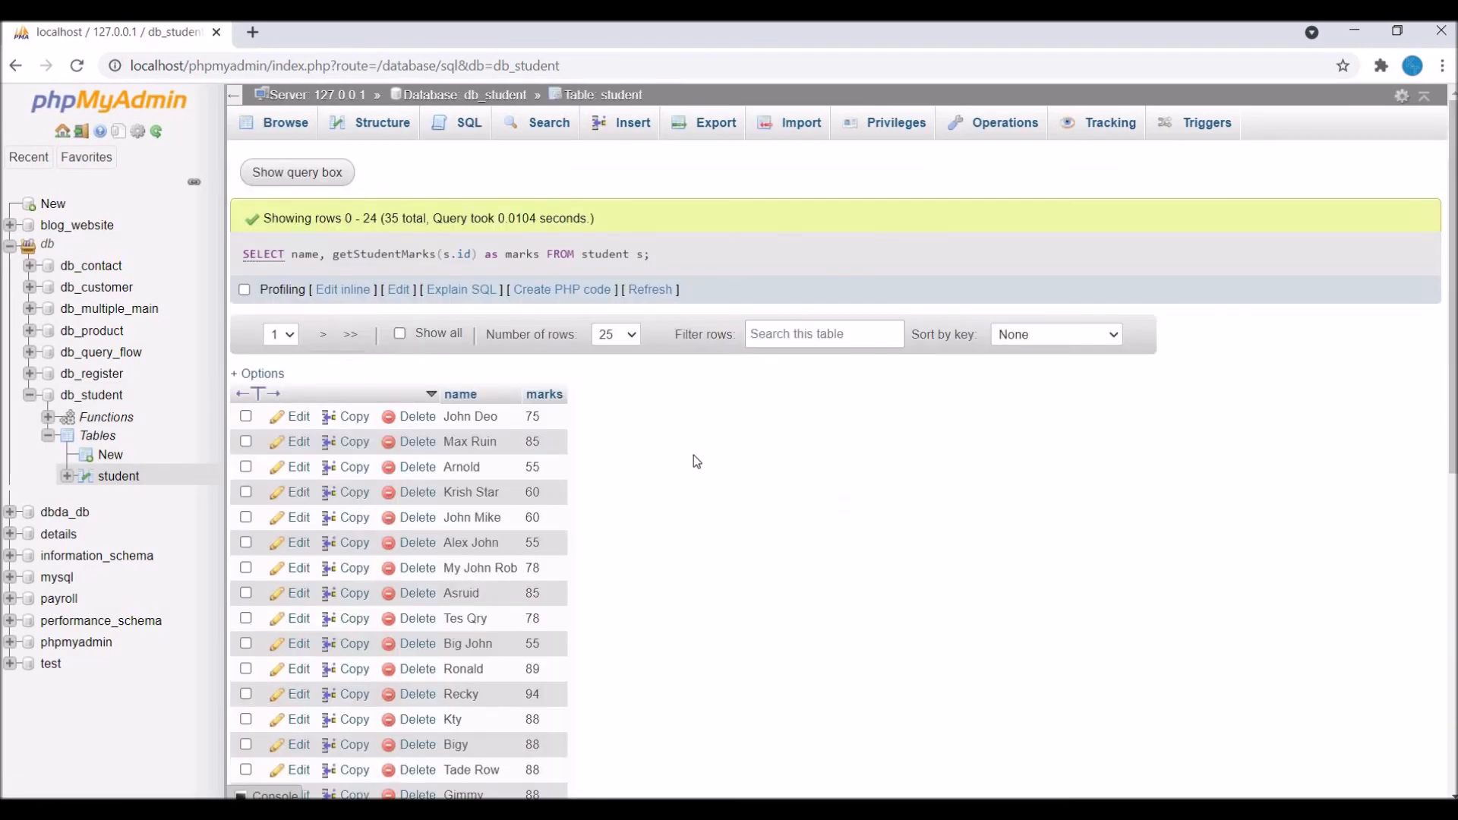
mouse_move(375, 254)
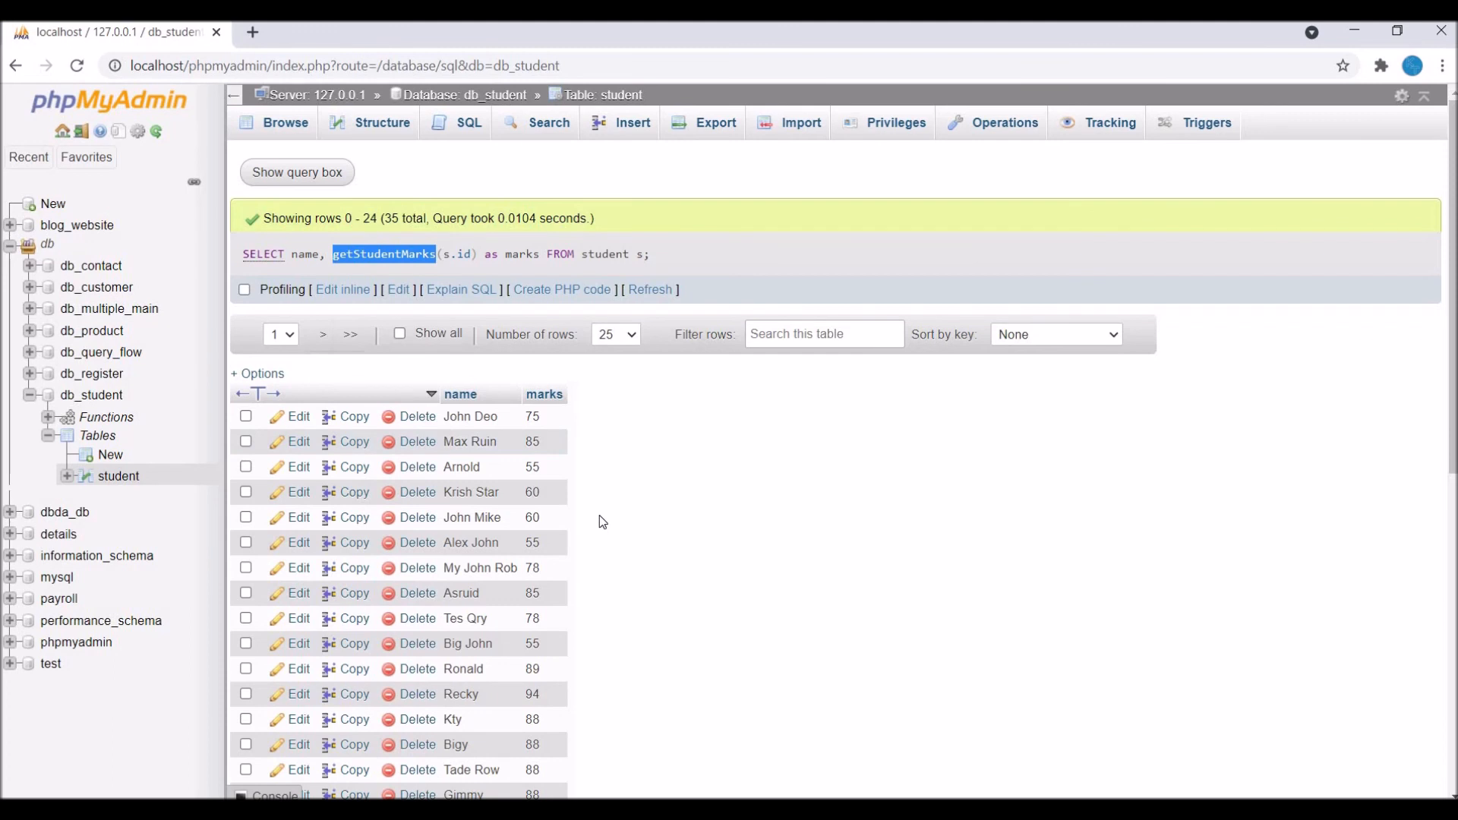
scroll("down", 3)
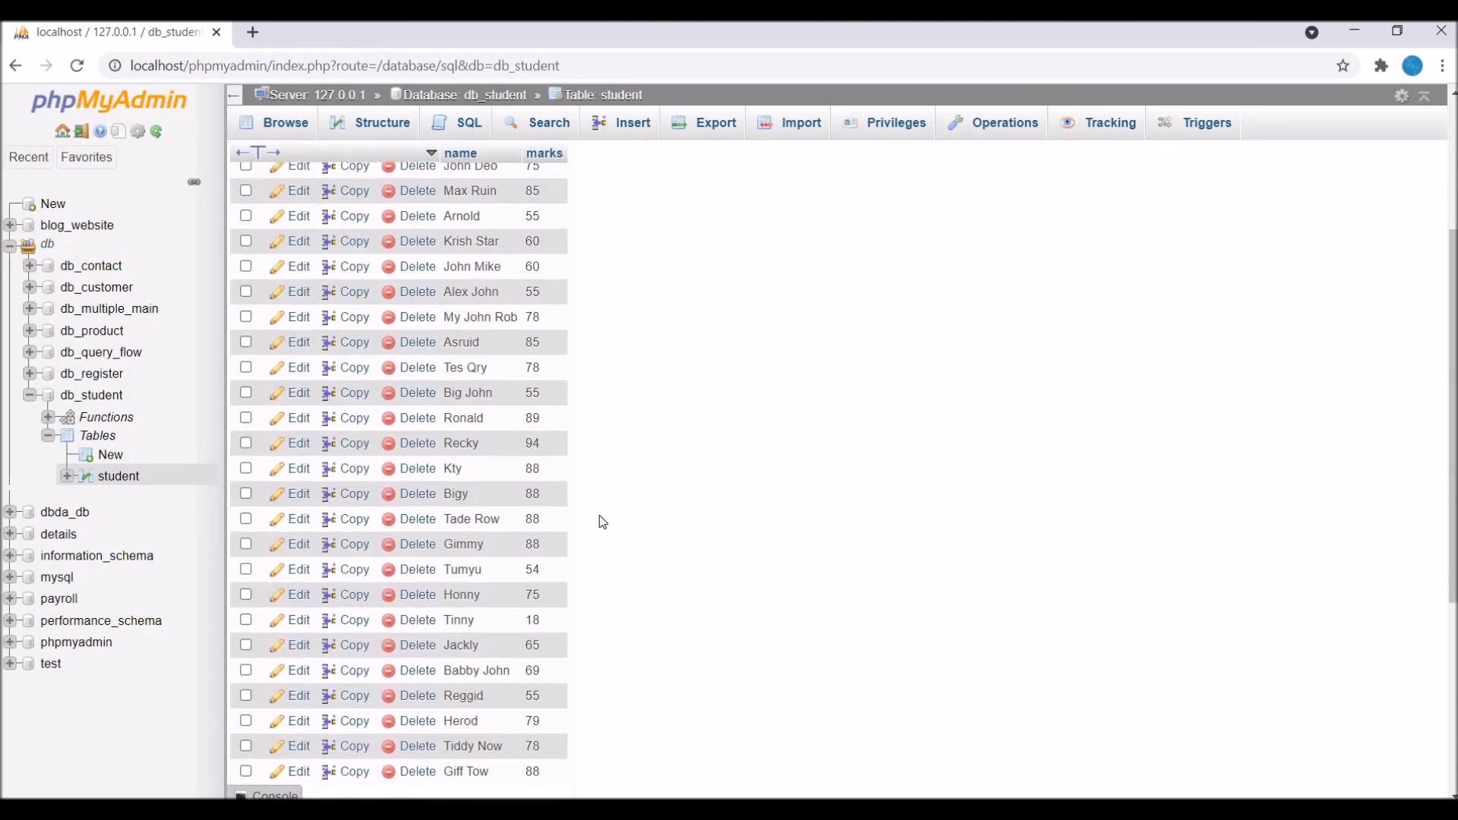
scroll("down", 3)
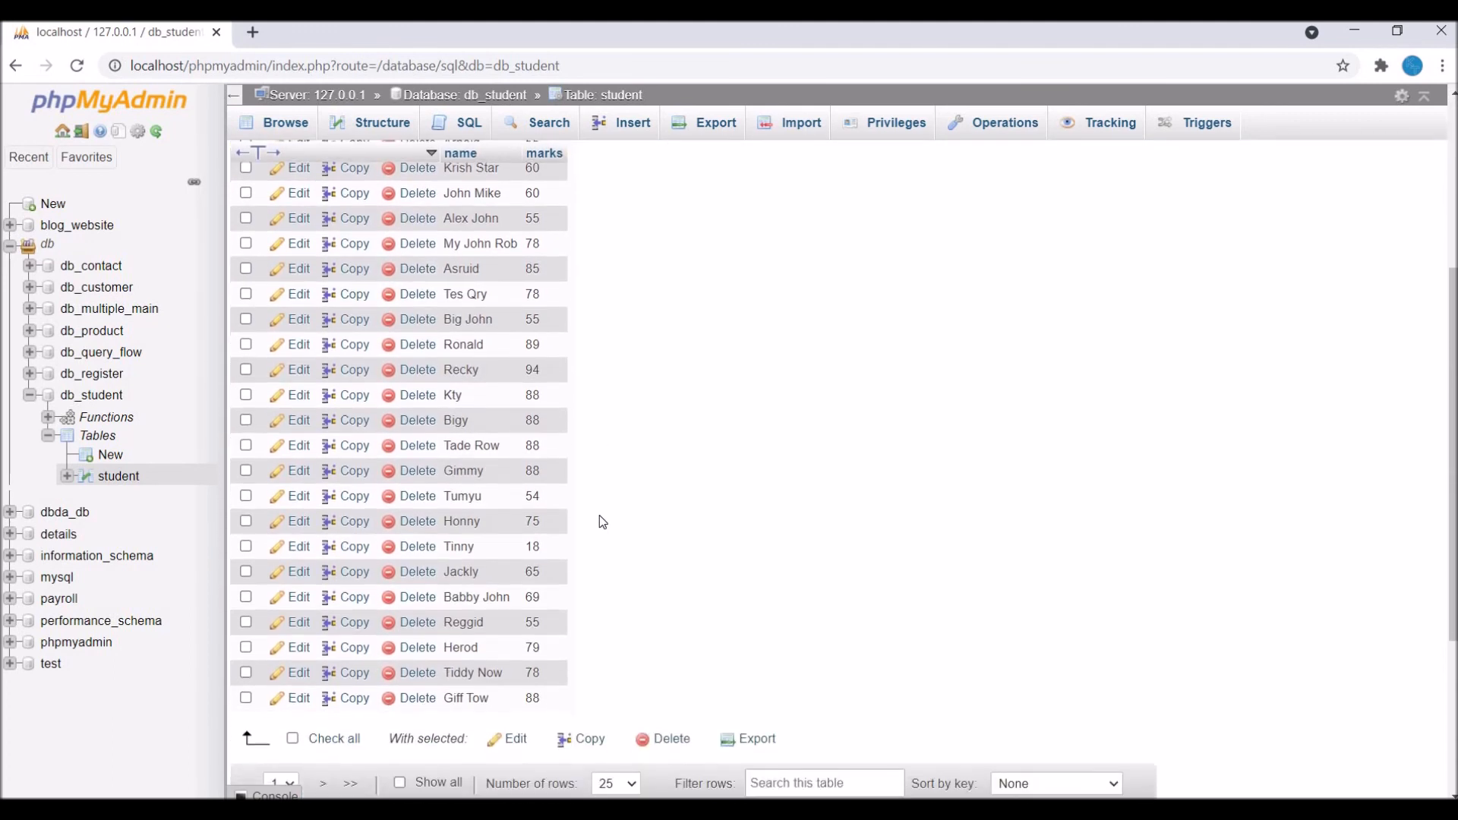
scroll("up", 3)
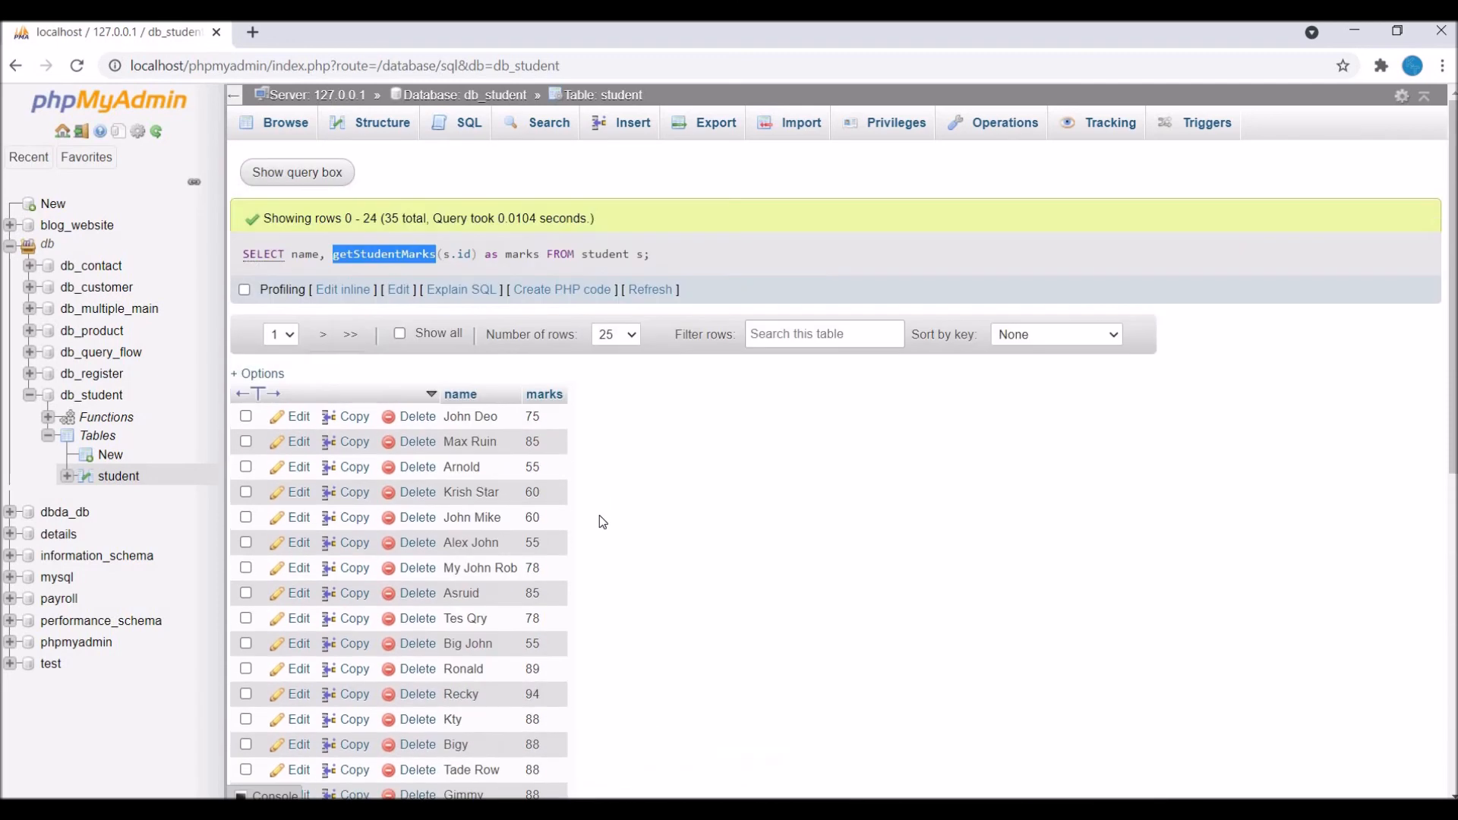